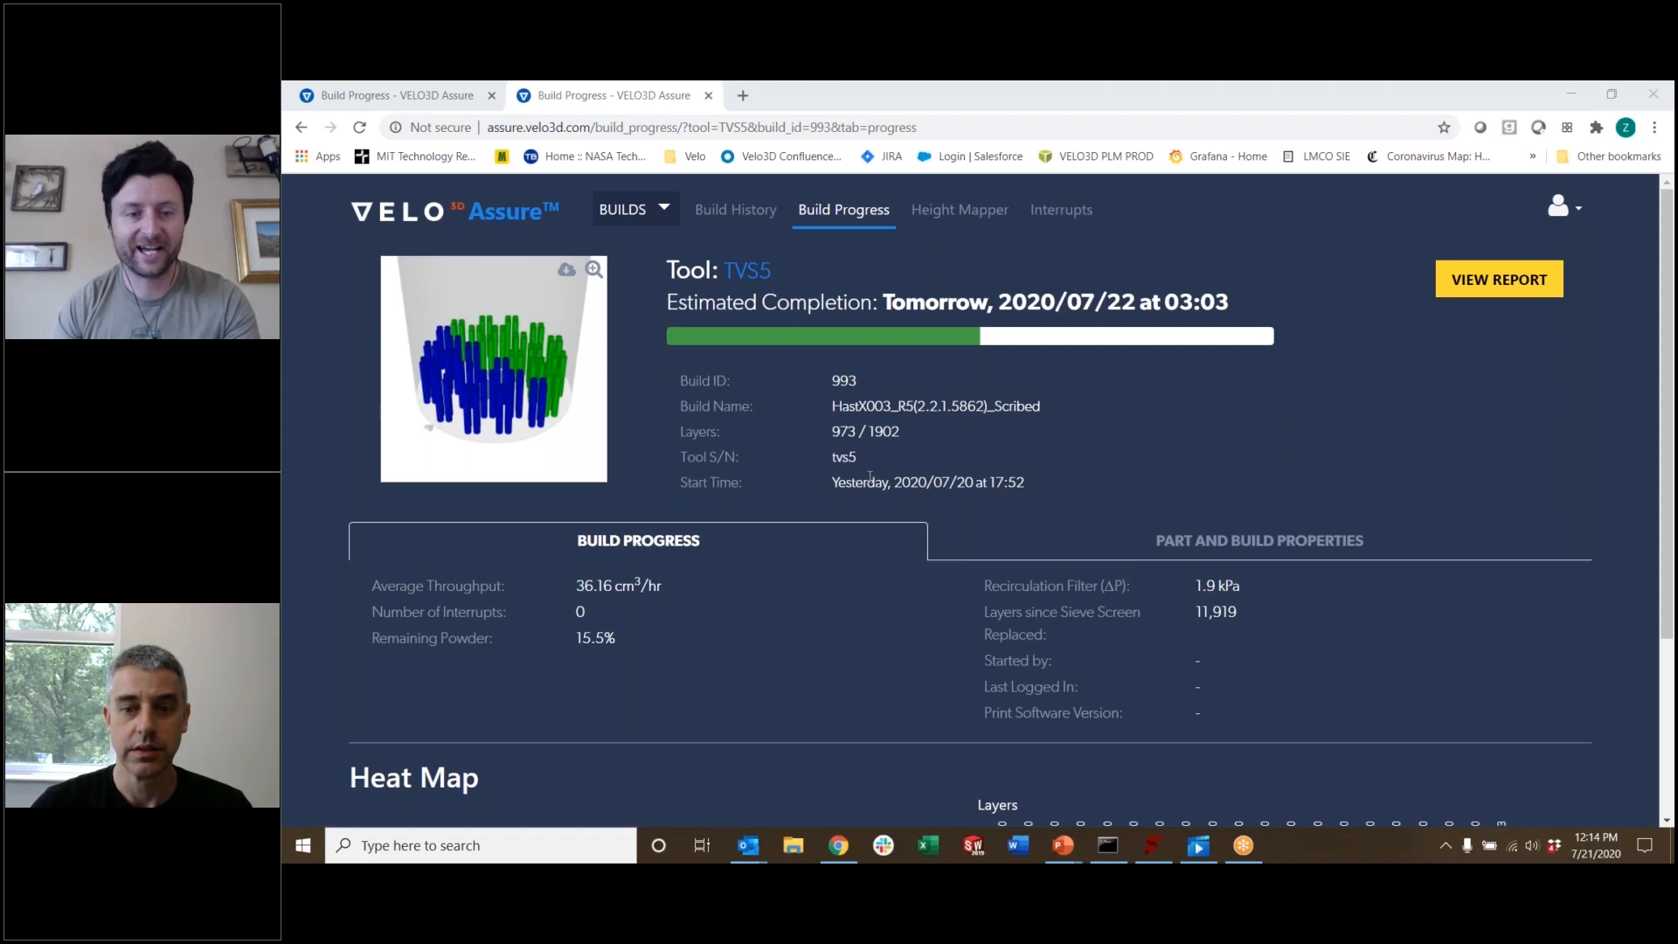
{"action": "mouse_move", "coordinate": [586, 404]}
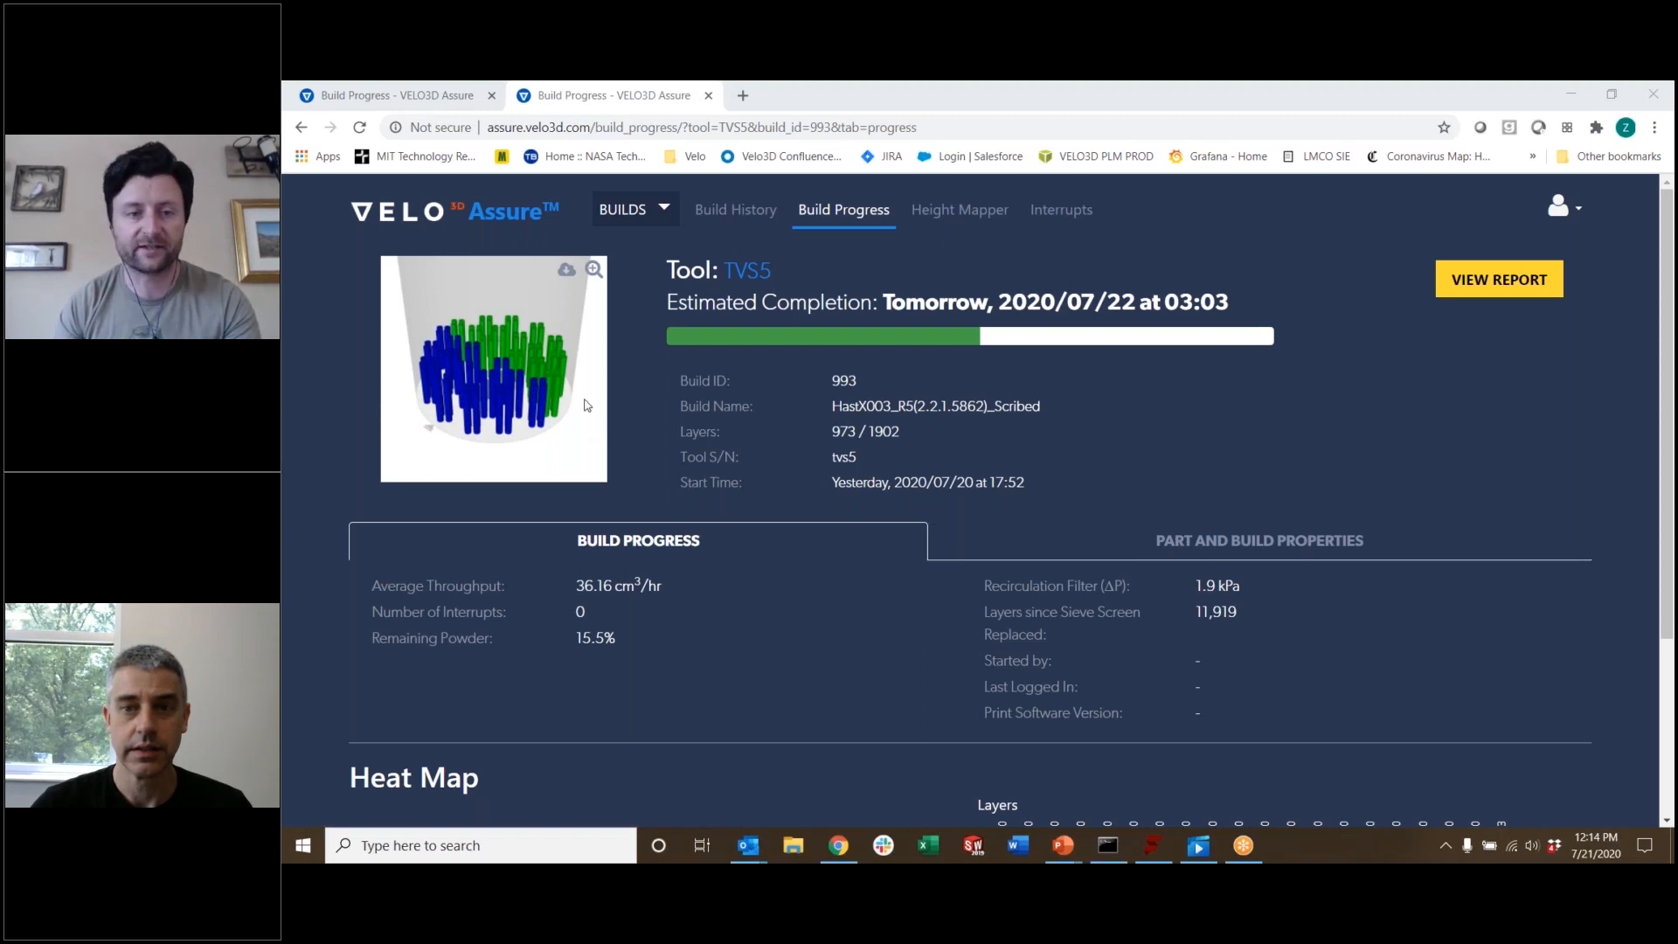
{"action": "mouse_move", "coordinate": [515, 387]}
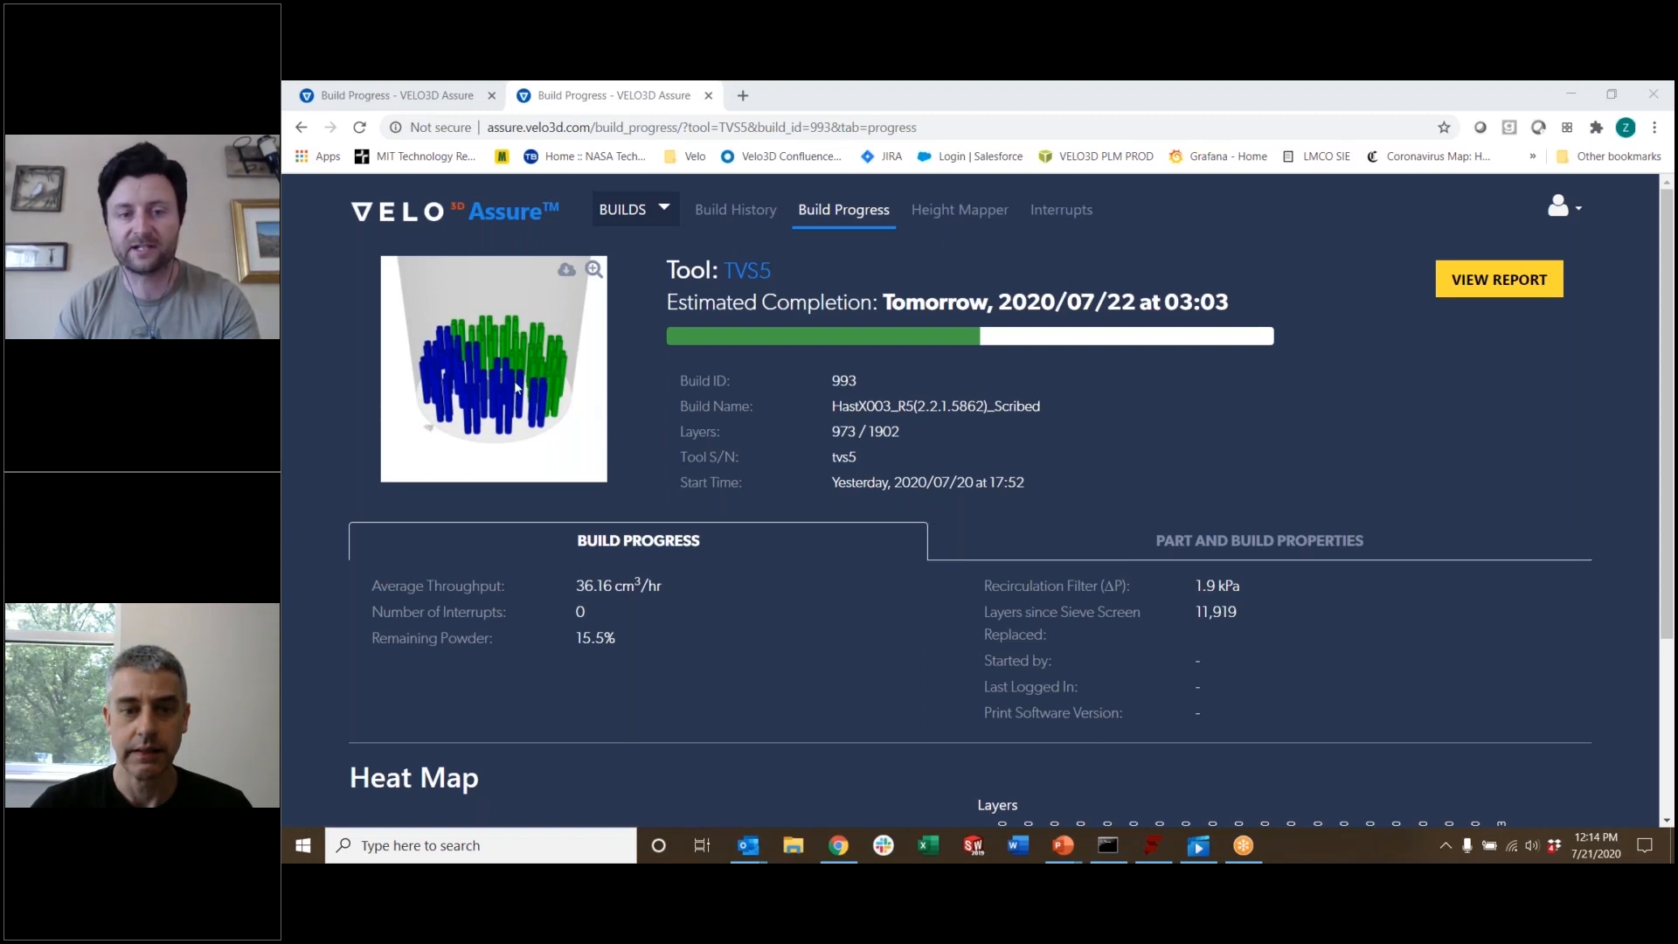
{"action": "mouse_move", "coordinate": [1153, 540]}
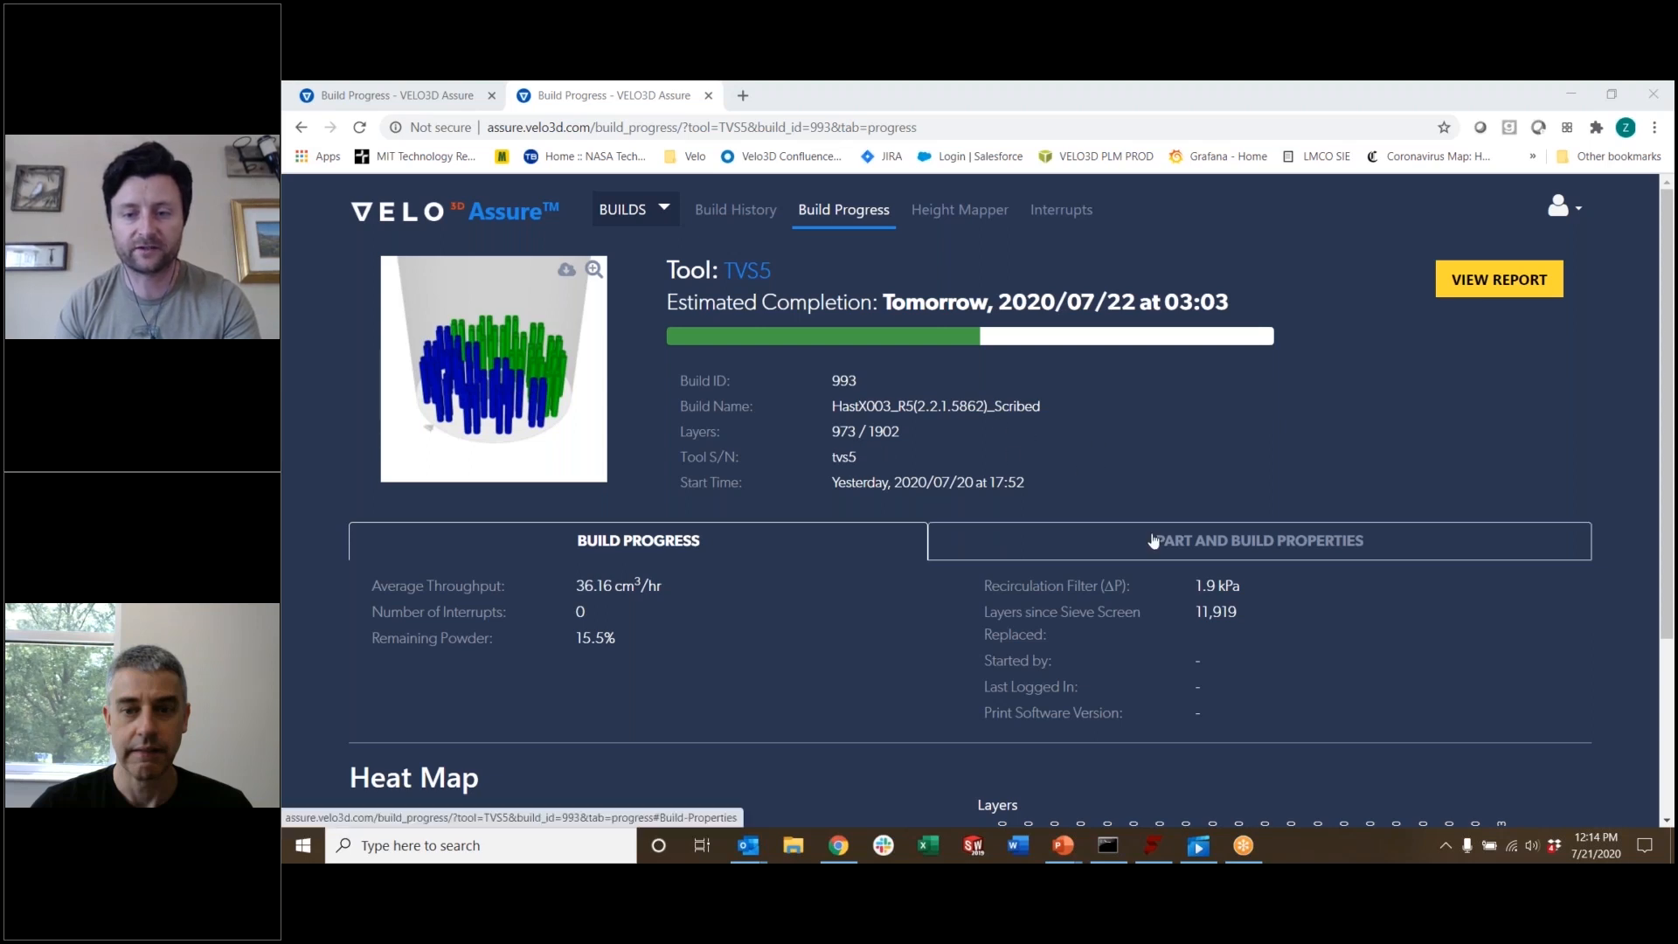
View build 993's Part and Build Properties, then open its Height Mapper at layer 969 of 973.
{"action": "left_click", "coordinate": [1259, 540]}
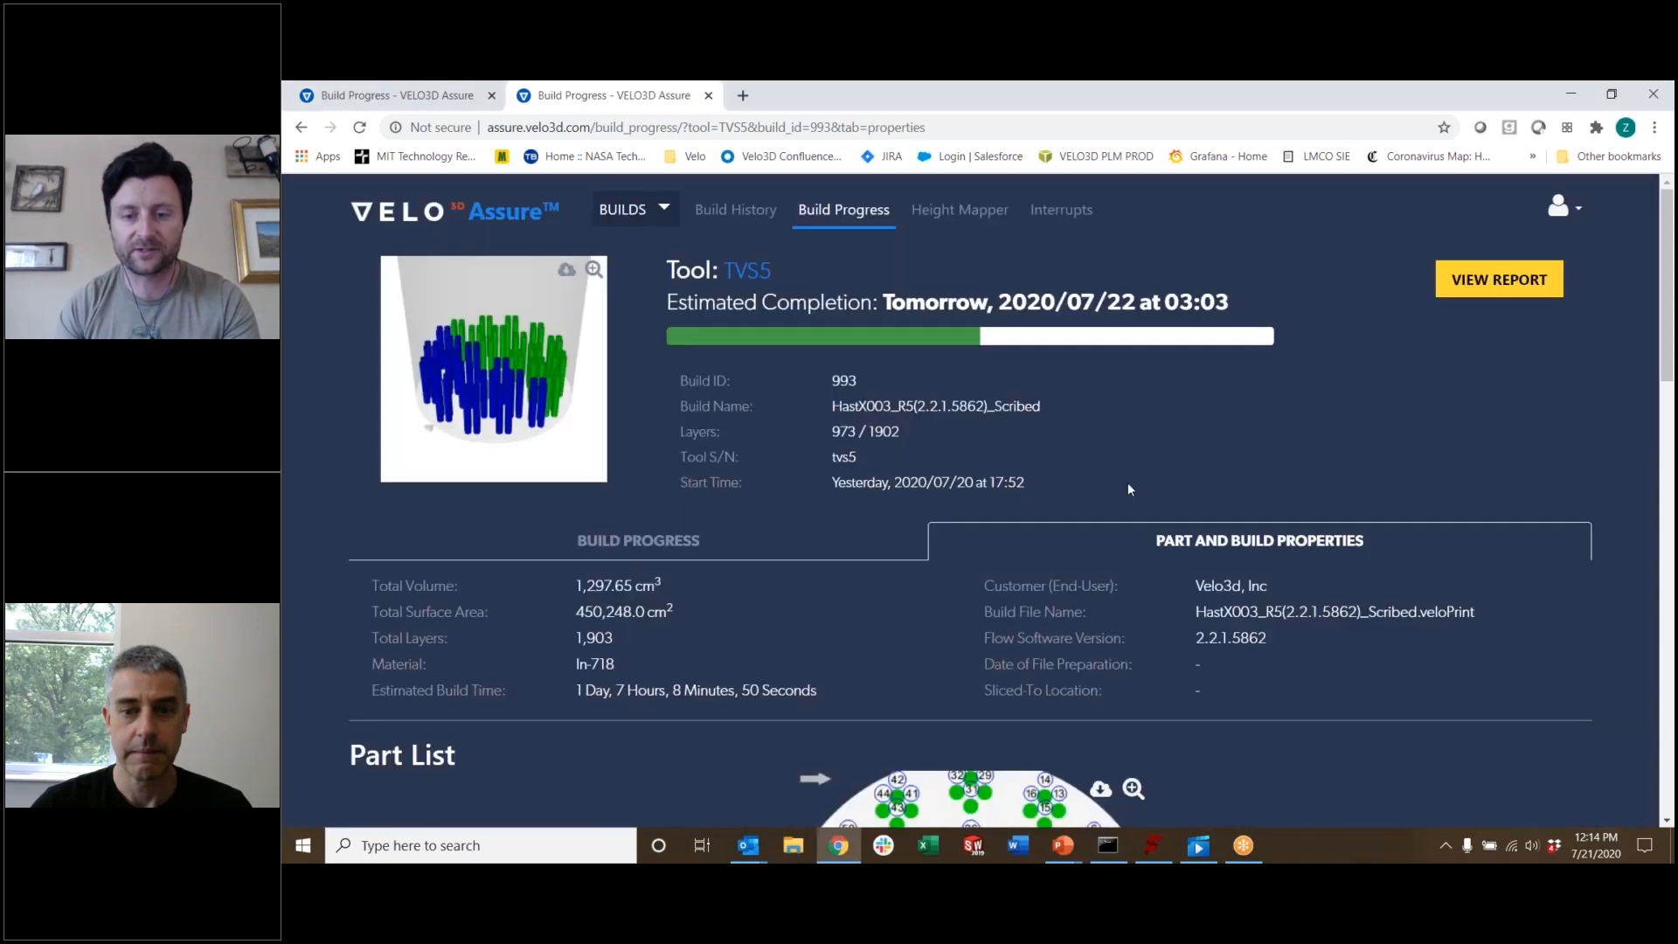
{"action": "scroll", "scroll_direction": "down", "scroll_amount": 3}
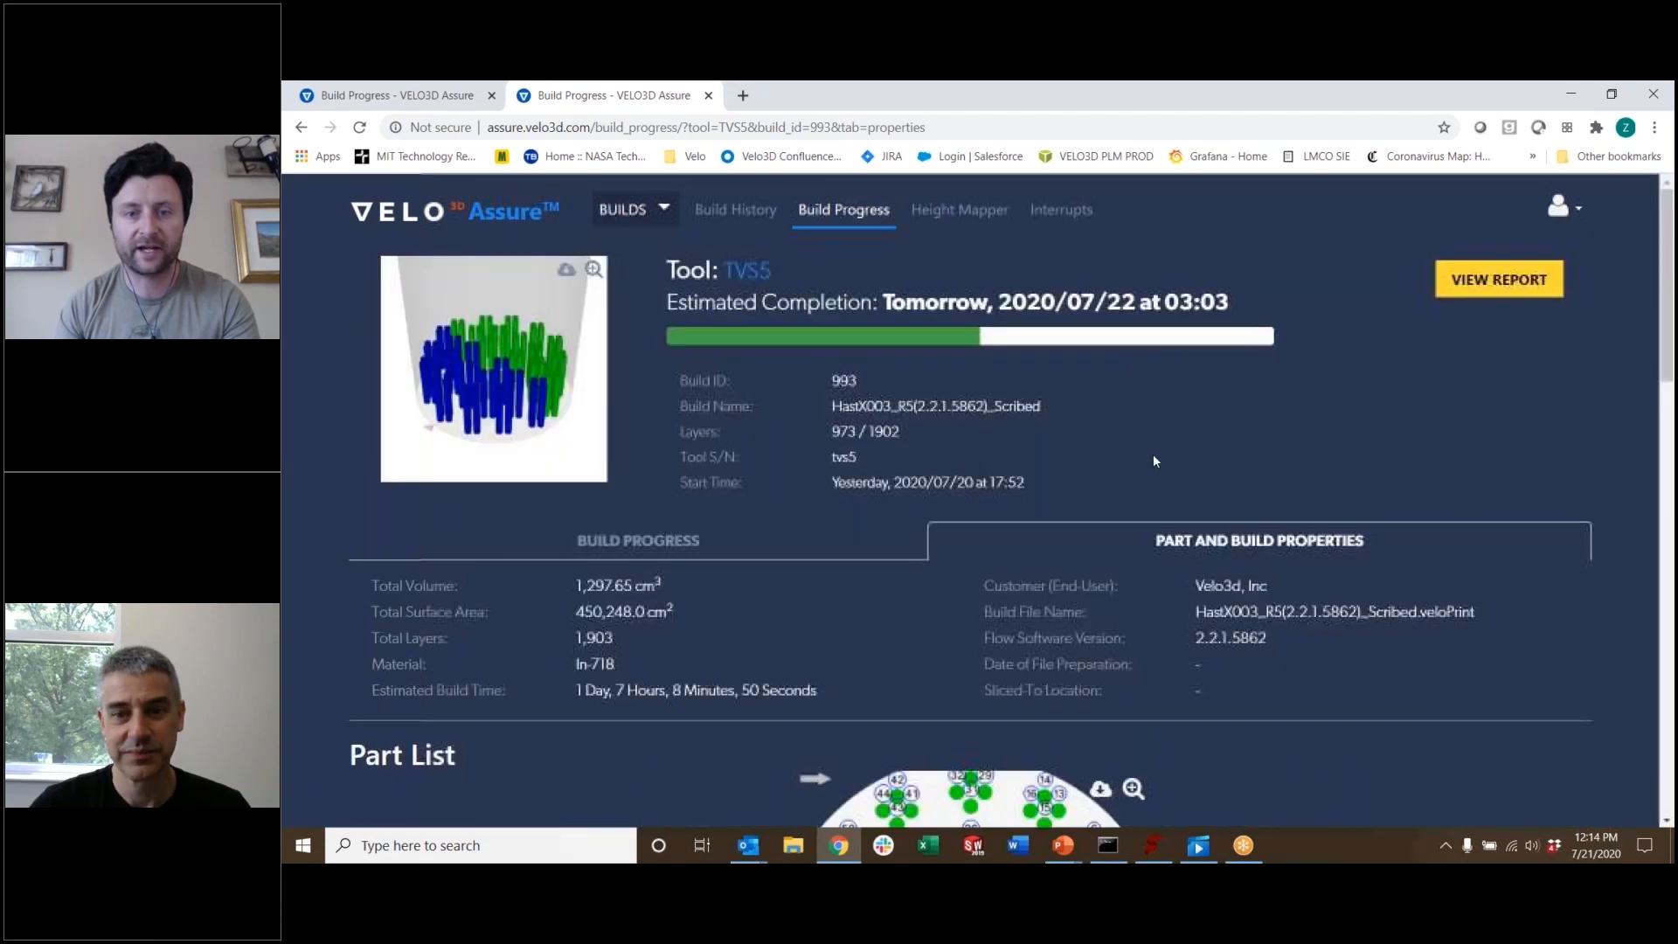
{"action": "left_click", "coordinate": [958, 208]}
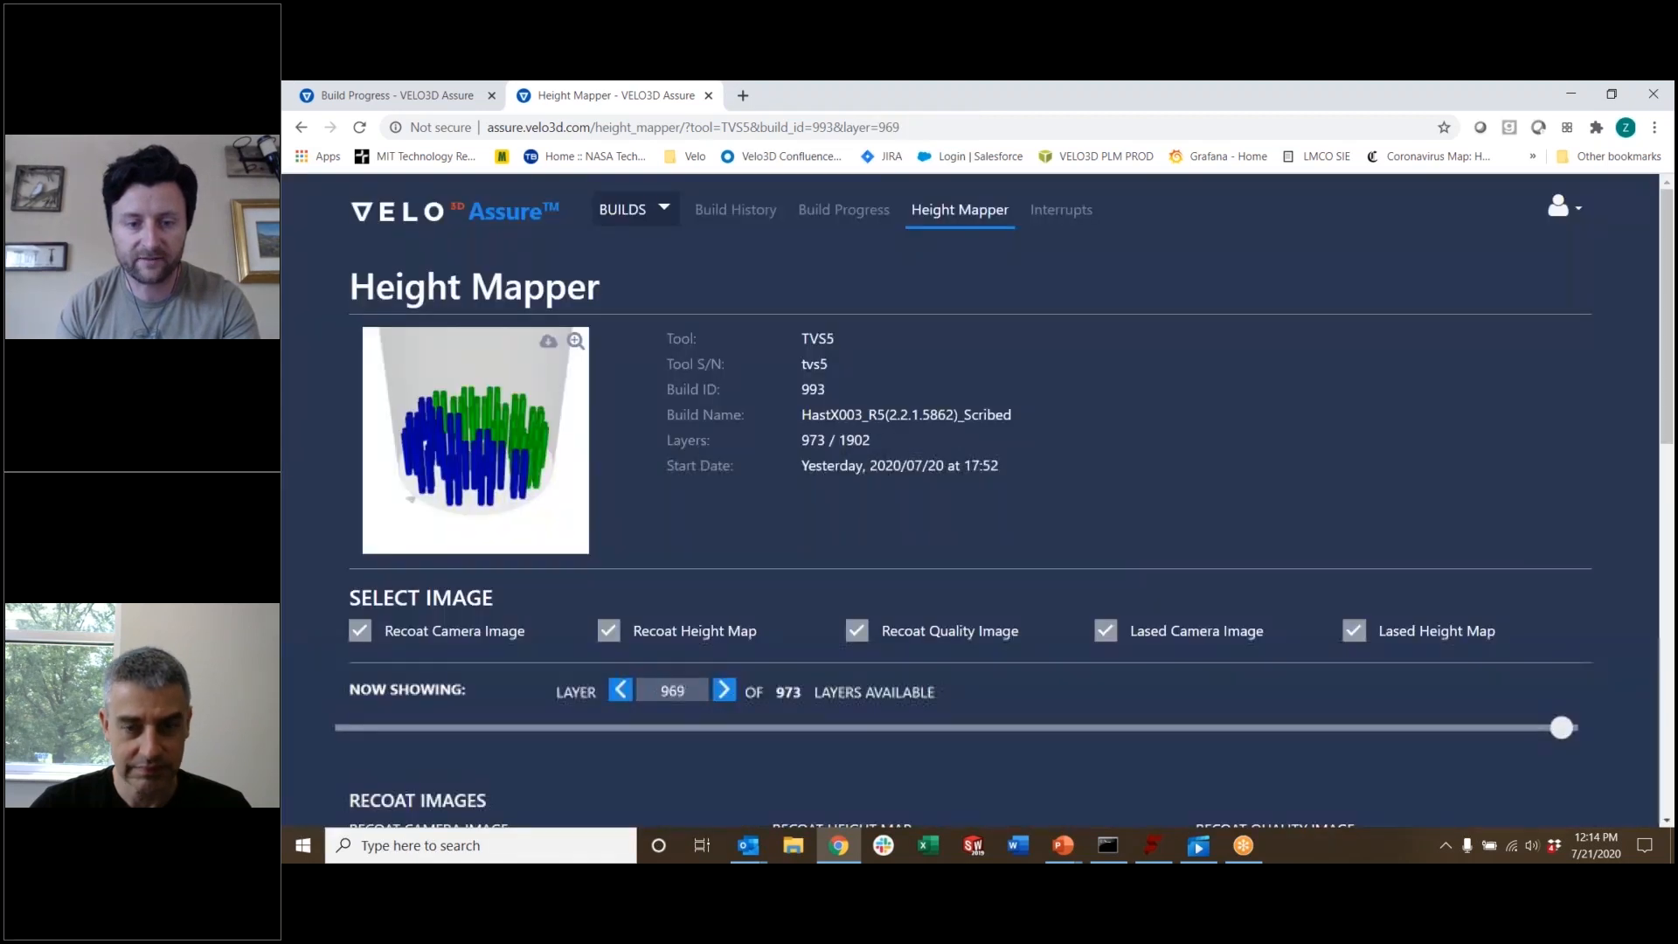
Scroll down to layer 969's recoat camera, recoat height map and recoat quality images.
{"action": "scroll", "scroll_direction": "down", "scroll_amount": 3}
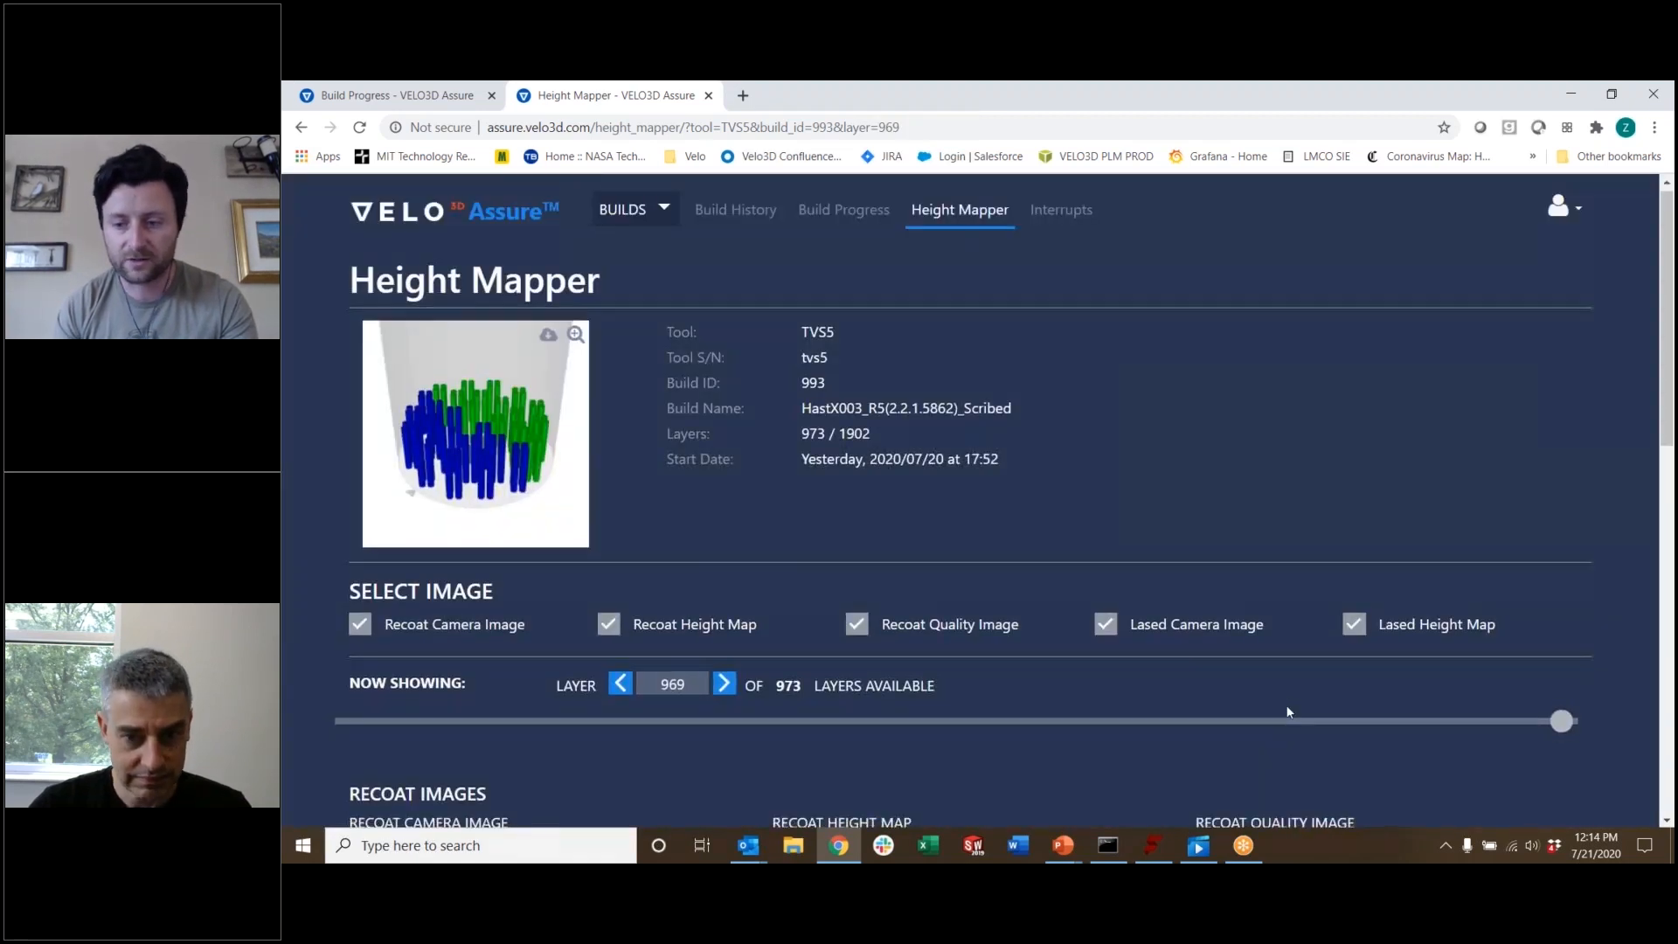
{"action": "scroll", "scroll_direction": "down", "scroll_amount": 3}
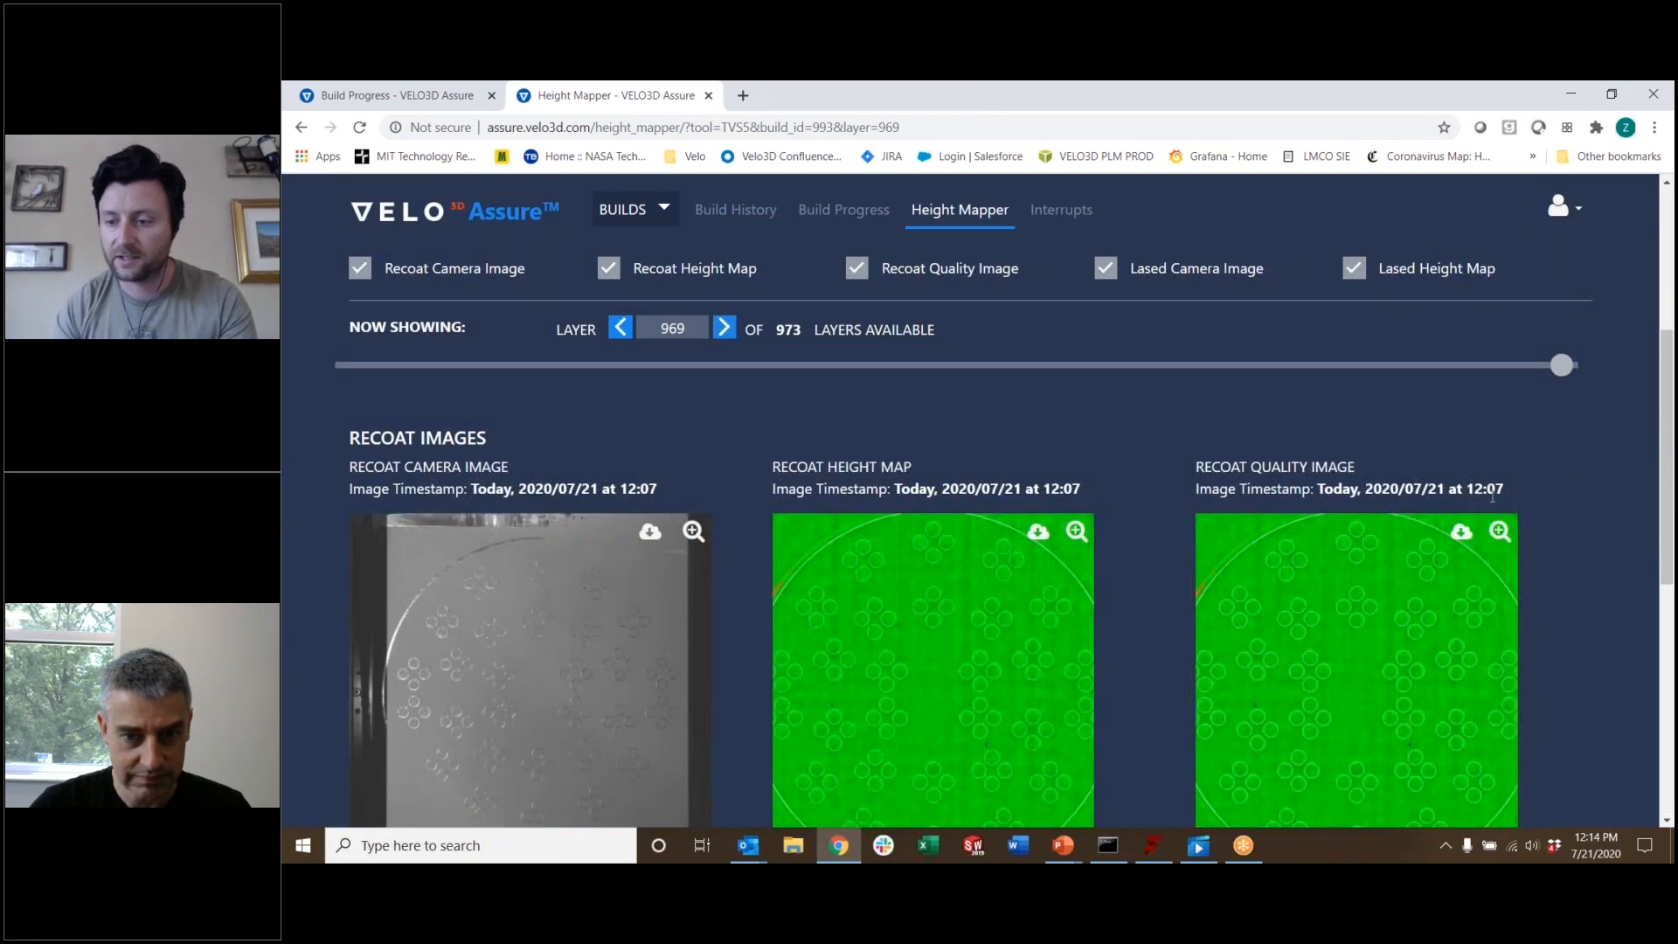
{"action": "mouse_move", "coordinate": [685, 597]}
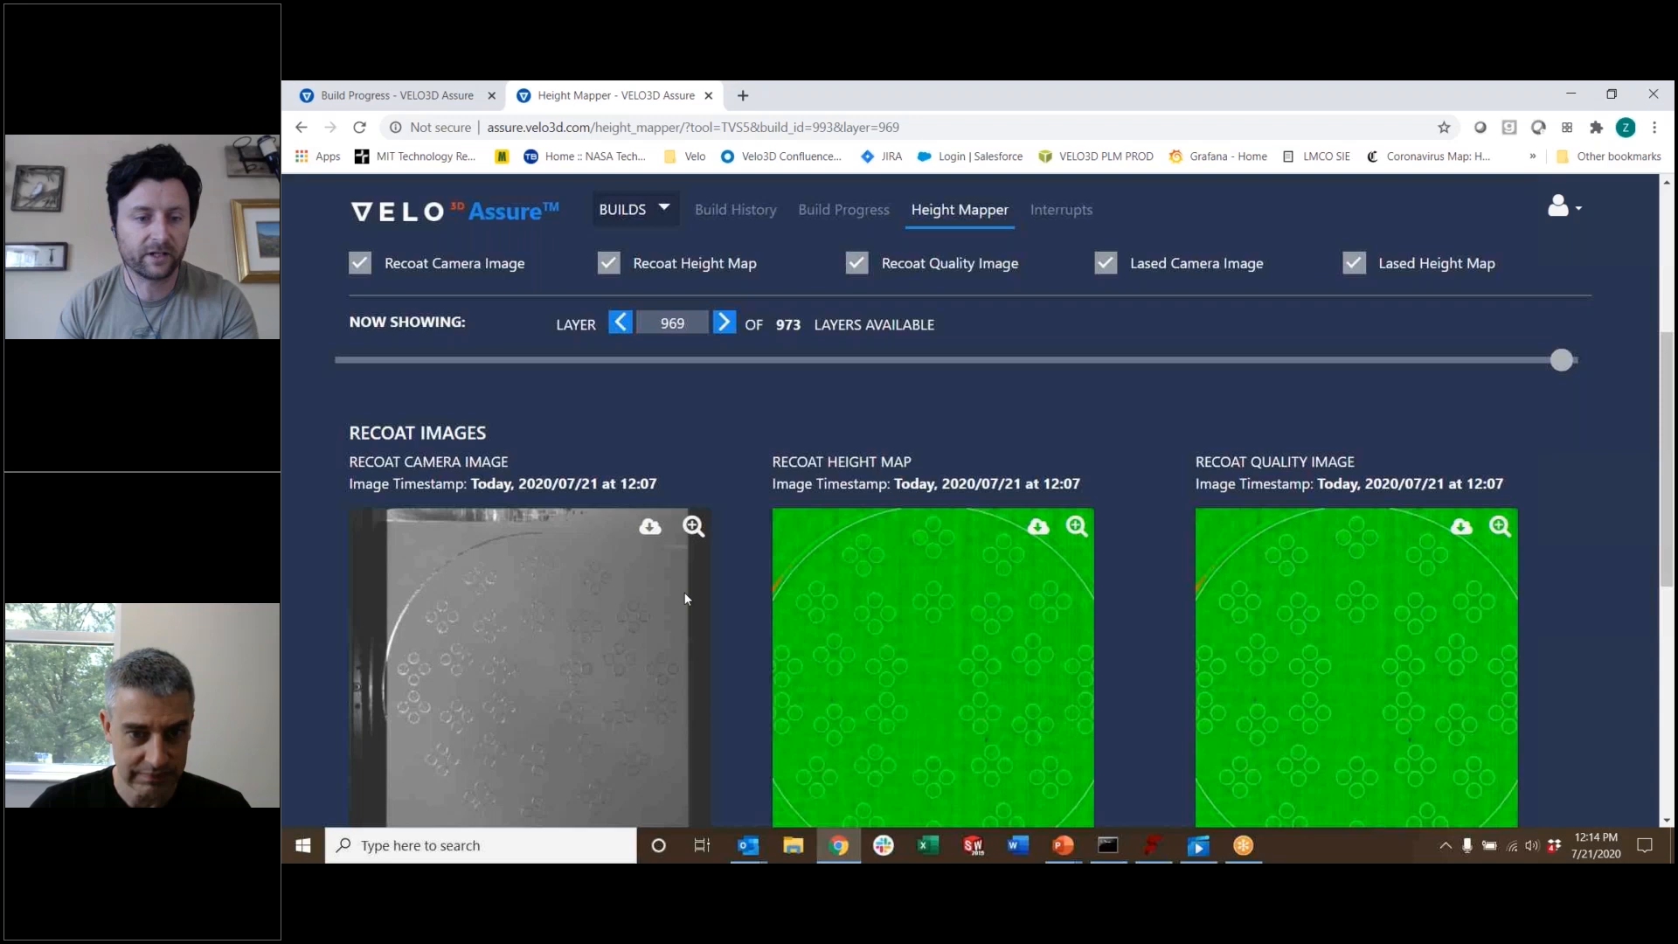
{"action": "scroll", "scroll_direction": "down", "scroll_amount": 3}
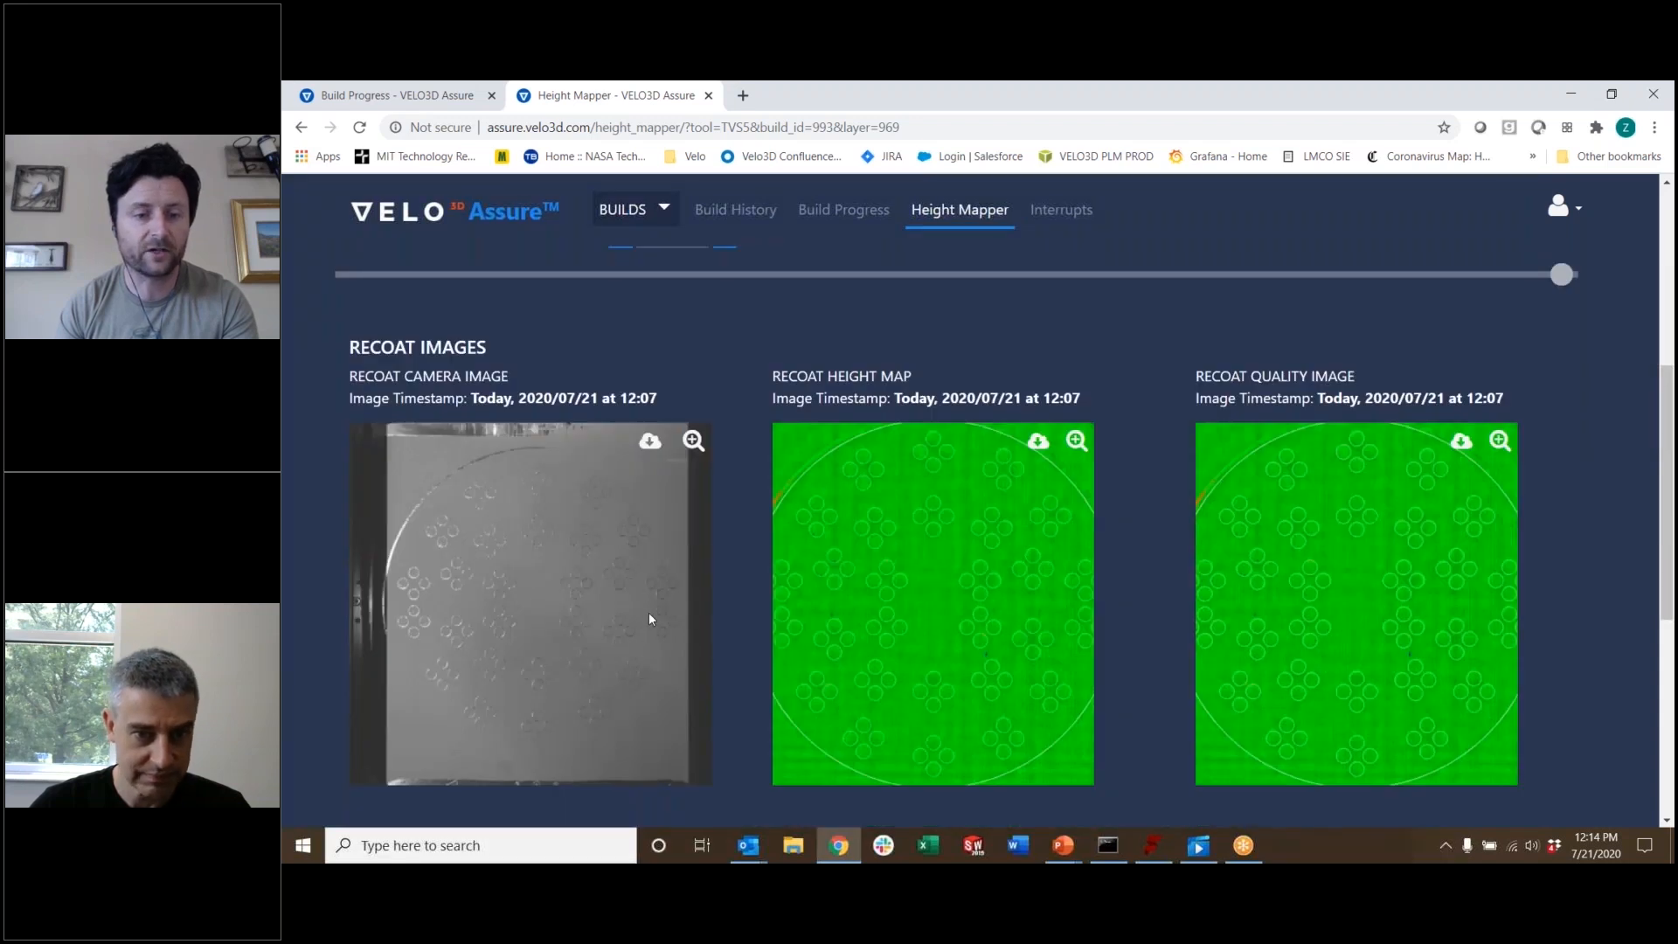
{"action": "mouse_move", "coordinate": [606, 695]}
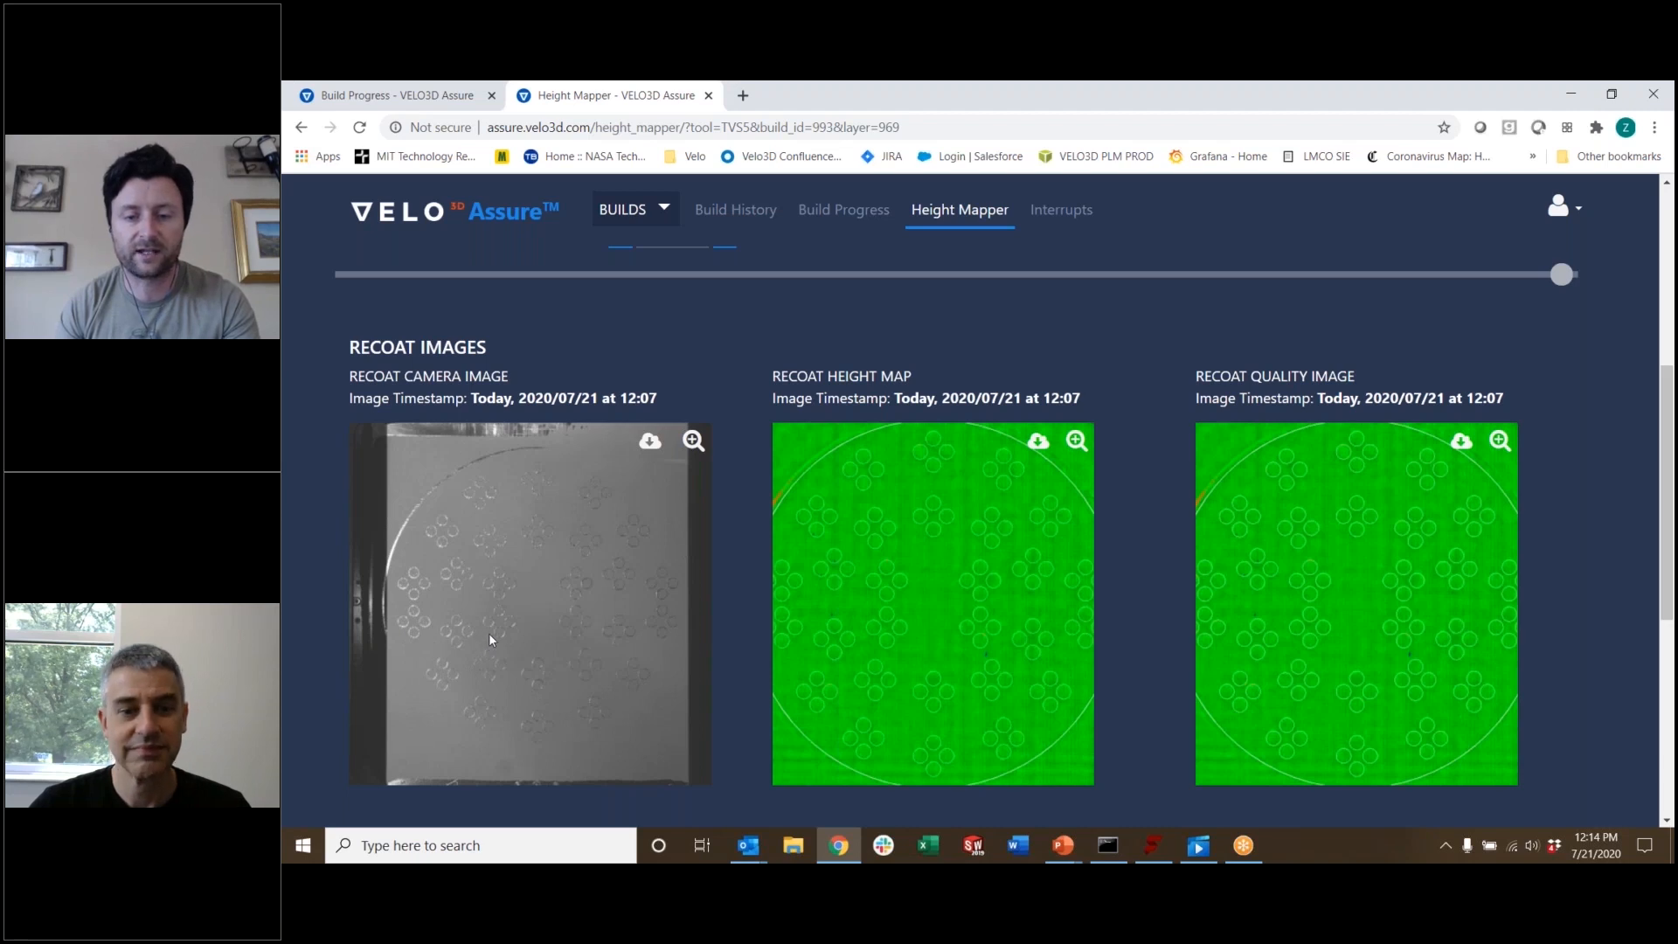
{"action": "mouse_move", "coordinate": [503, 628]}
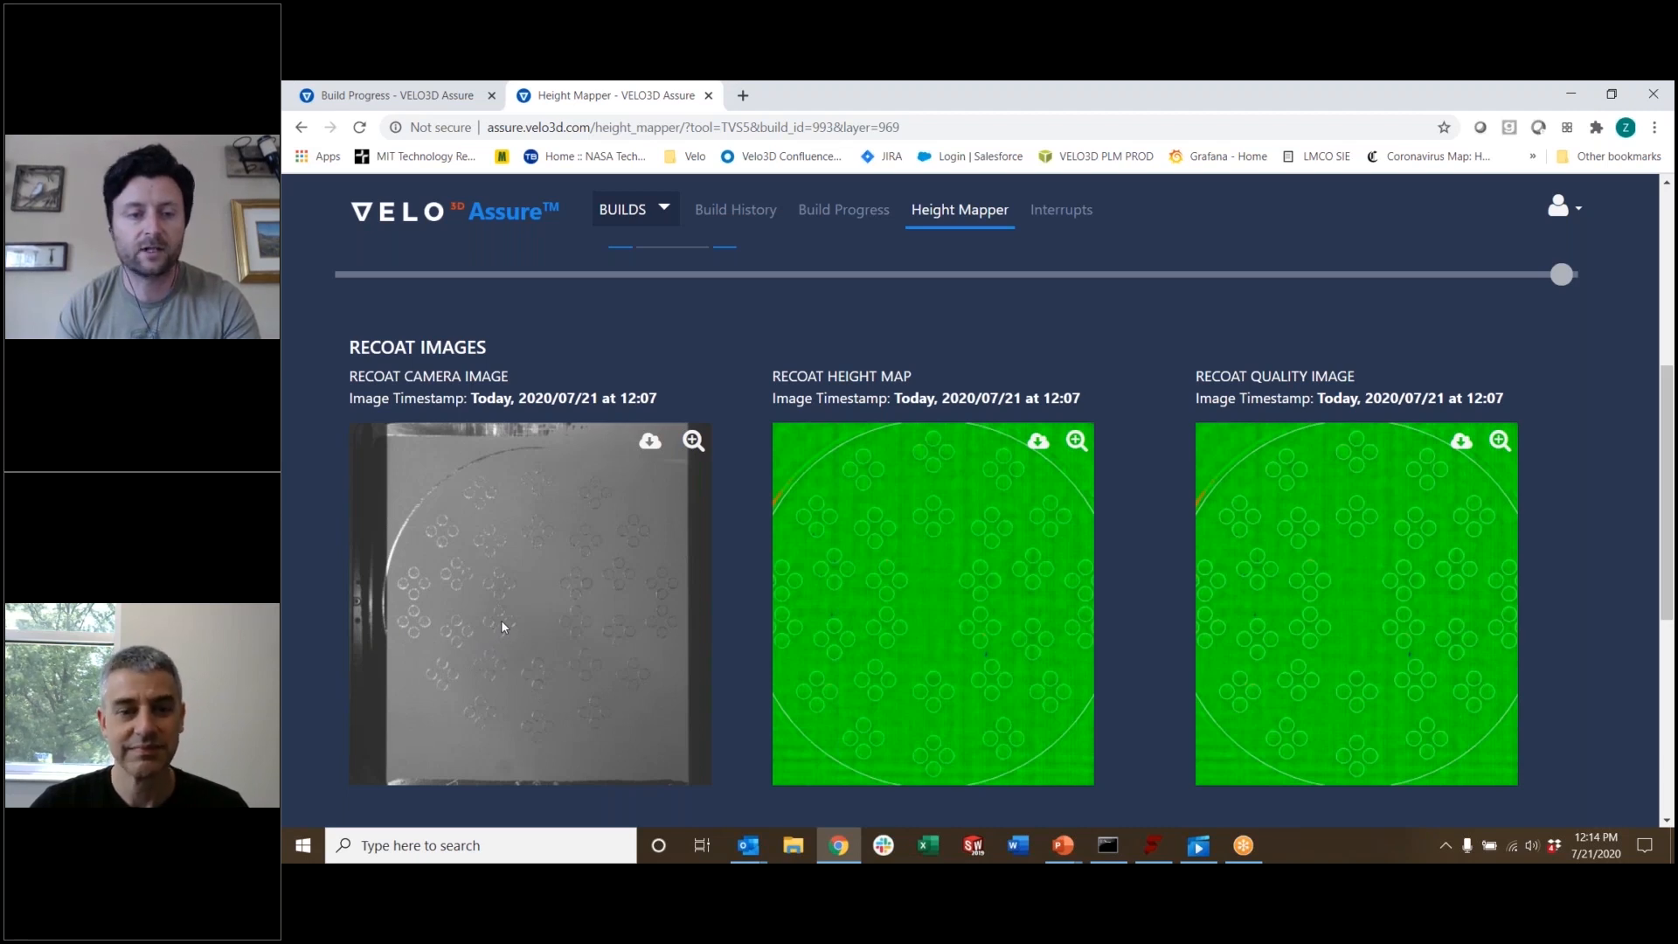
Scroll to the Lased Images section showing layer 969's lased camera image and height map.
{"action": "scroll", "scroll_direction": "down", "scroll_amount": 3}
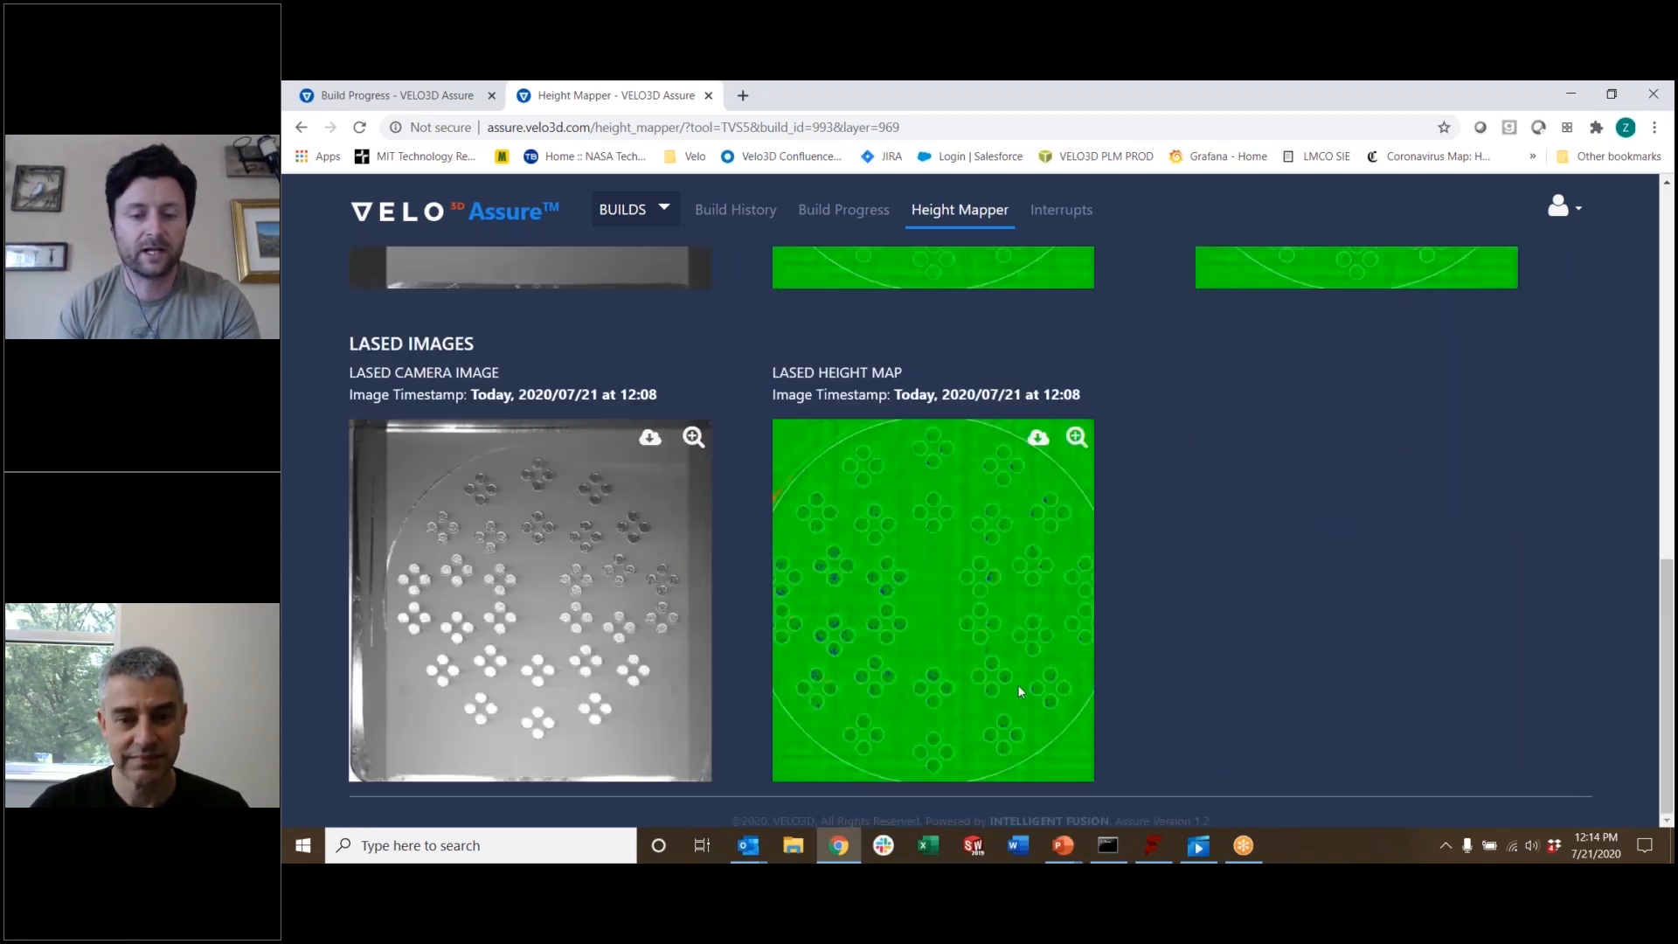
{"action": "mouse_move", "coordinate": [835, 654]}
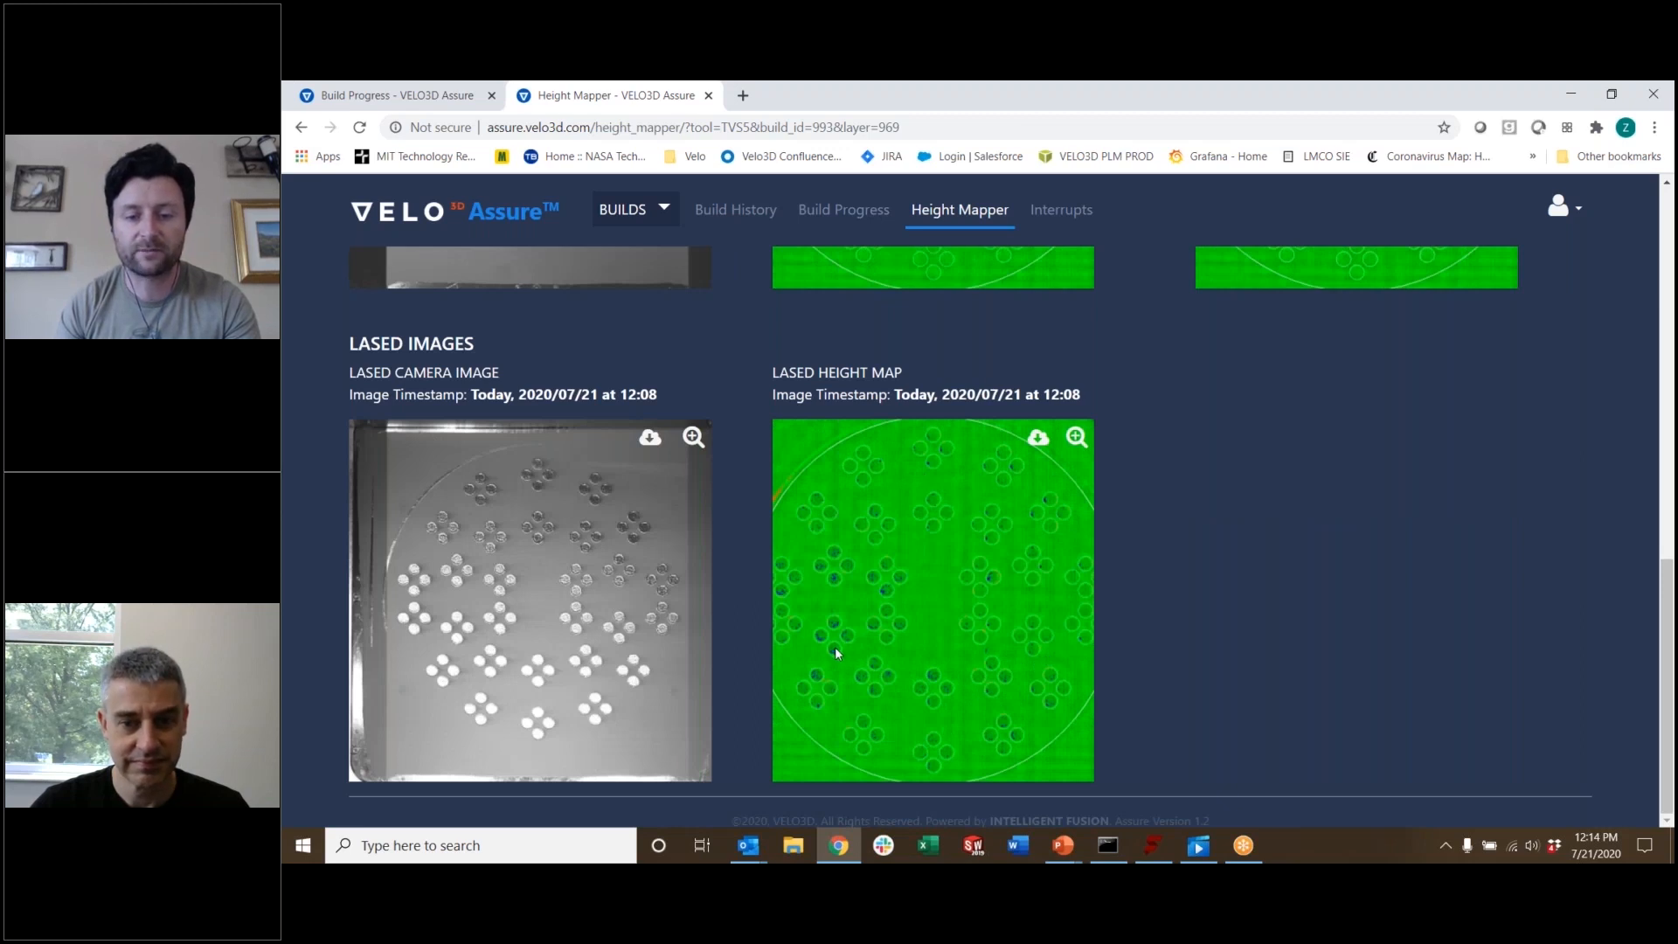
{"action": "mouse_move", "coordinate": [834, 670]}
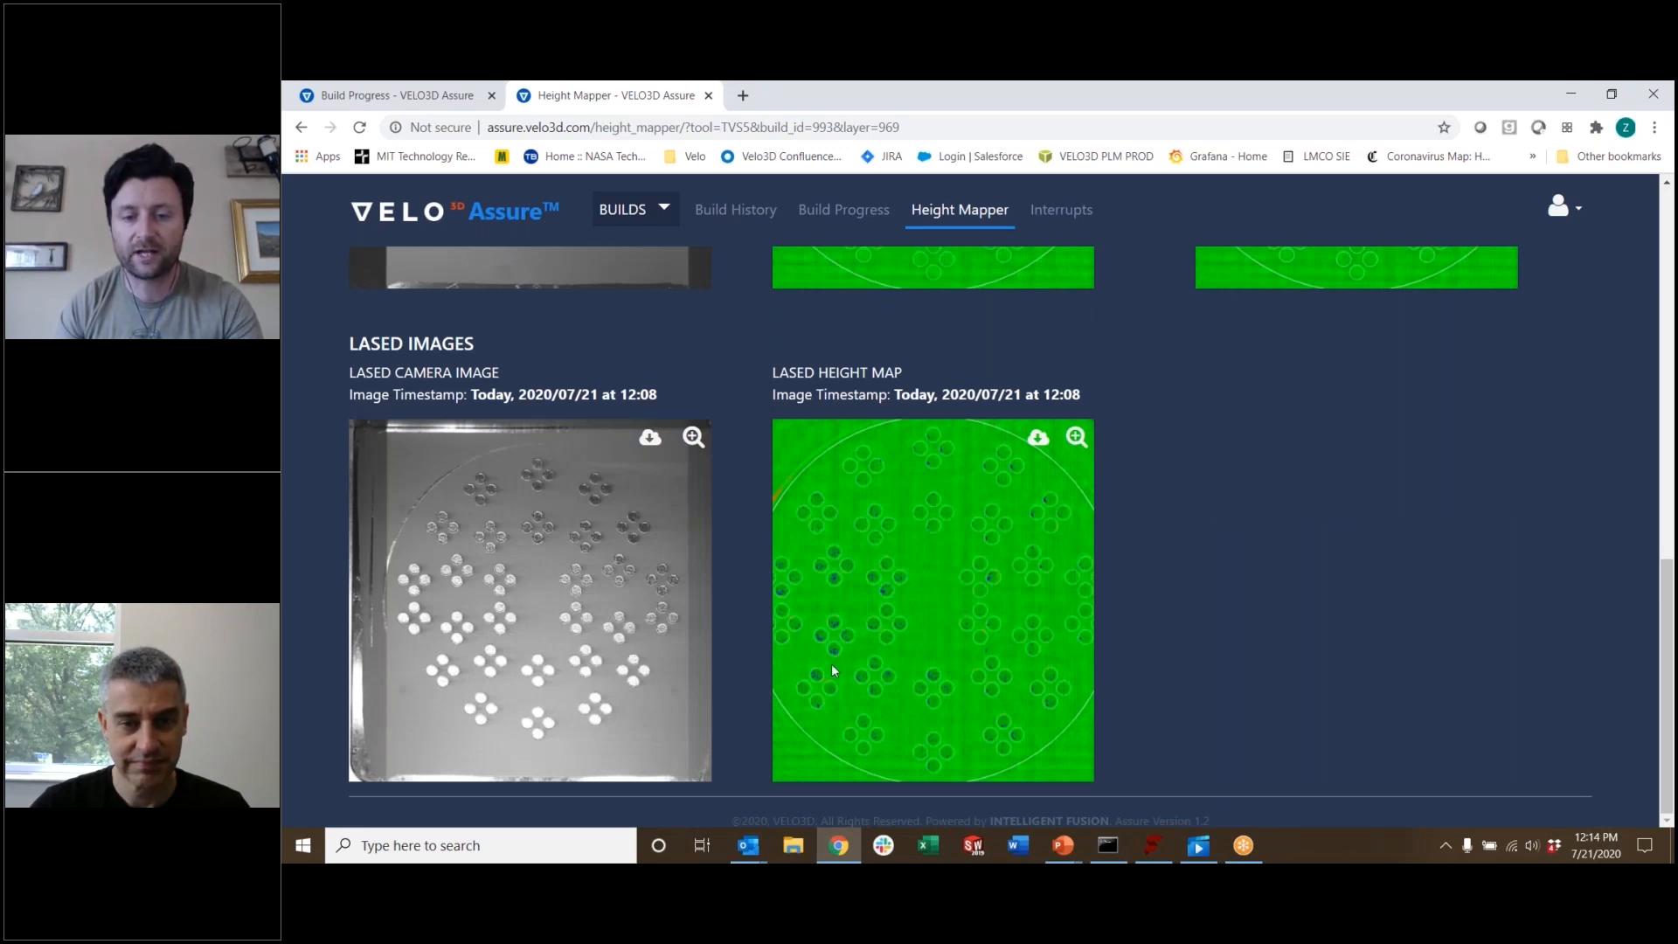
{"action": "mouse_move", "coordinate": [1015, 649]}
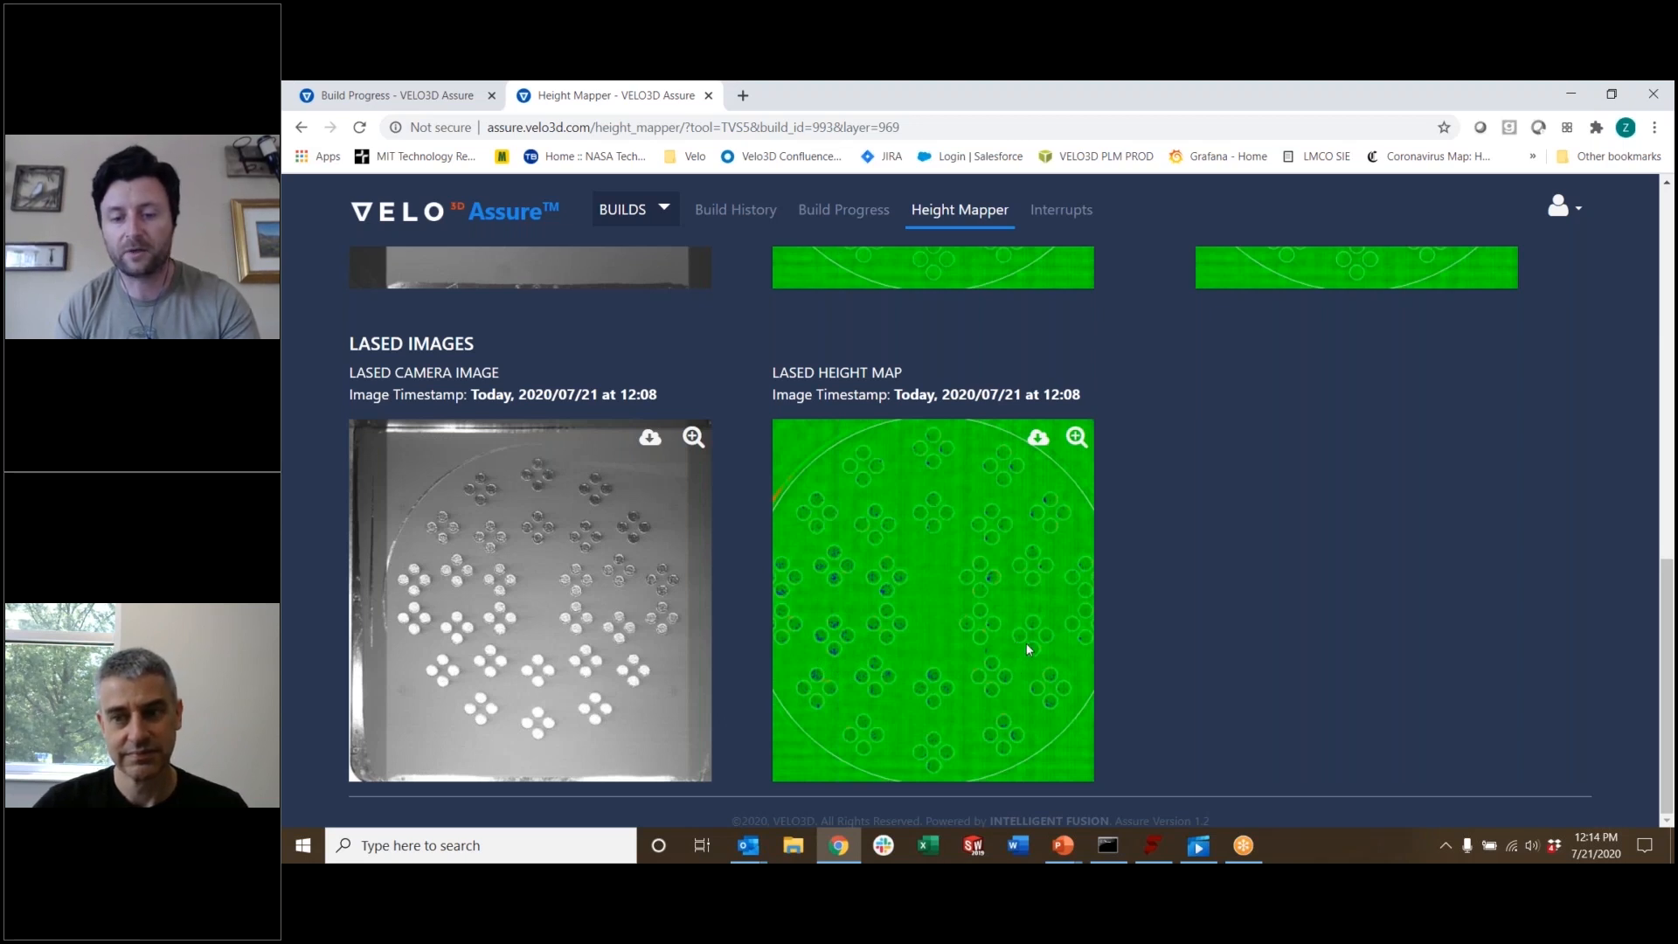
{"action": "mouse_move", "coordinate": [1122, 620]}
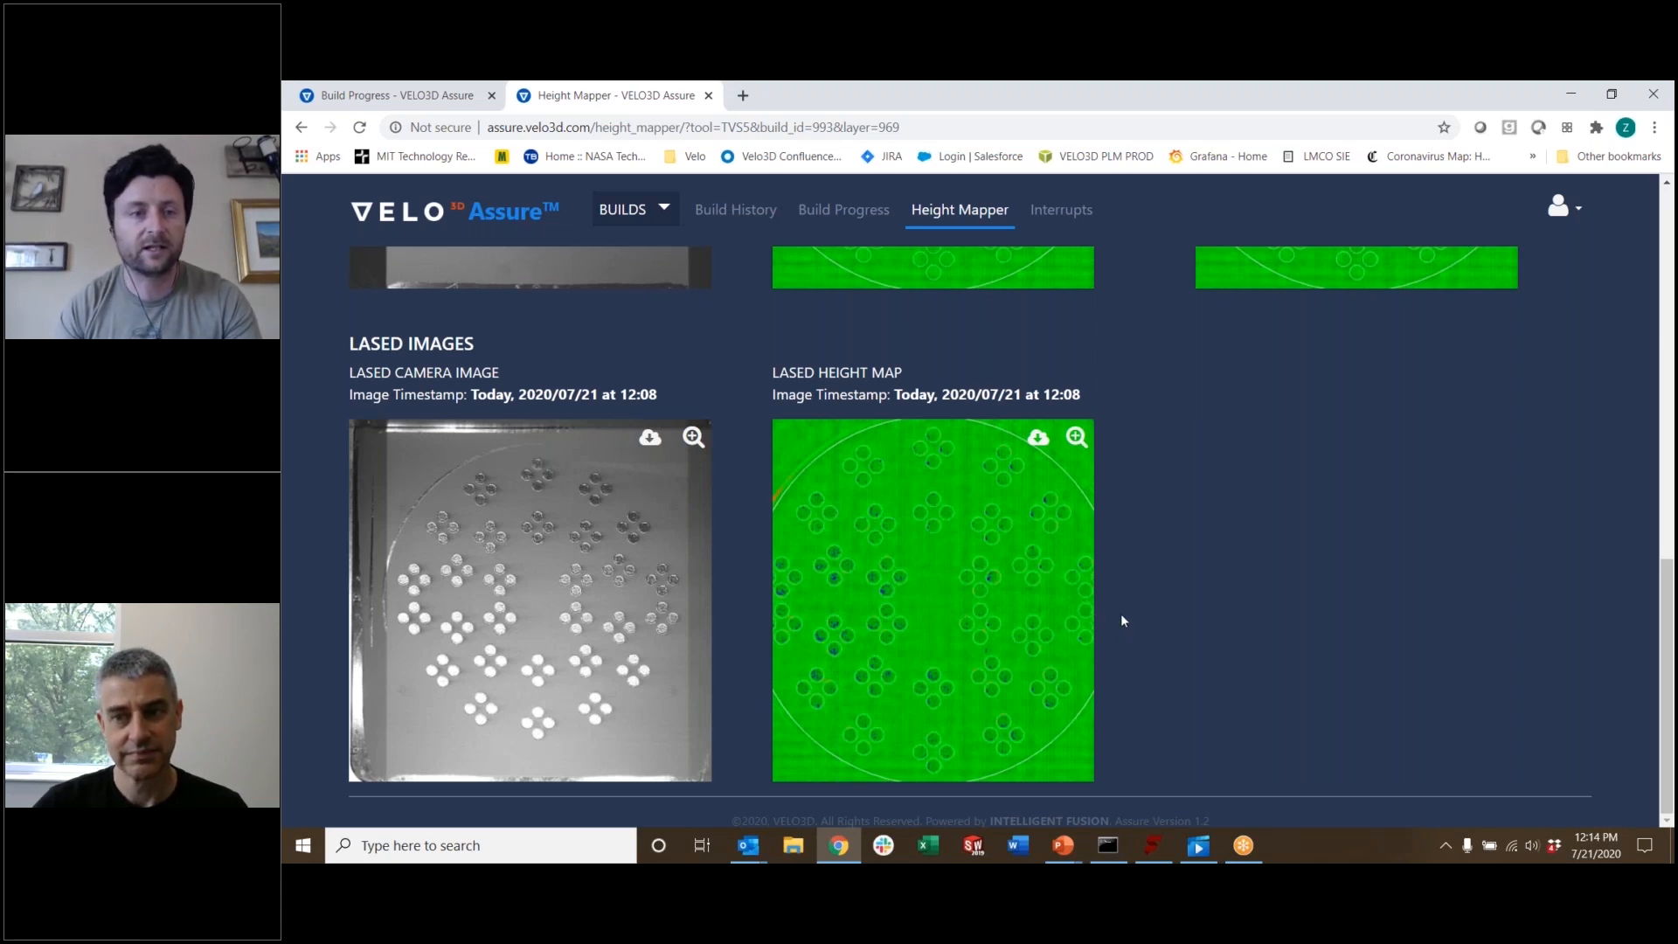
{"action": "mouse_move", "coordinate": [1113, 592]}
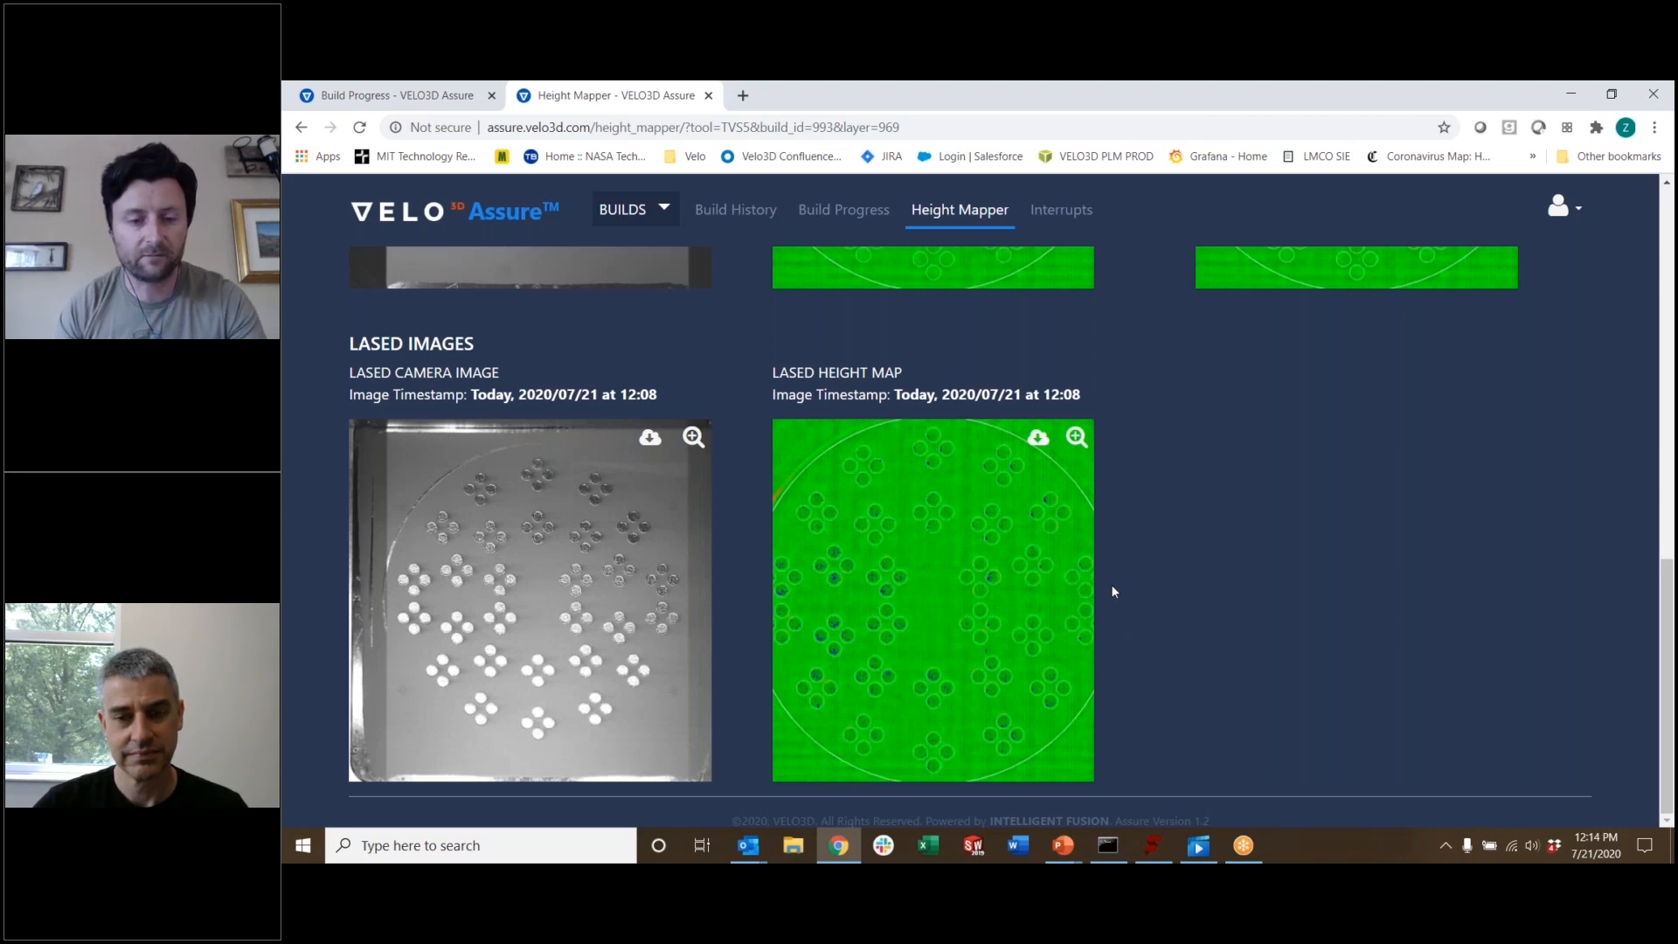
{"action": "mouse_move", "coordinate": [1006, 410]}
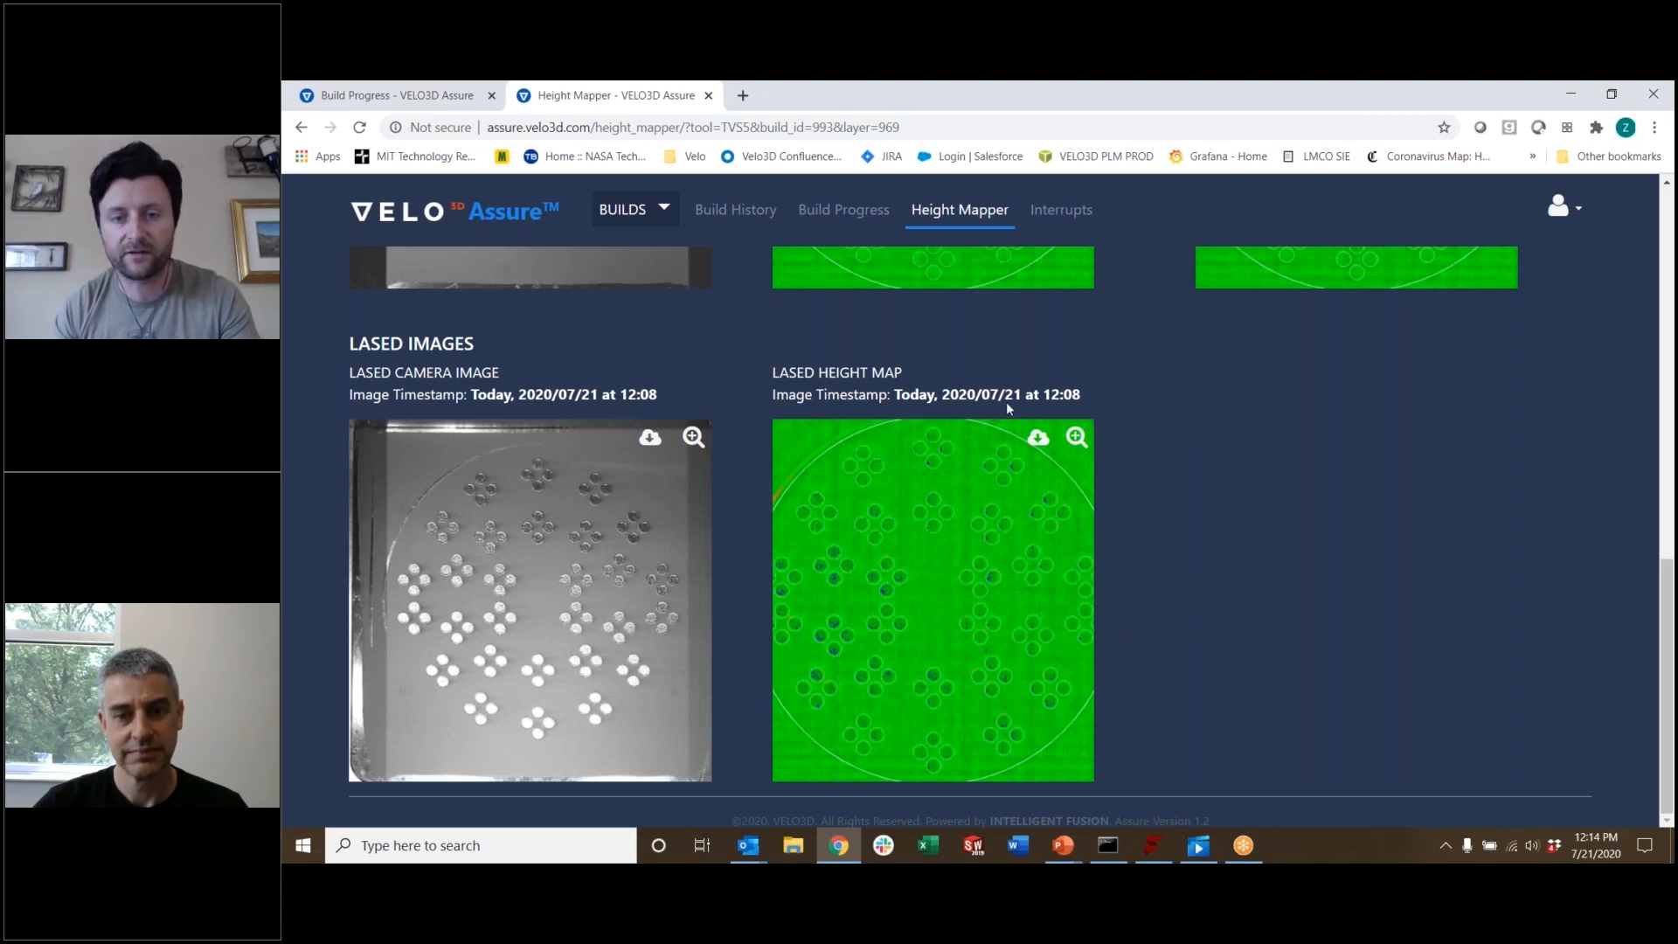
{"action": "mouse_move", "coordinate": [394, 96]}
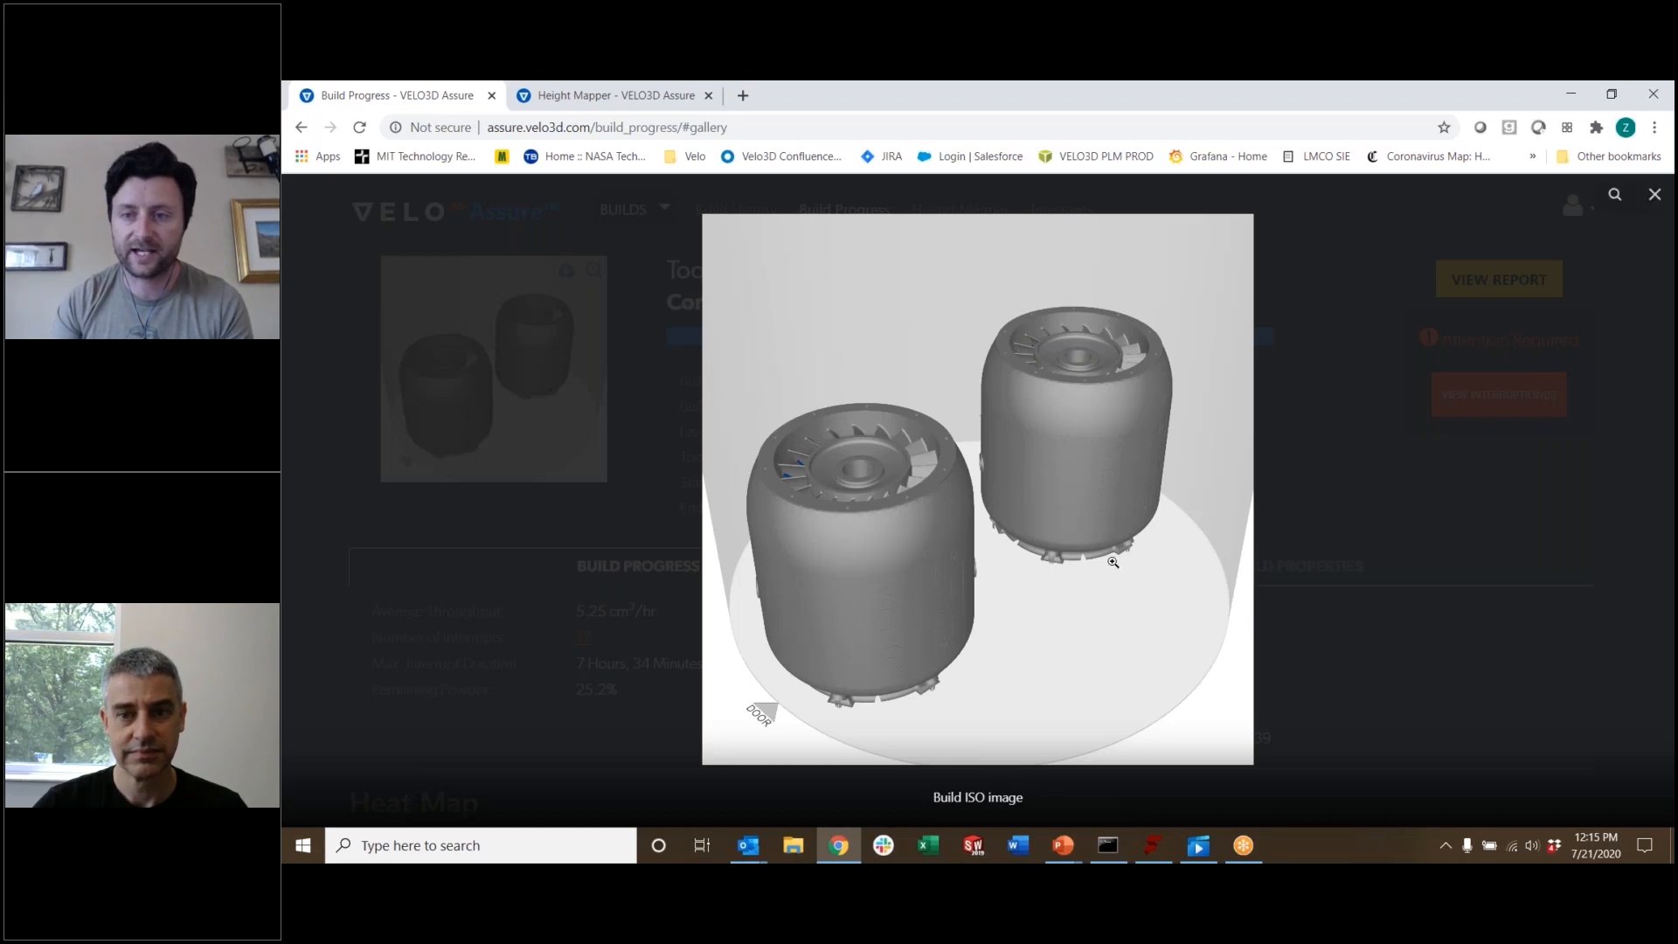
{"action": "mouse_move", "coordinate": [1070, 467]}
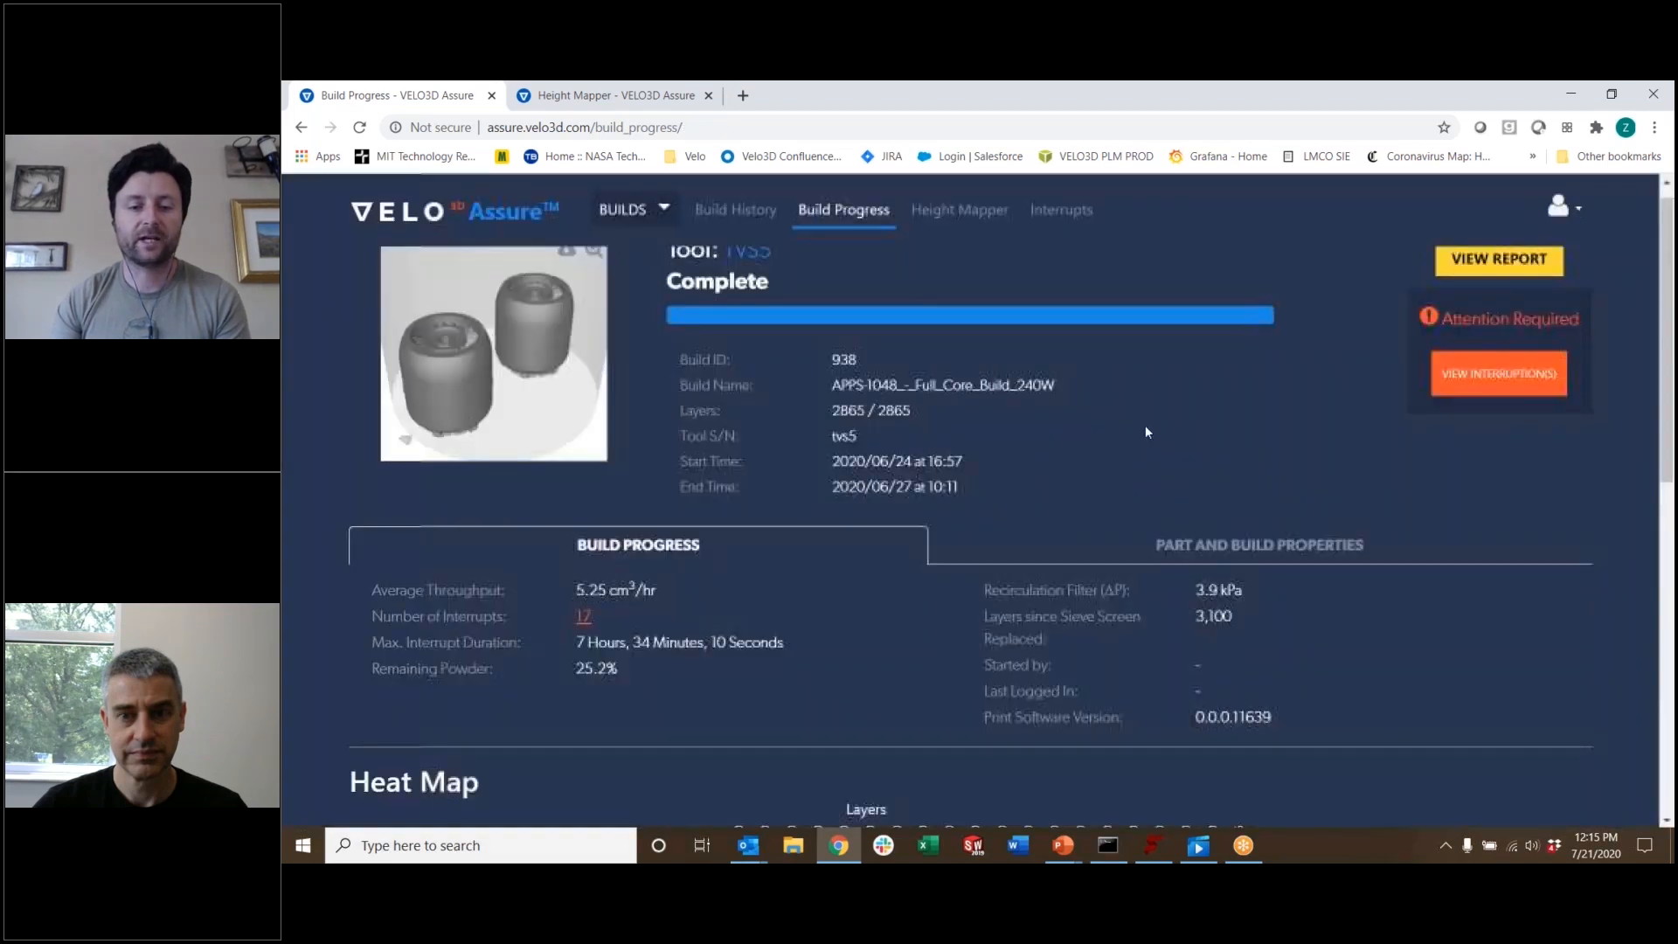
Scroll past the heat map to build 938's Peak Height chart with its 400 µm threshold.
{"action": "scroll", "scroll_direction": "down", "scroll_amount": 3}
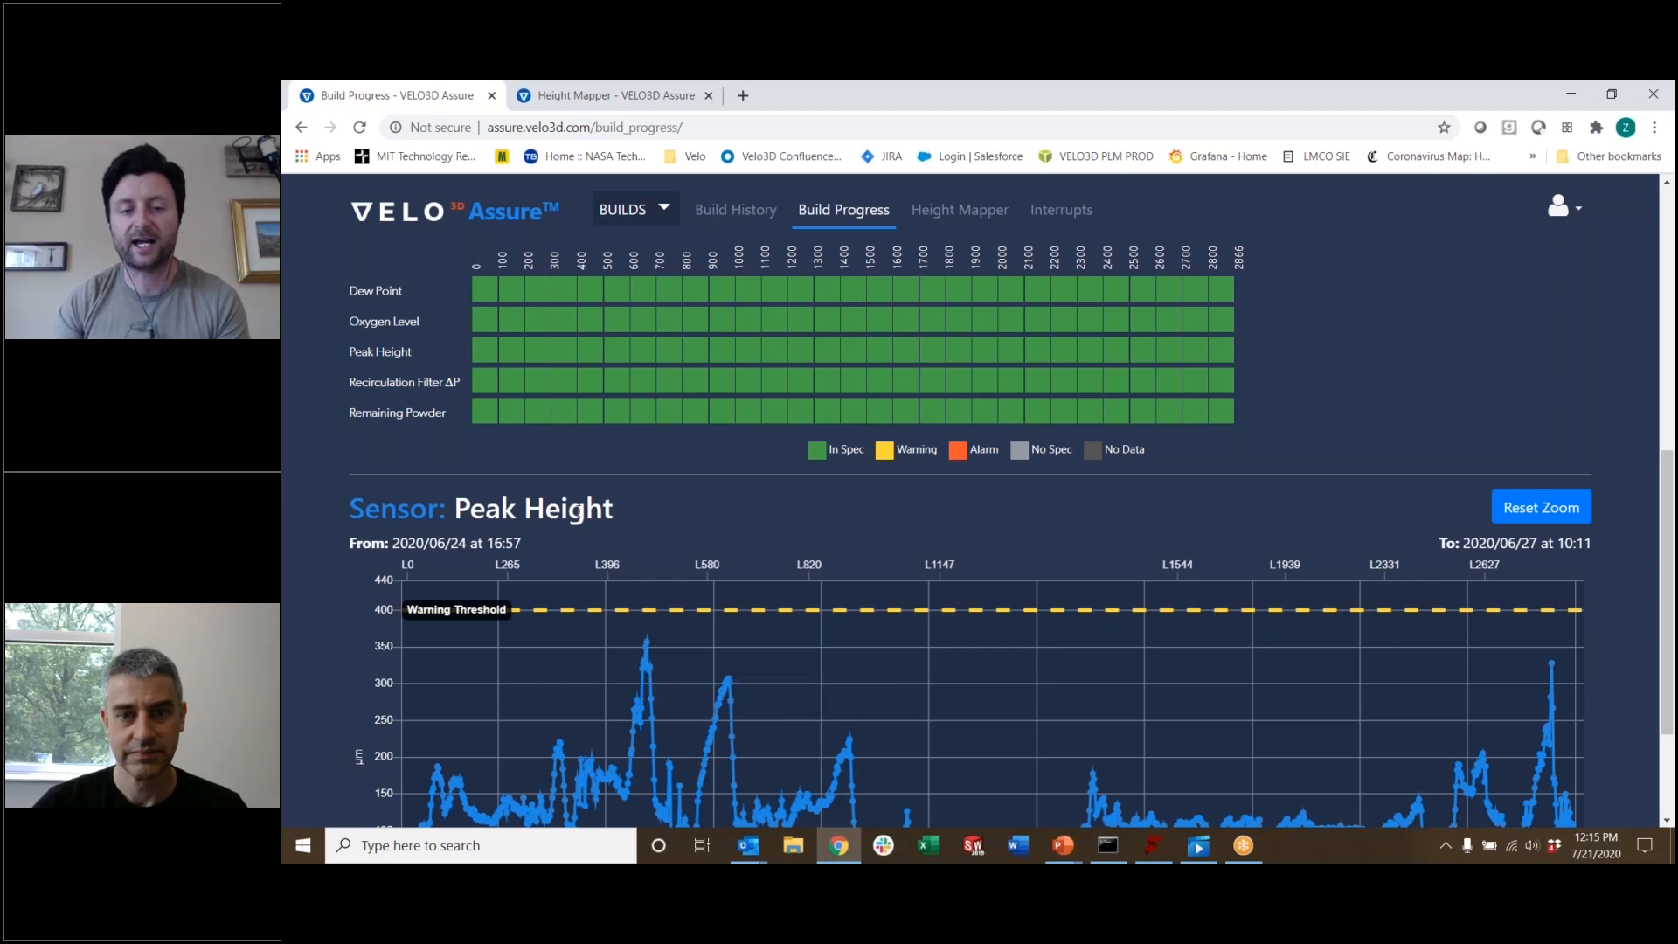
{"action": "scroll", "scroll_direction": "down", "scroll_amount": 3}
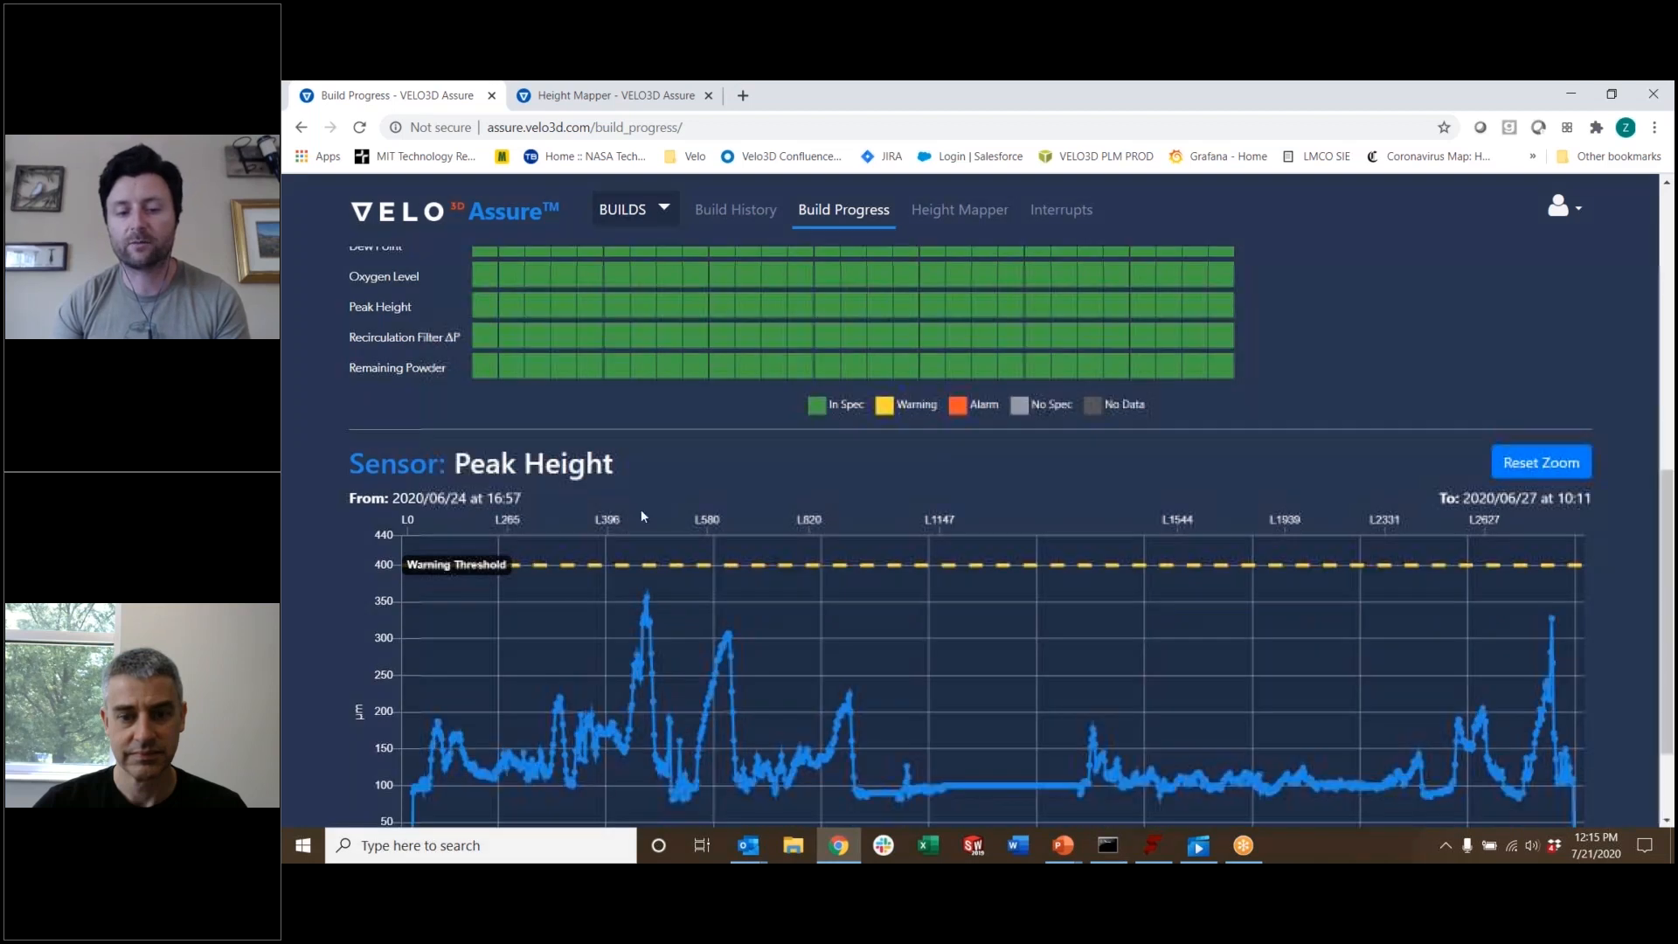
{"action": "scroll", "scroll_direction": "down", "scroll_amount": 3}
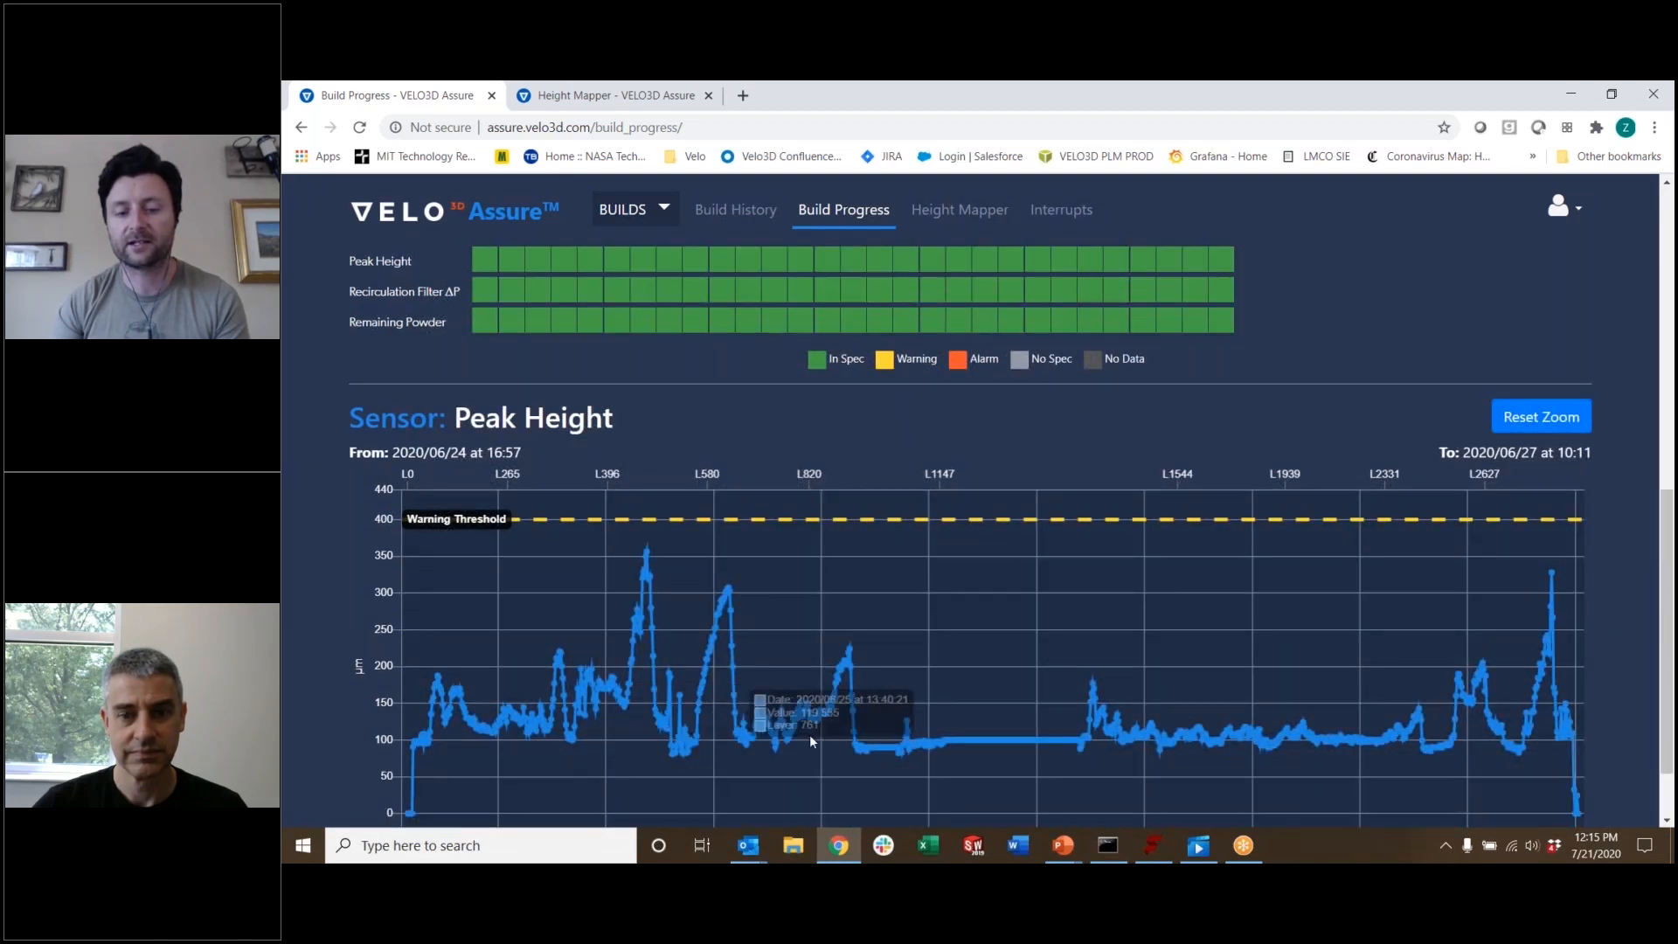
{"action": "mouse_move", "coordinate": [664, 729]}
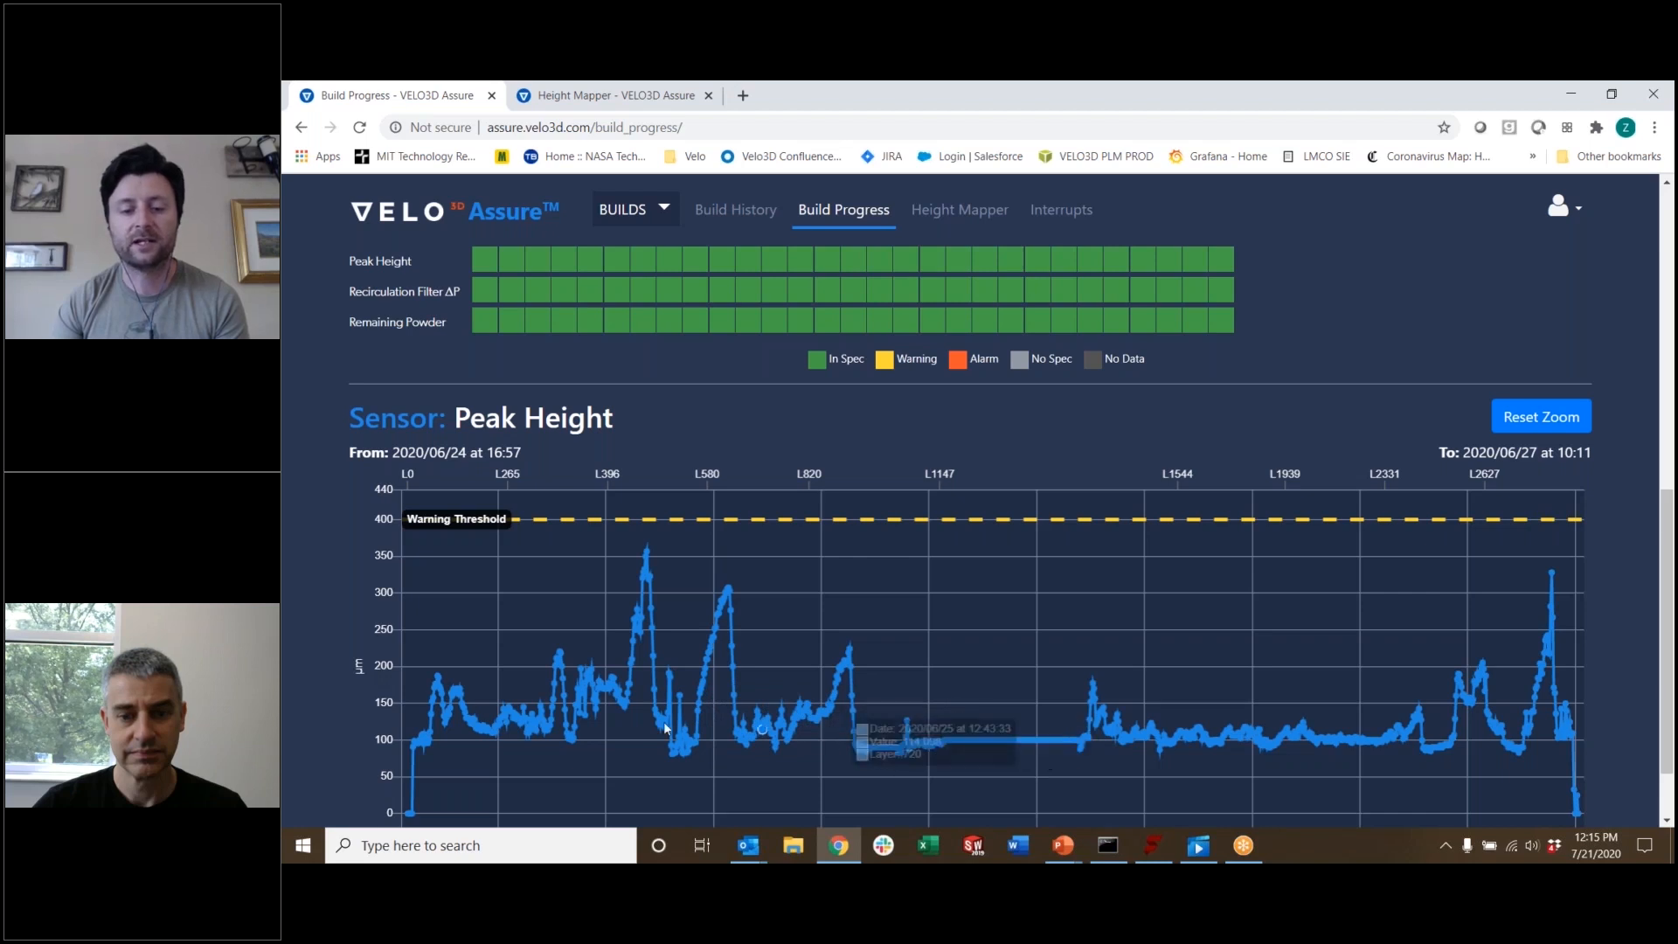
{"action": "mouse_move", "coordinate": [631, 669]}
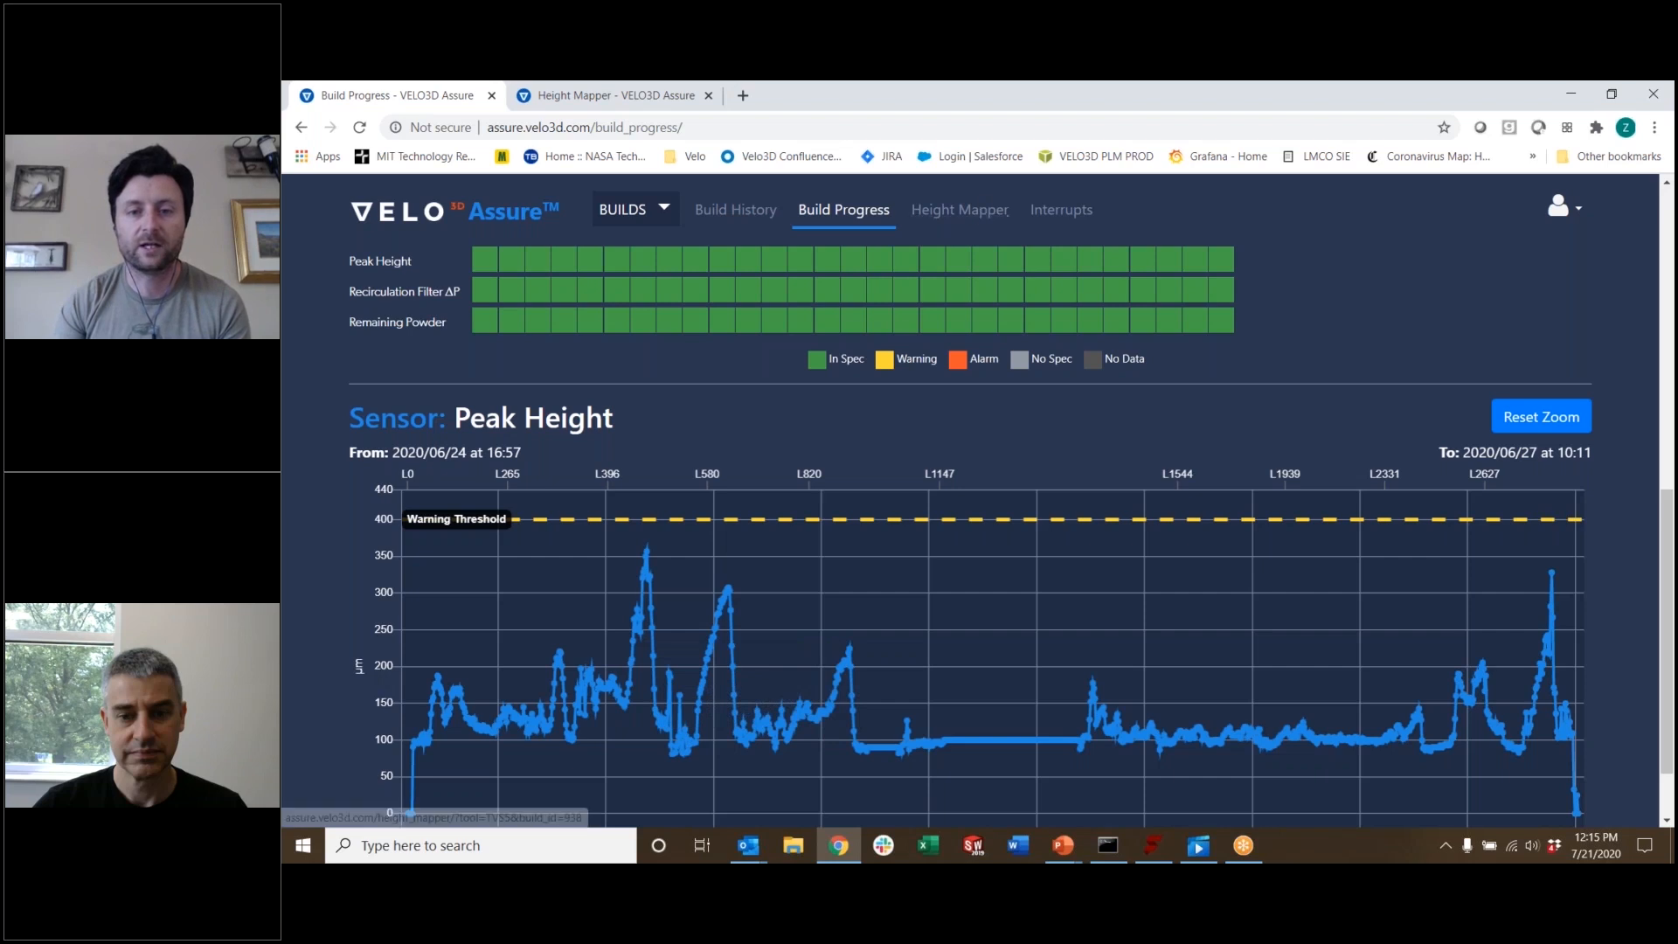
Open build 938's Height Mapper and select layer 400 of 2865.
{"action": "left_click", "coordinate": [958, 209]}
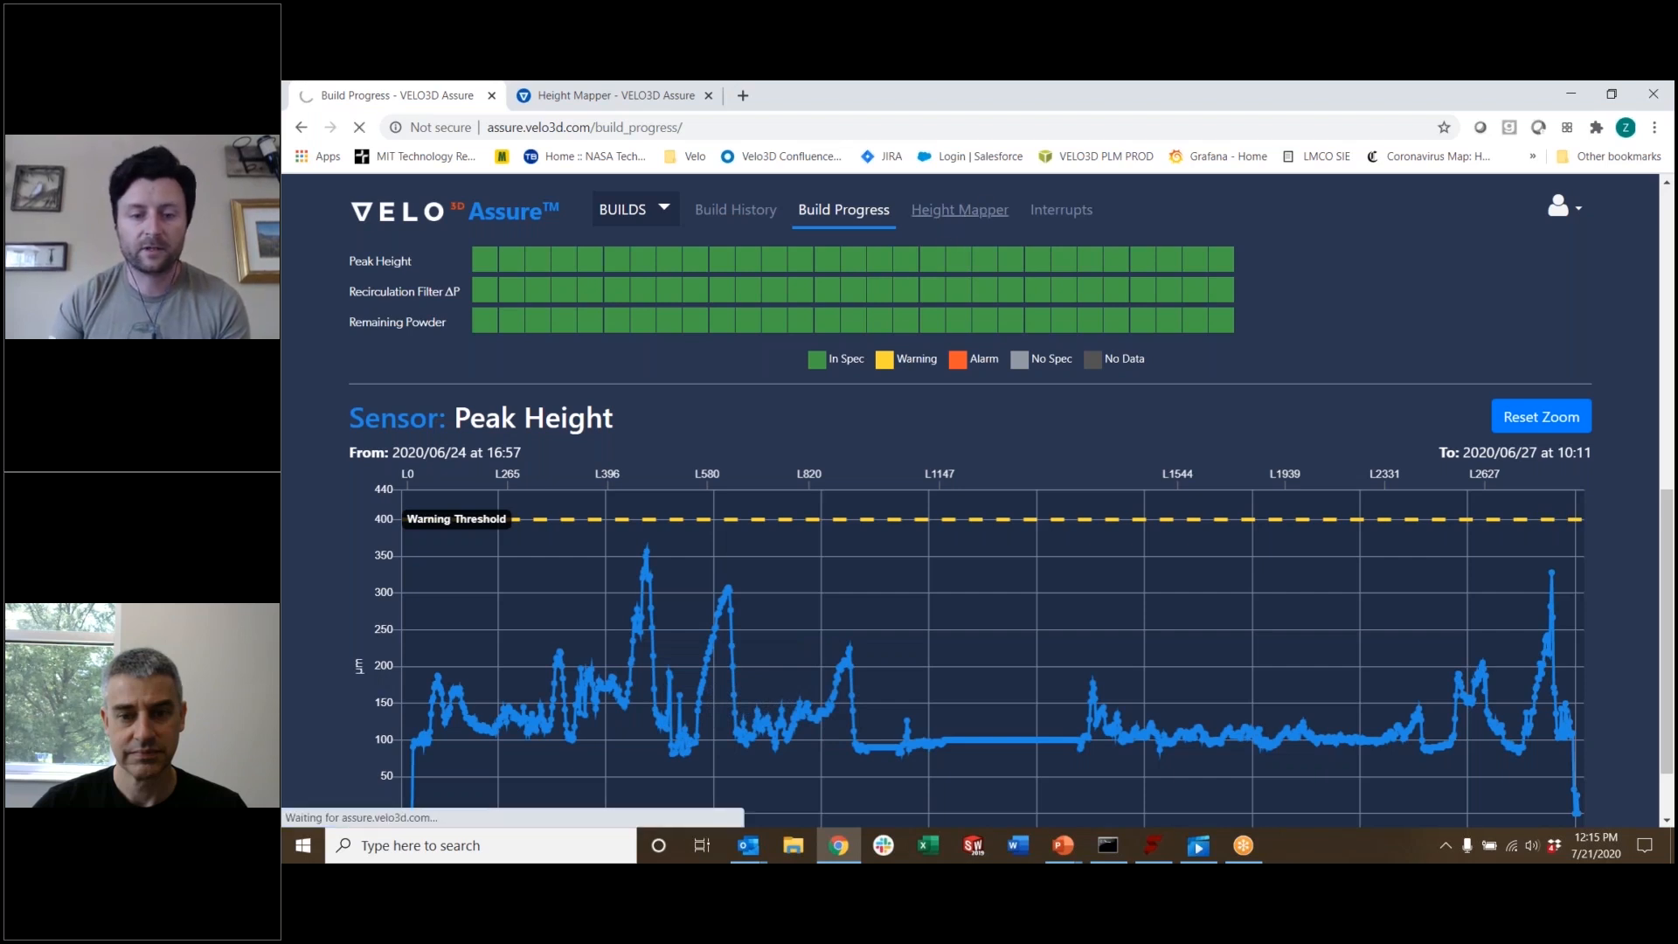
{"action": "left_click", "coordinate": [959, 209]}
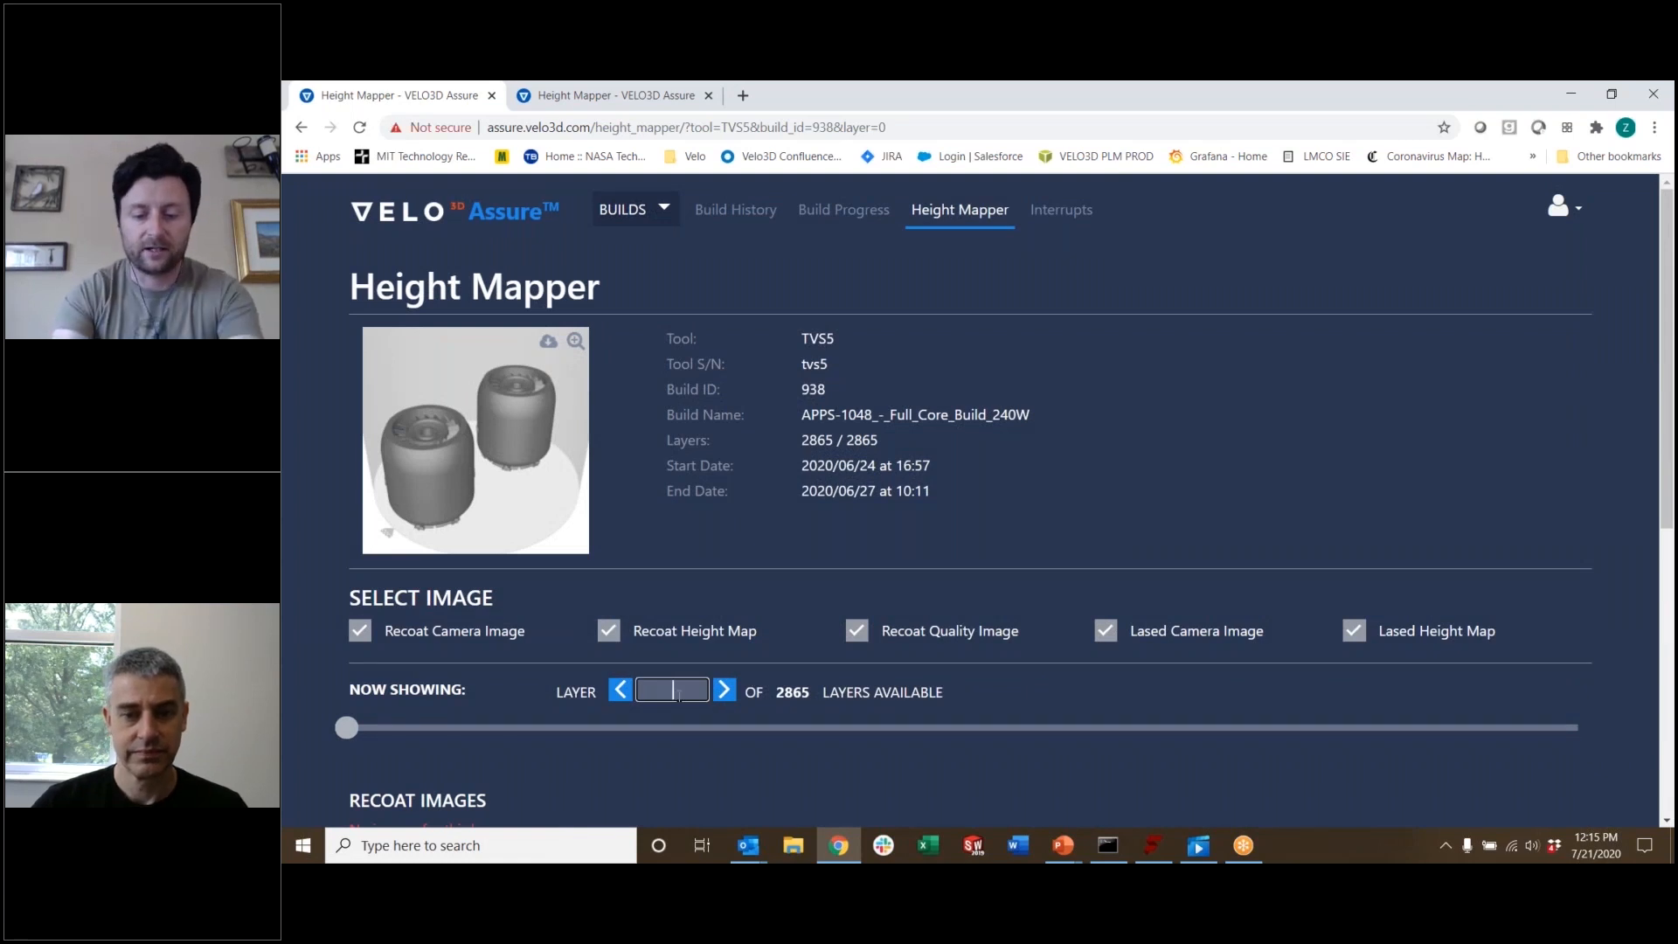
{"action": "type", "text": "400"}
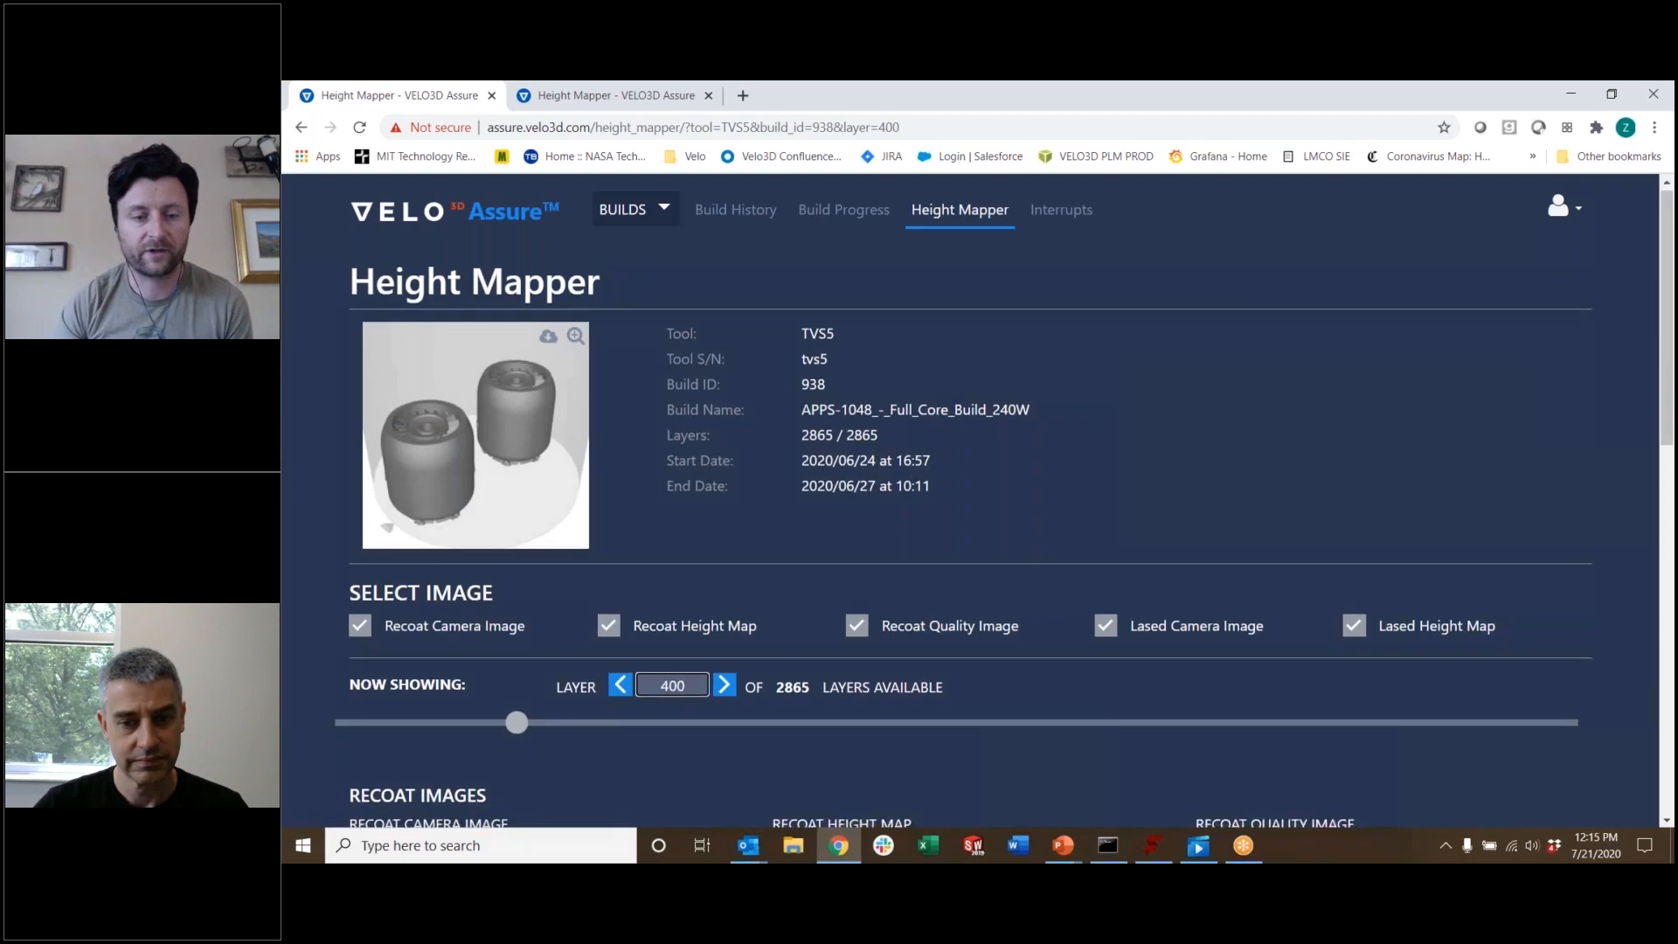
{"action": "scroll", "scroll_direction": "down", "scroll_amount": 3}
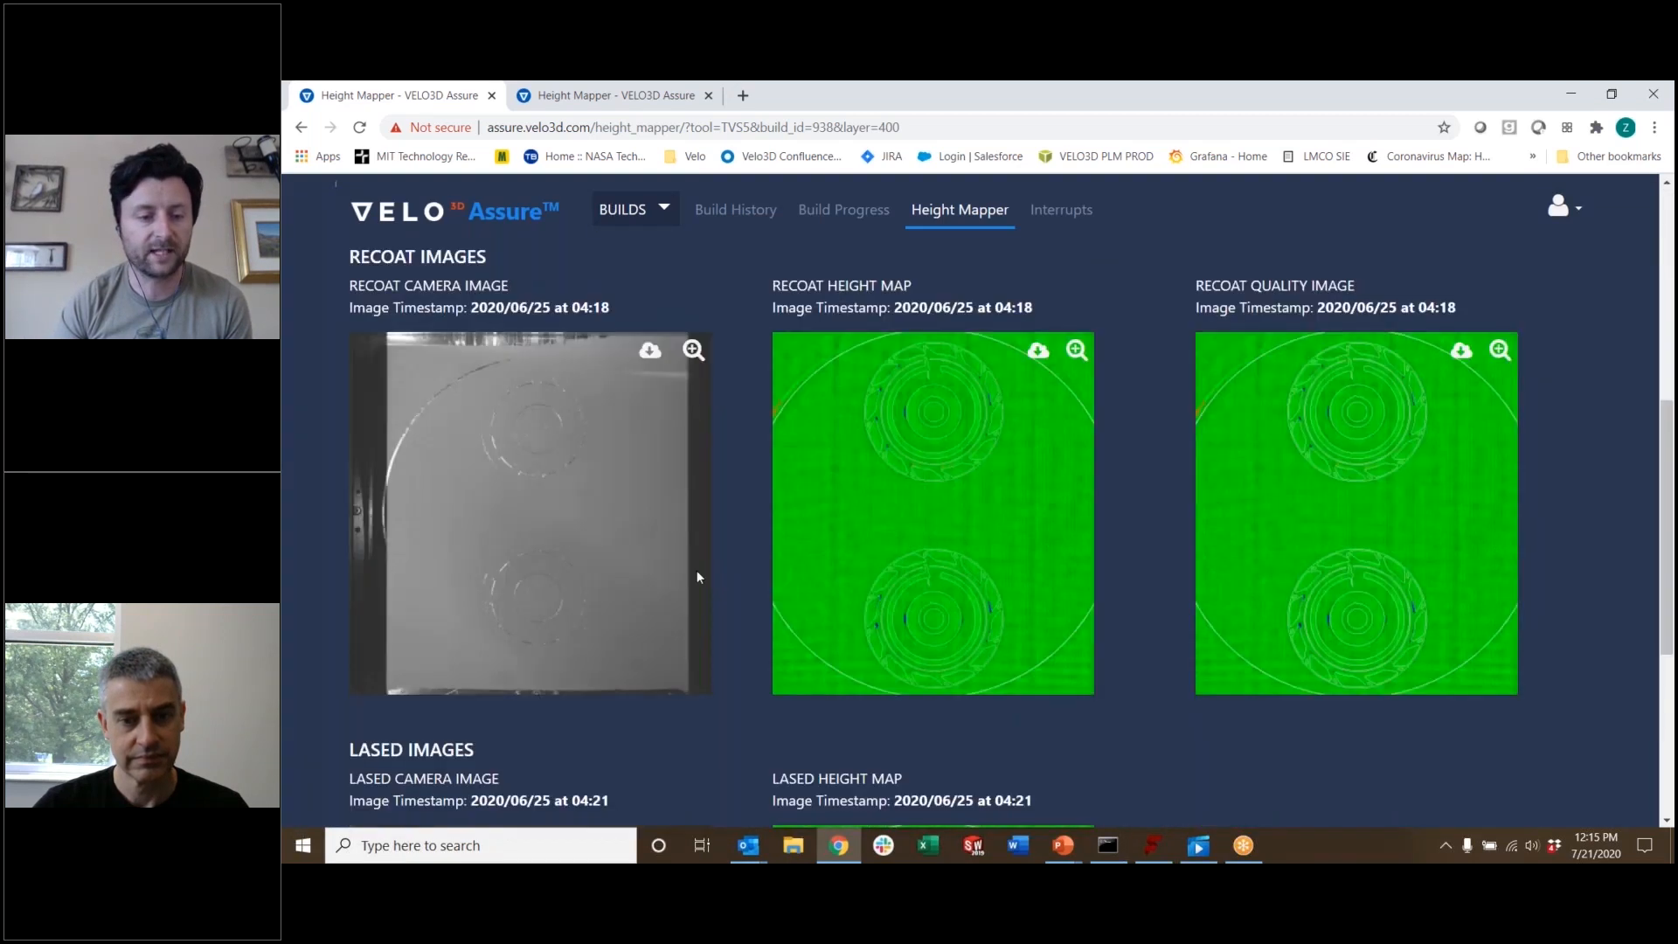
{"action": "left_click", "coordinate": [694, 349]}
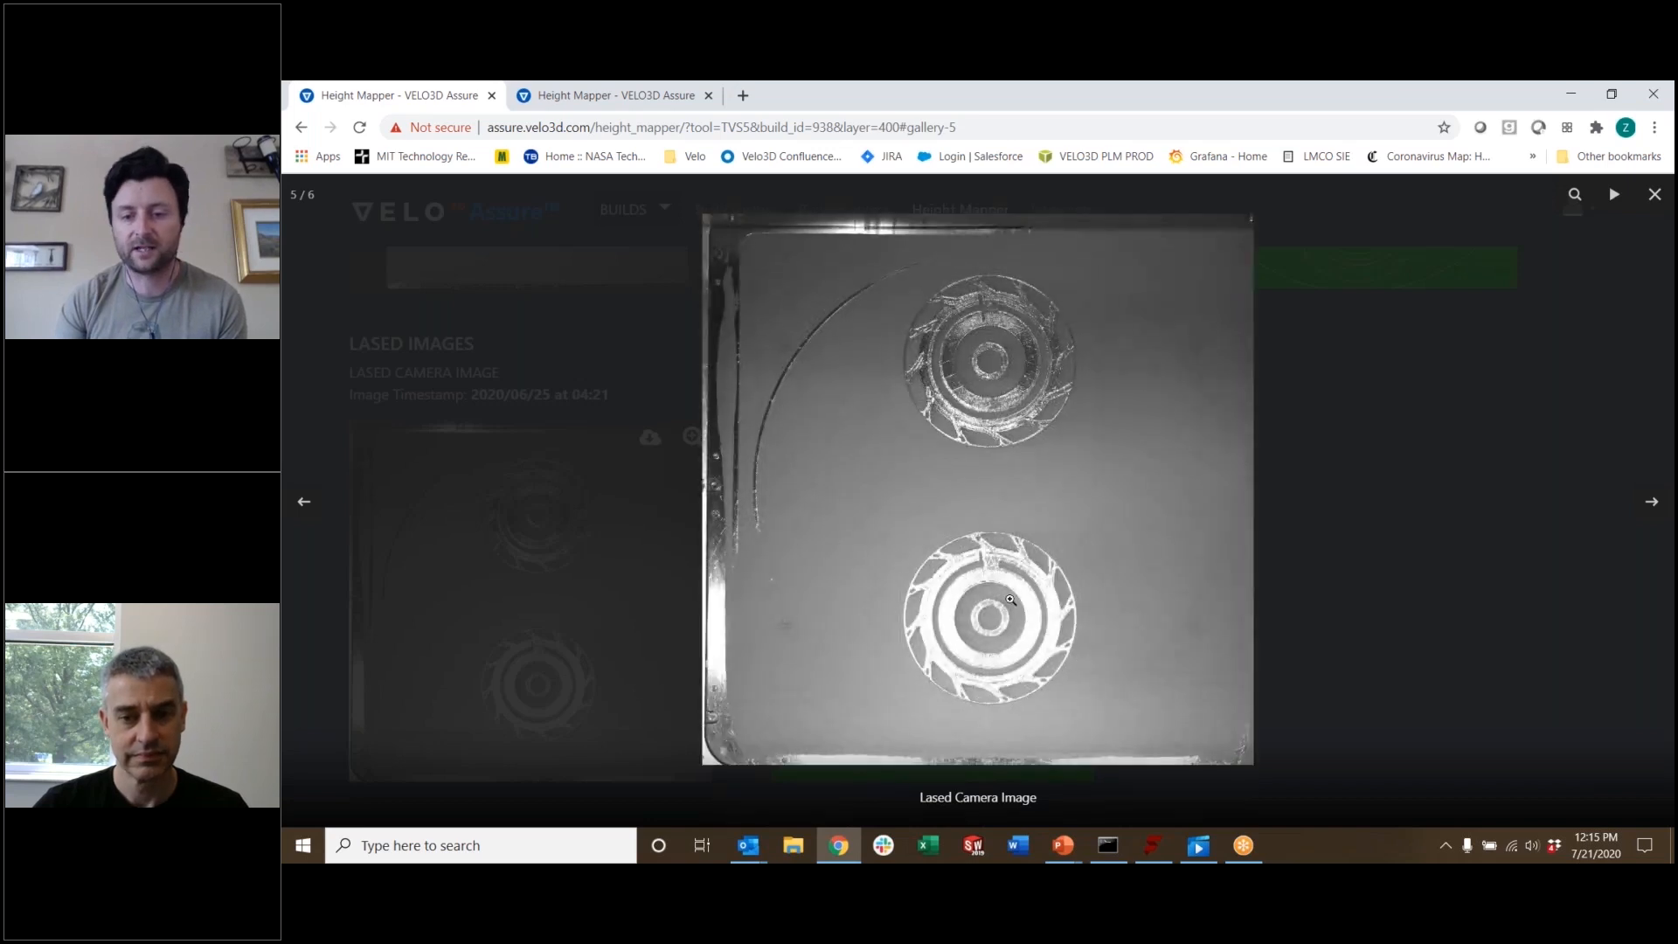
{"action": "mouse_move", "coordinate": [963, 406]}
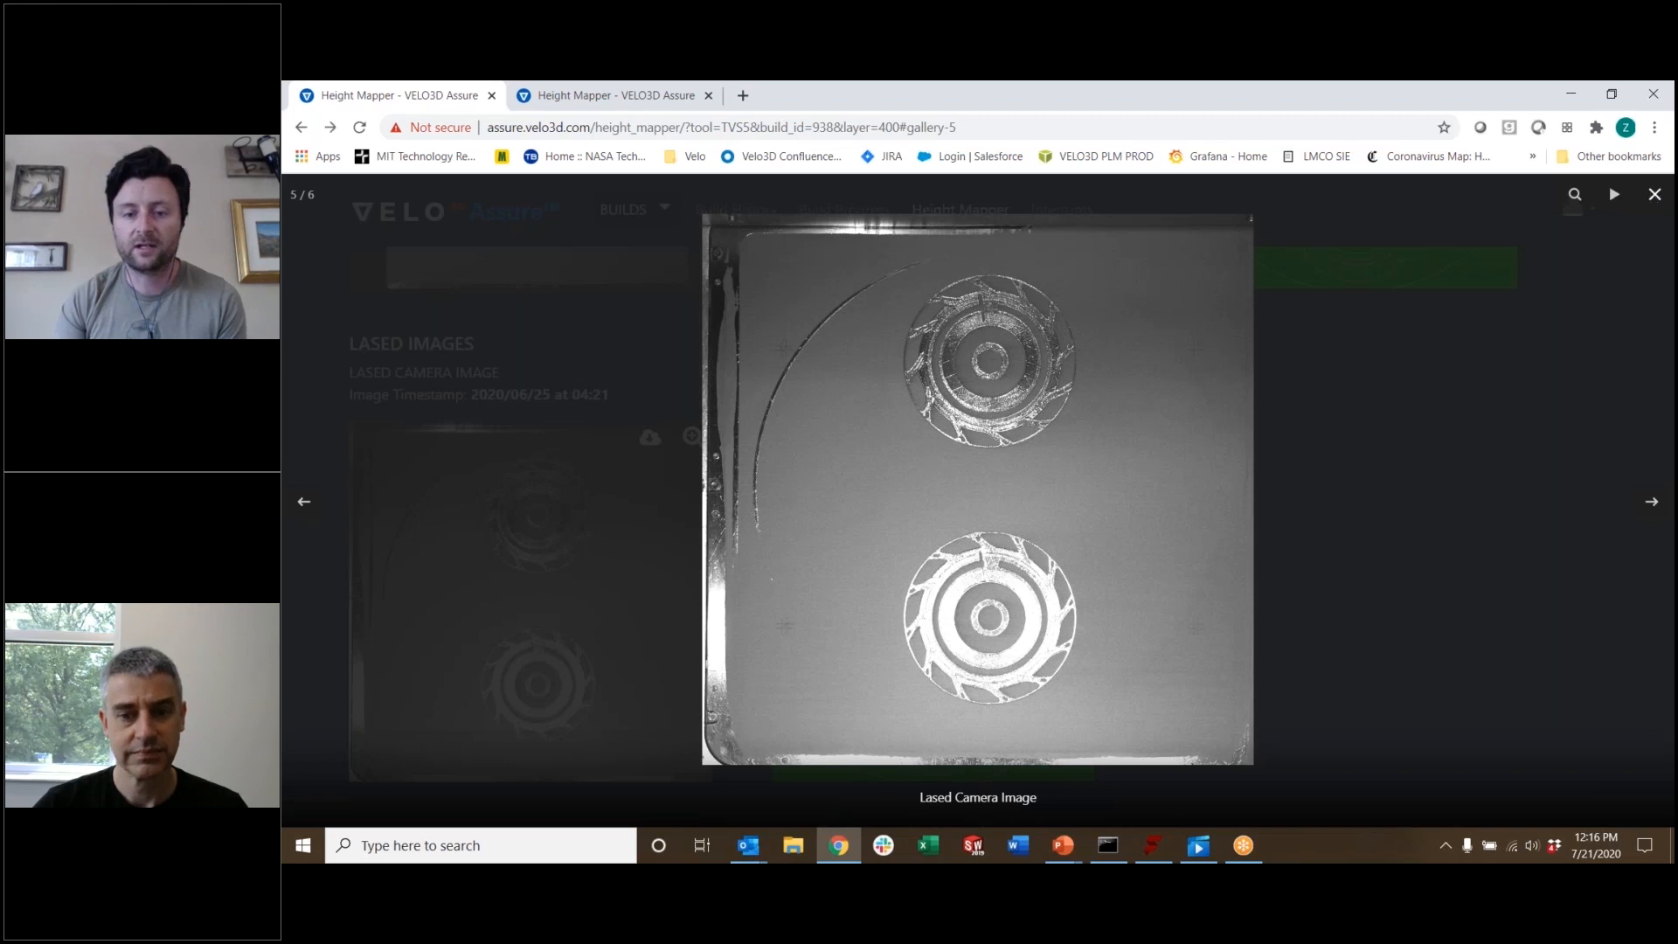
{"action": "left_click", "coordinate": [1655, 194]}
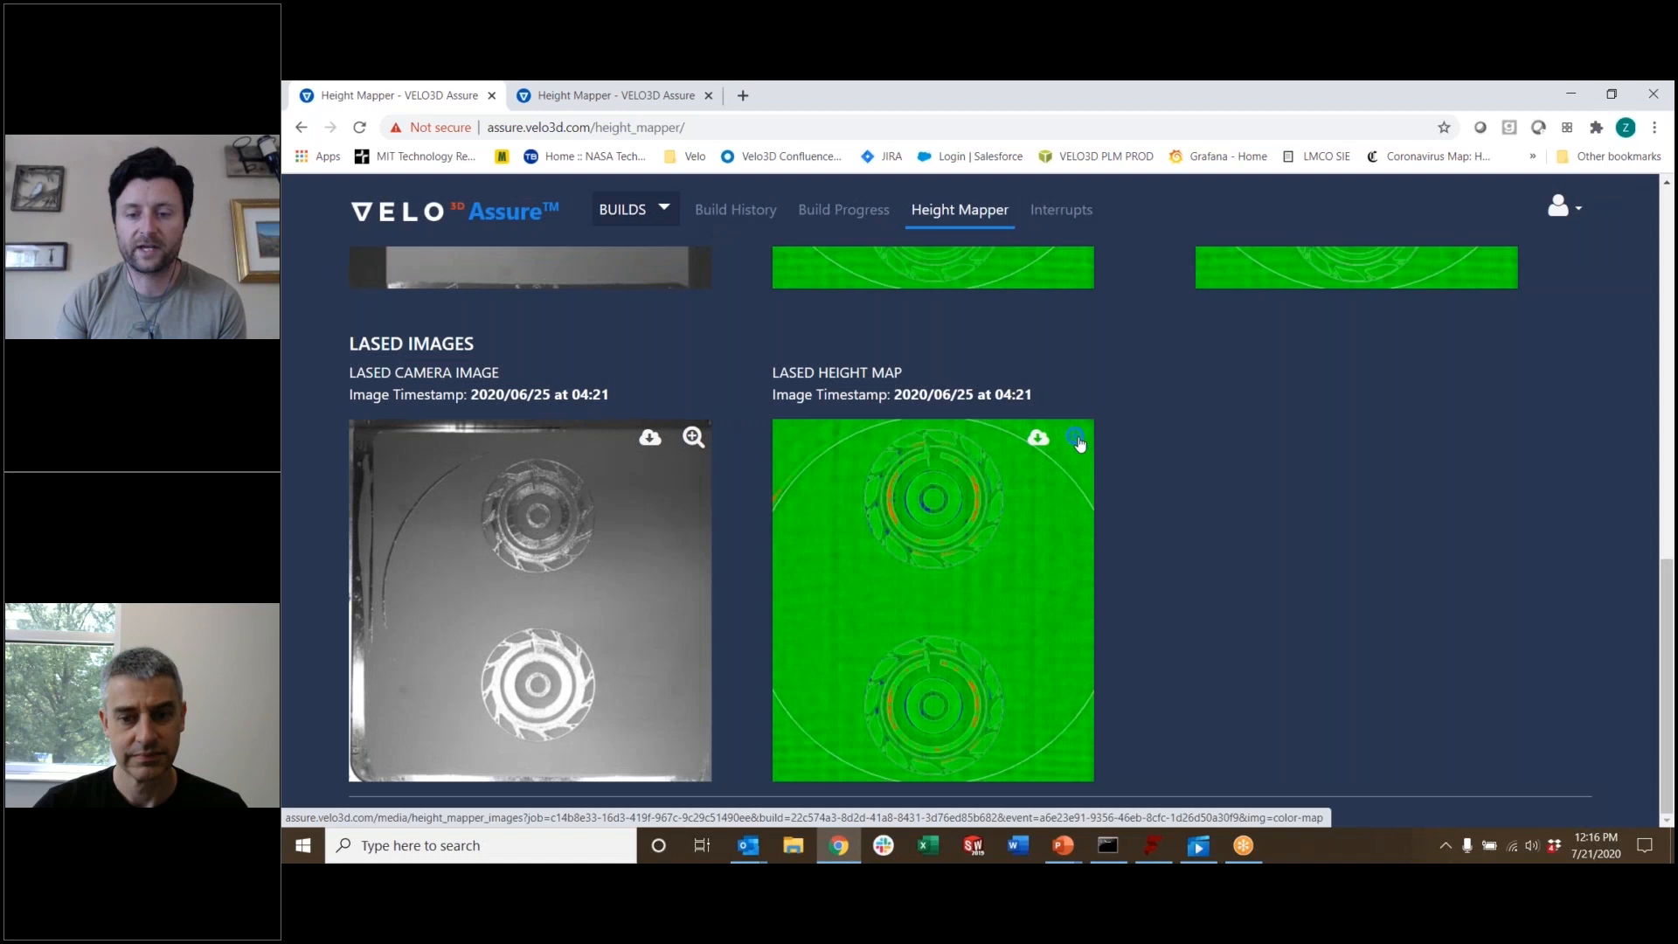
{"action": "left_click", "coordinate": [1077, 438]}
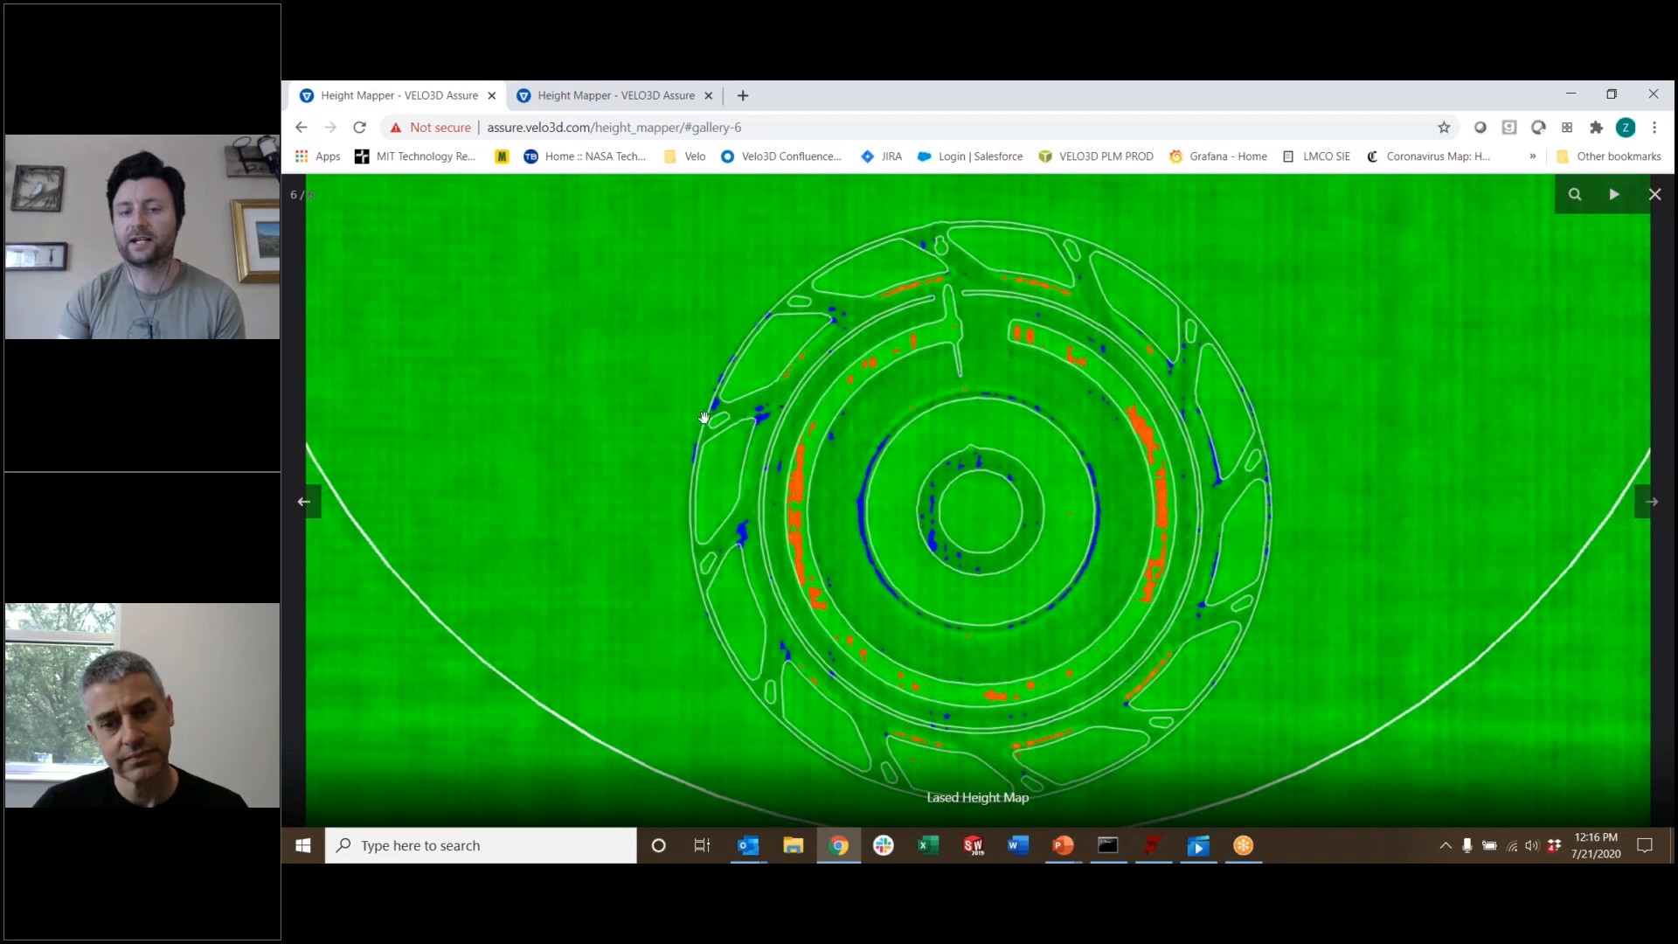
{"action": "mouse_move", "coordinate": [792, 462]}
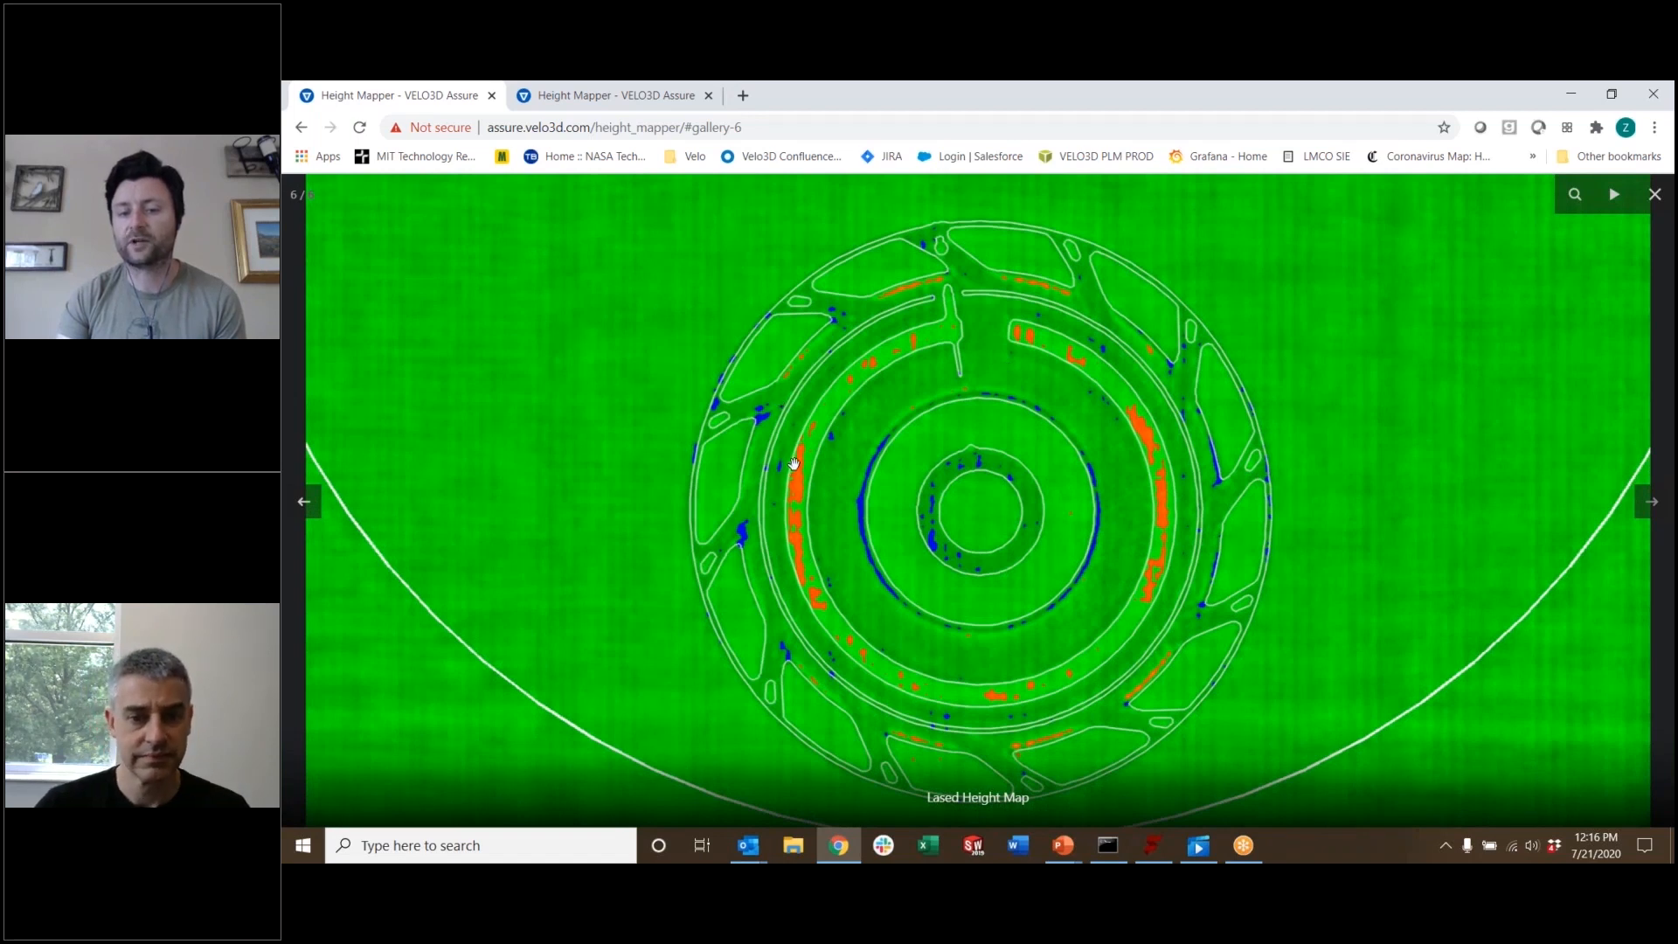
{"action": "mouse_move", "coordinate": [806, 554]}
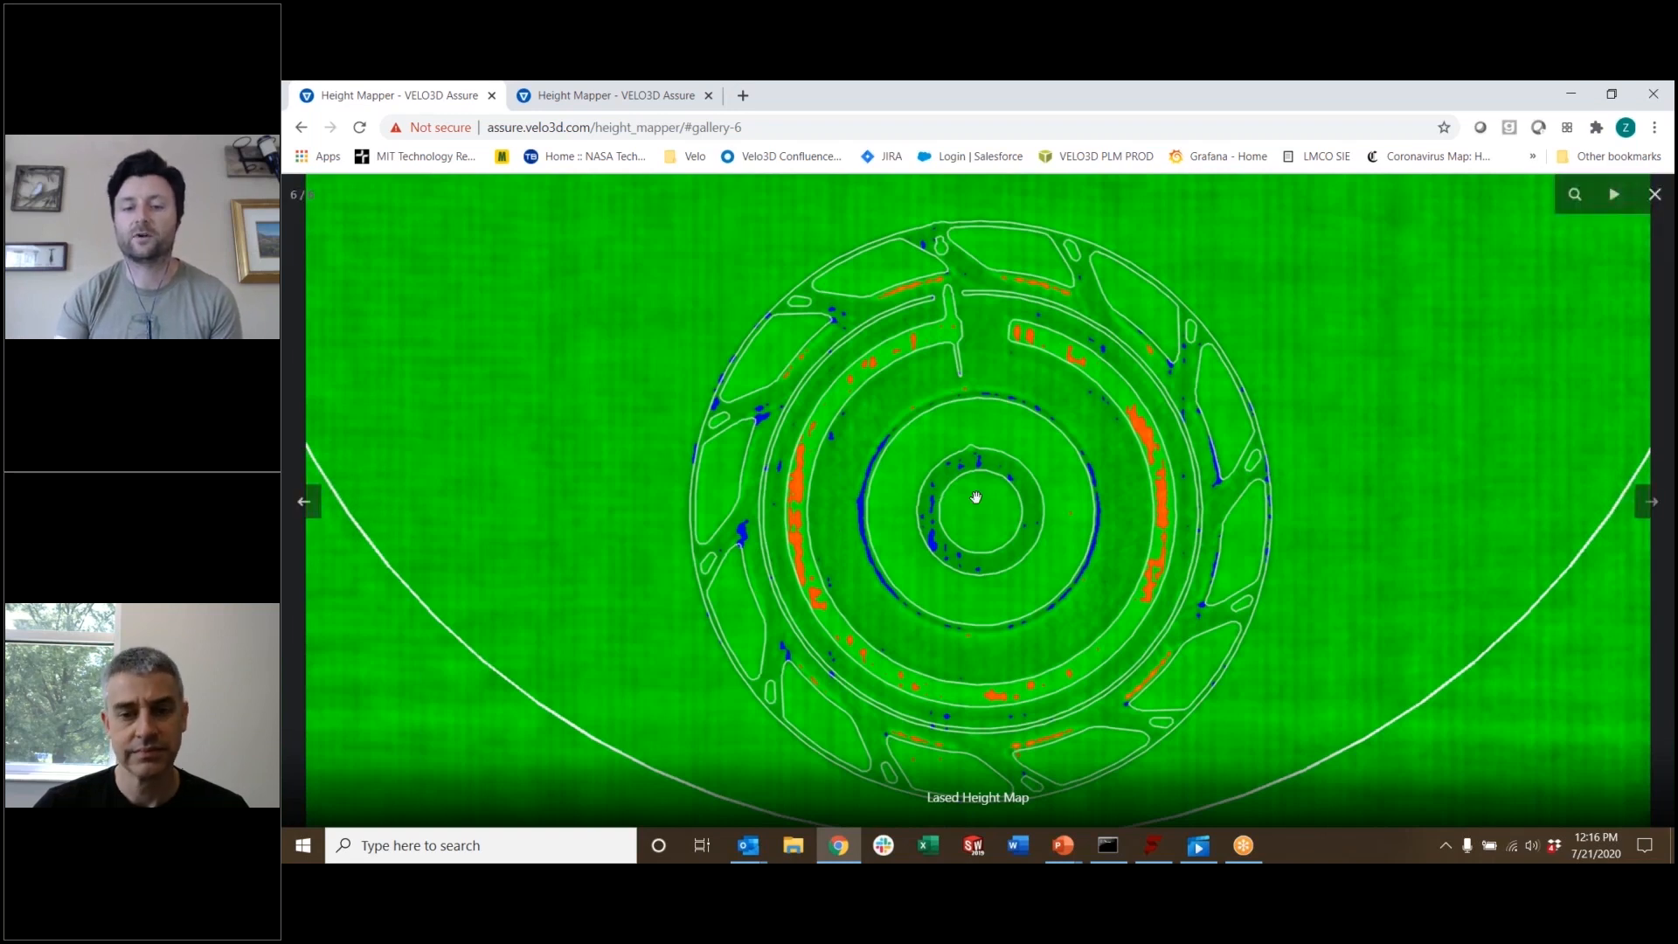
{"action": "mouse_move", "coordinate": [1148, 582]}
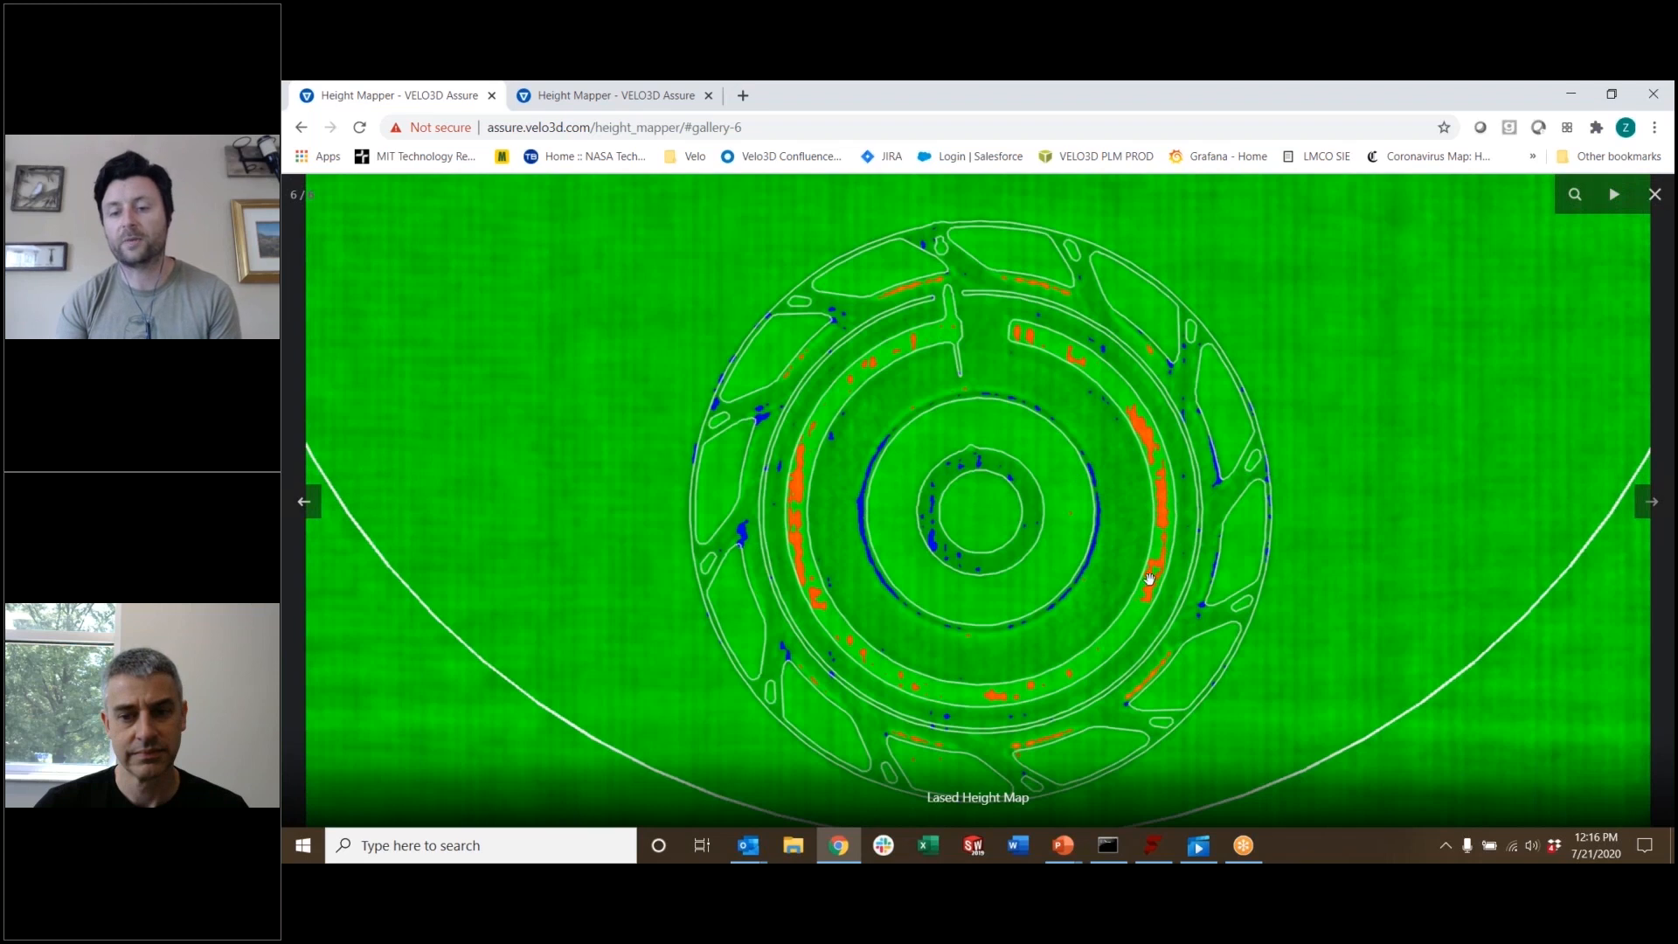
{"action": "mouse_move", "coordinate": [805, 471]}
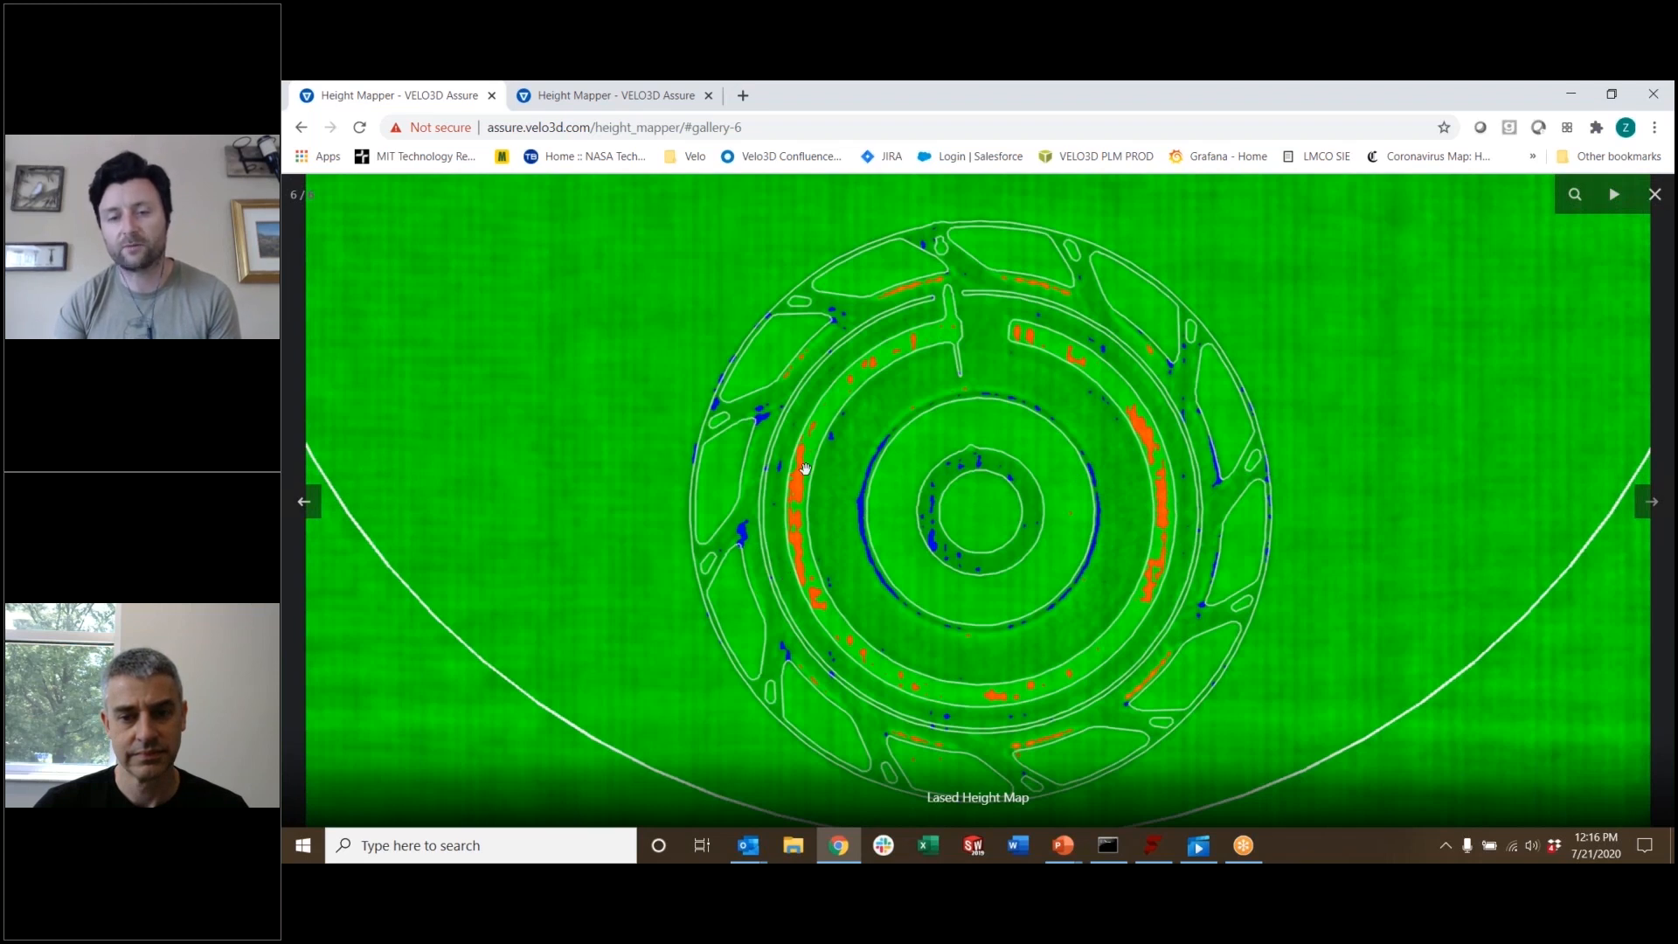
{"action": "mouse_move", "coordinate": [939, 332]}
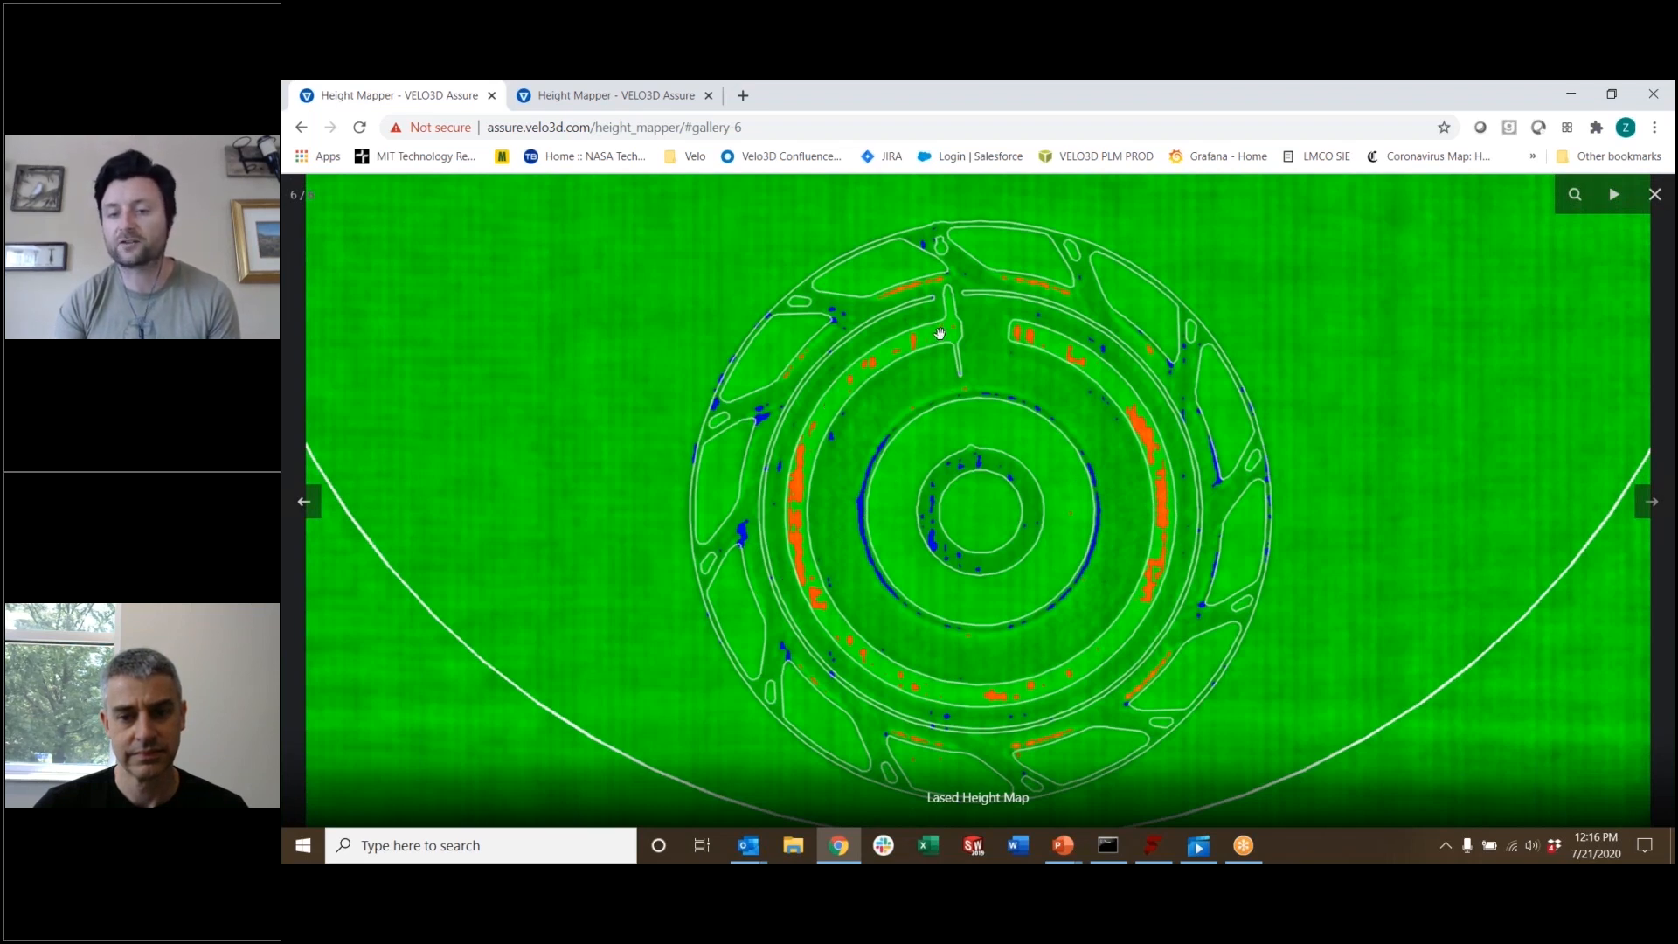
{"action": "mouse_move", "coordinate": [888, 452]}
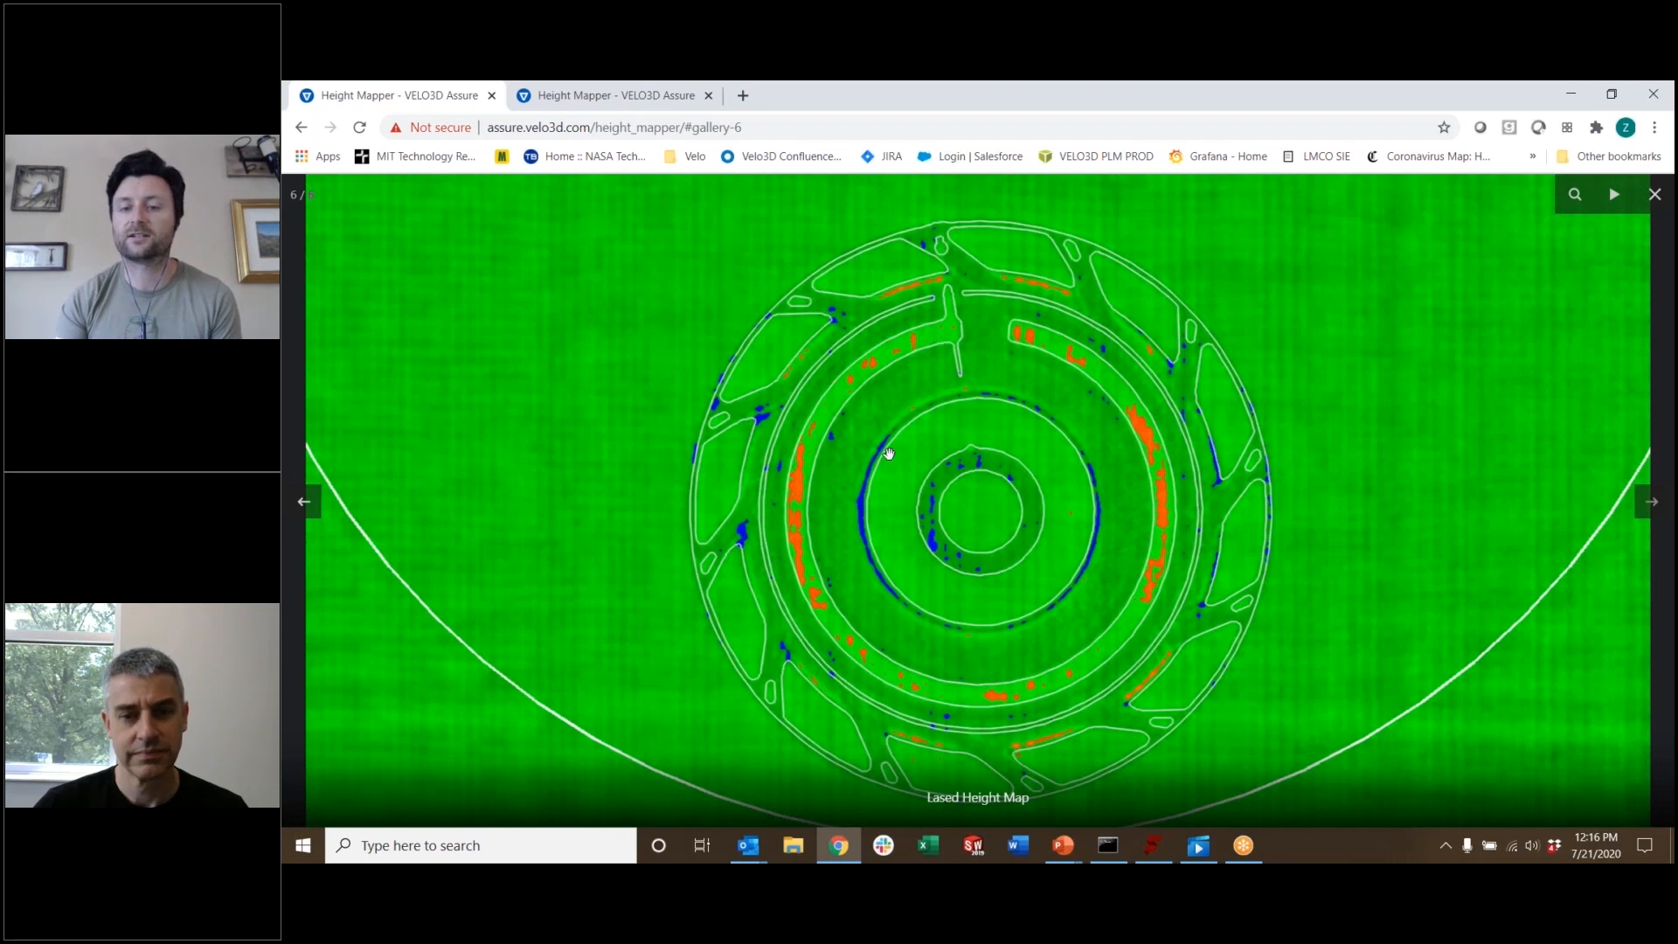
{"action": "mouse_move", "coordinate": [1054, 495]}
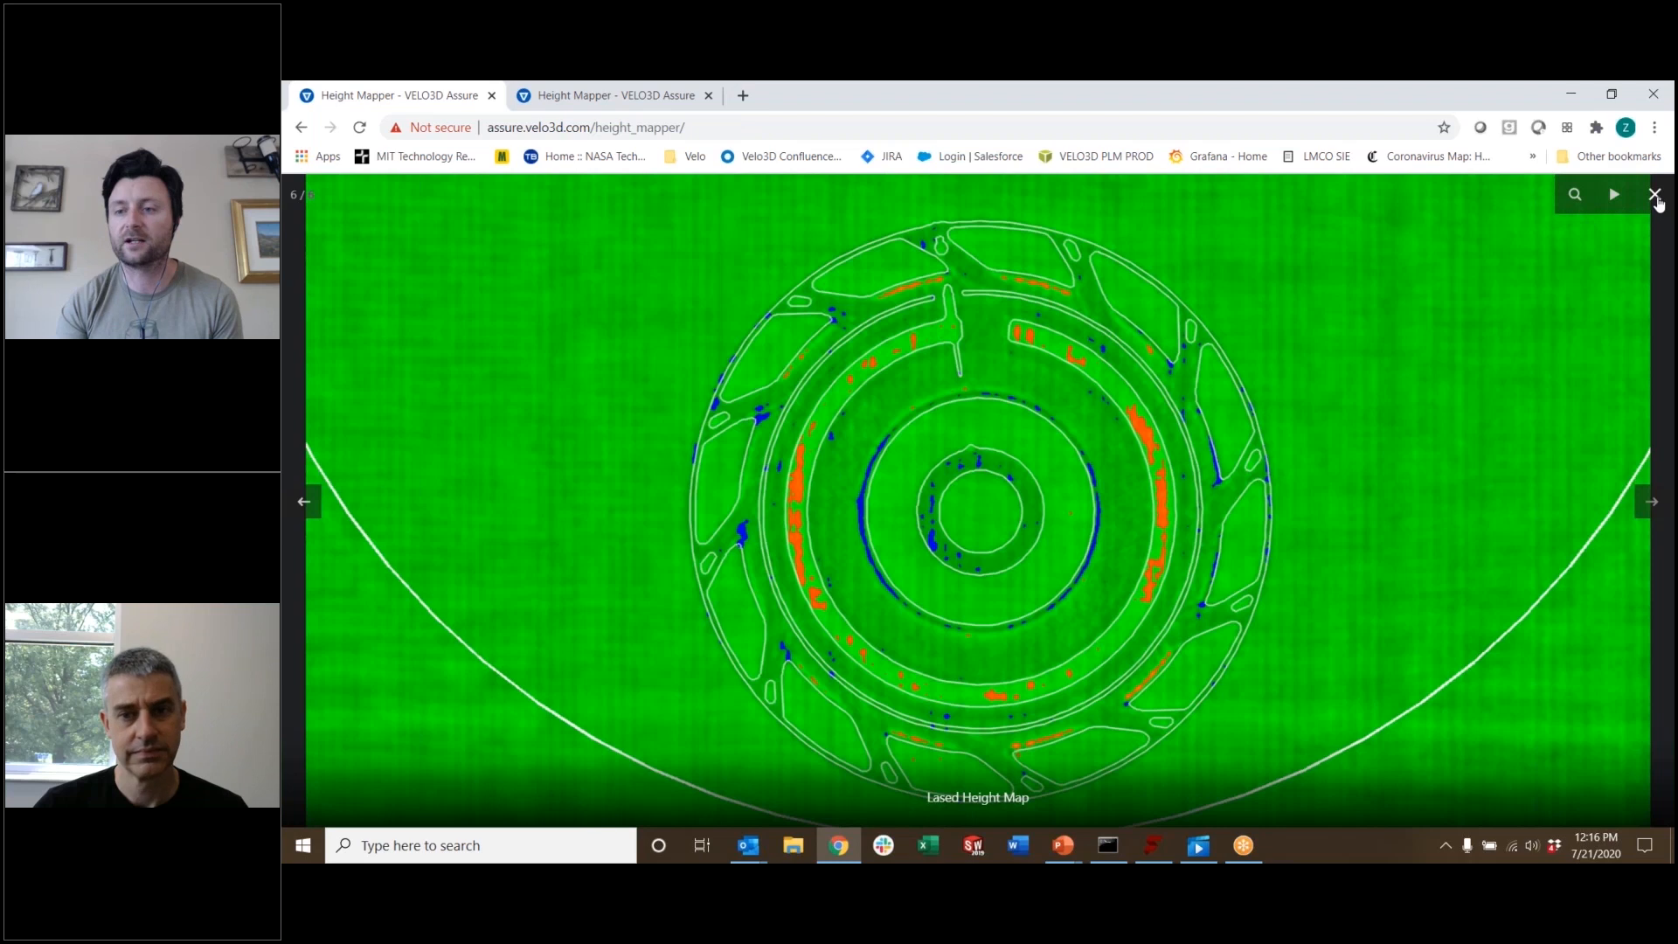
{"action": "left_click", "coordinate": [1654, 195]}
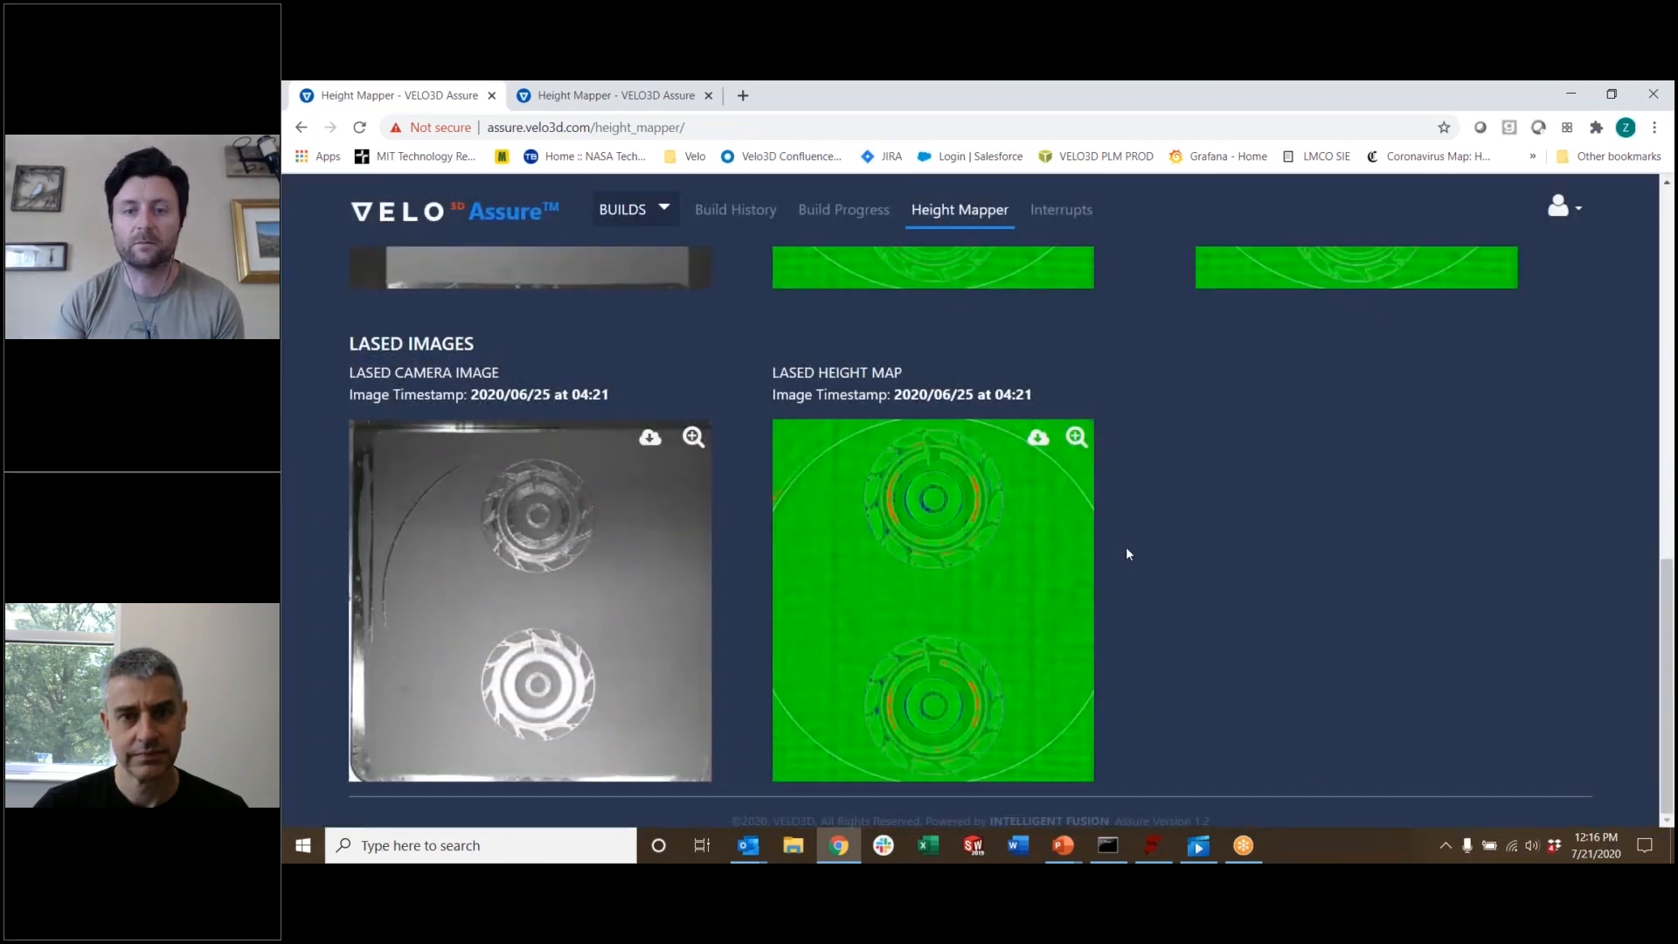
Return to build 938's Build Progress tab, down to the heat map and Peak Height chart.
{"action": "scroll", "scroll_direction": "up", "scroll_amount": 3}
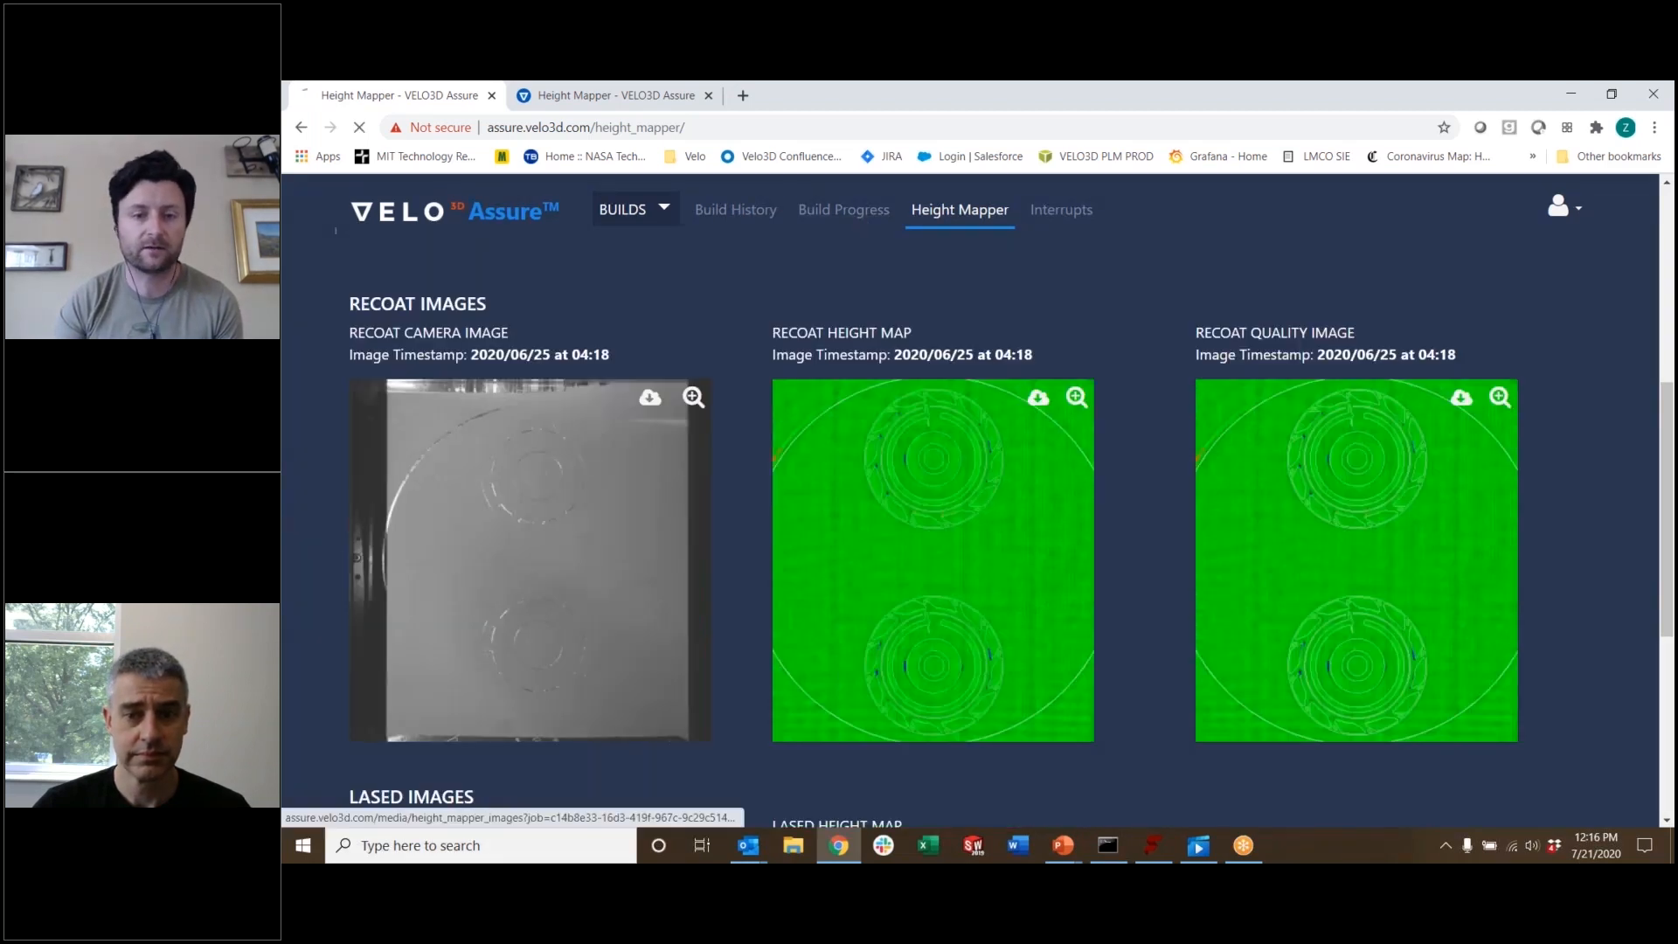
{"action": "left_click", "coordinate": [842, 209]}
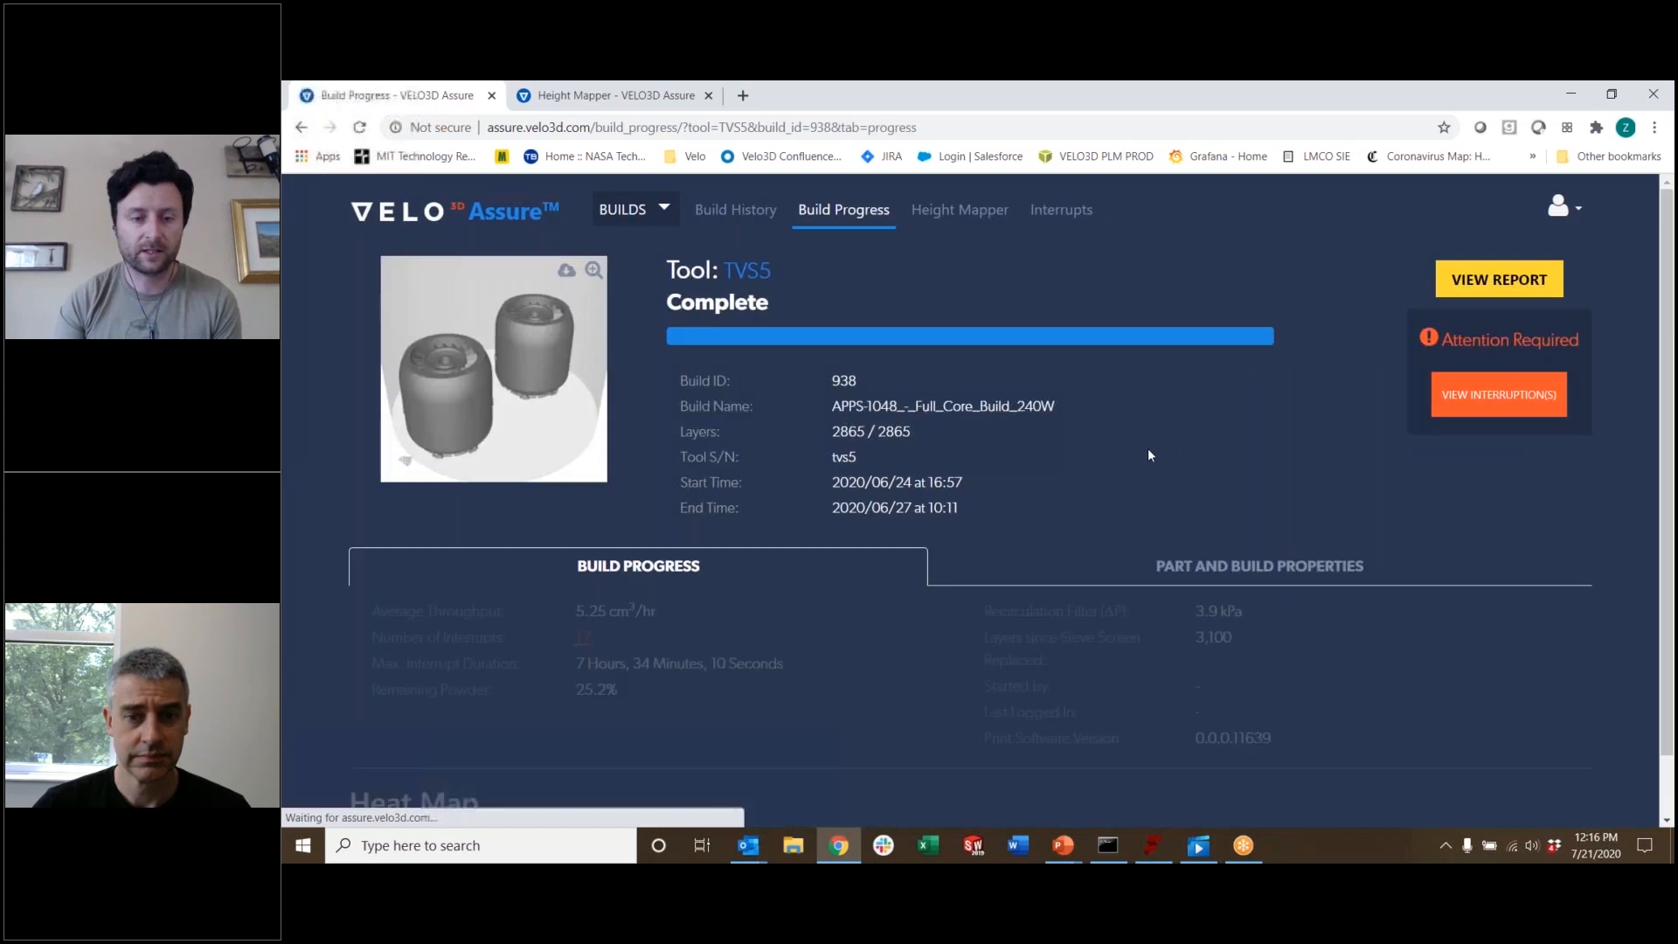
{"action": "scroll", "scroll_direction": "down", "scroll_amount": 3}
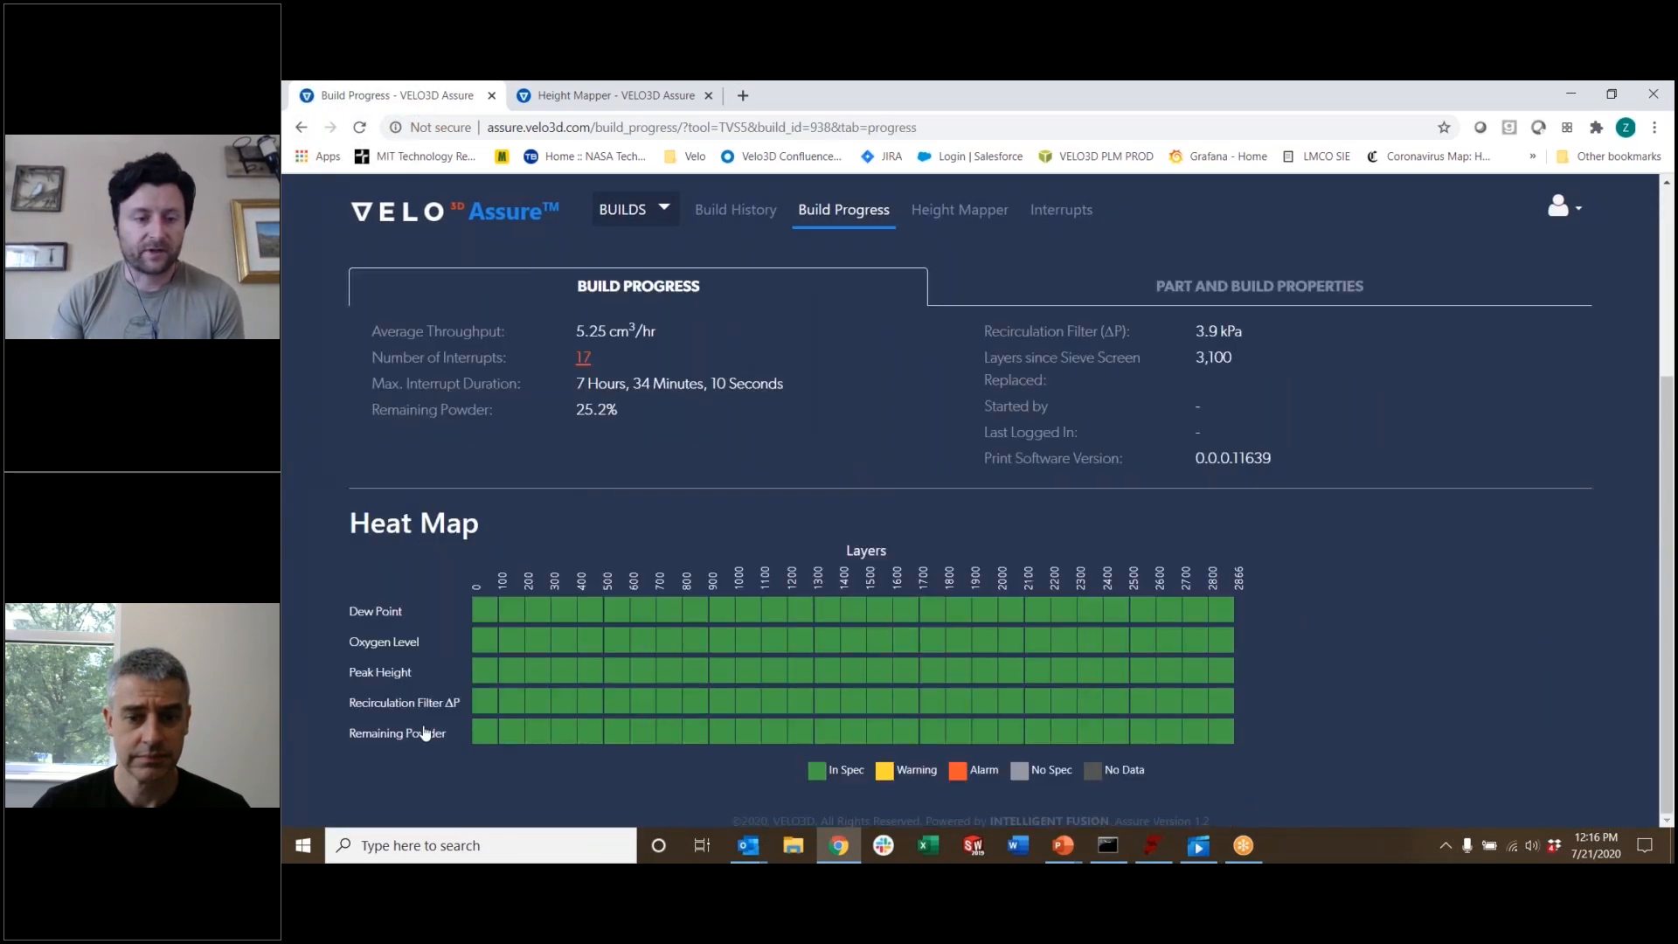
{"action": "scroll", "scroll_direction": "down", "scroll_amount": 3}
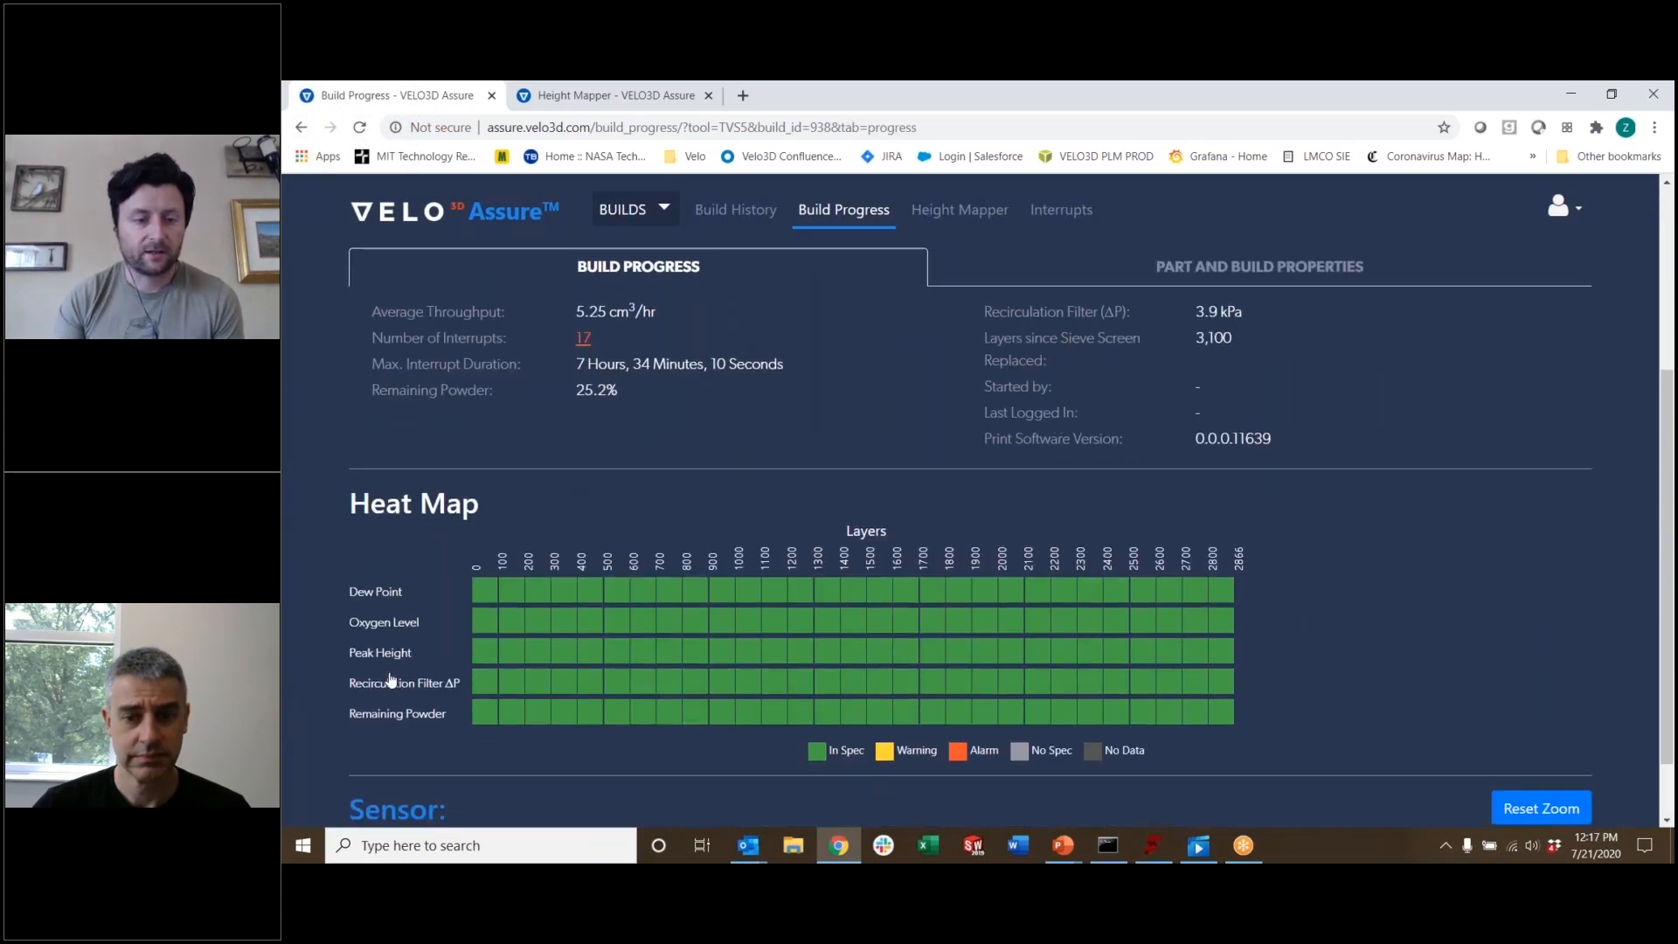
{"action": "scroll", "scroll_direction": "down", "scroll_amount": 3}
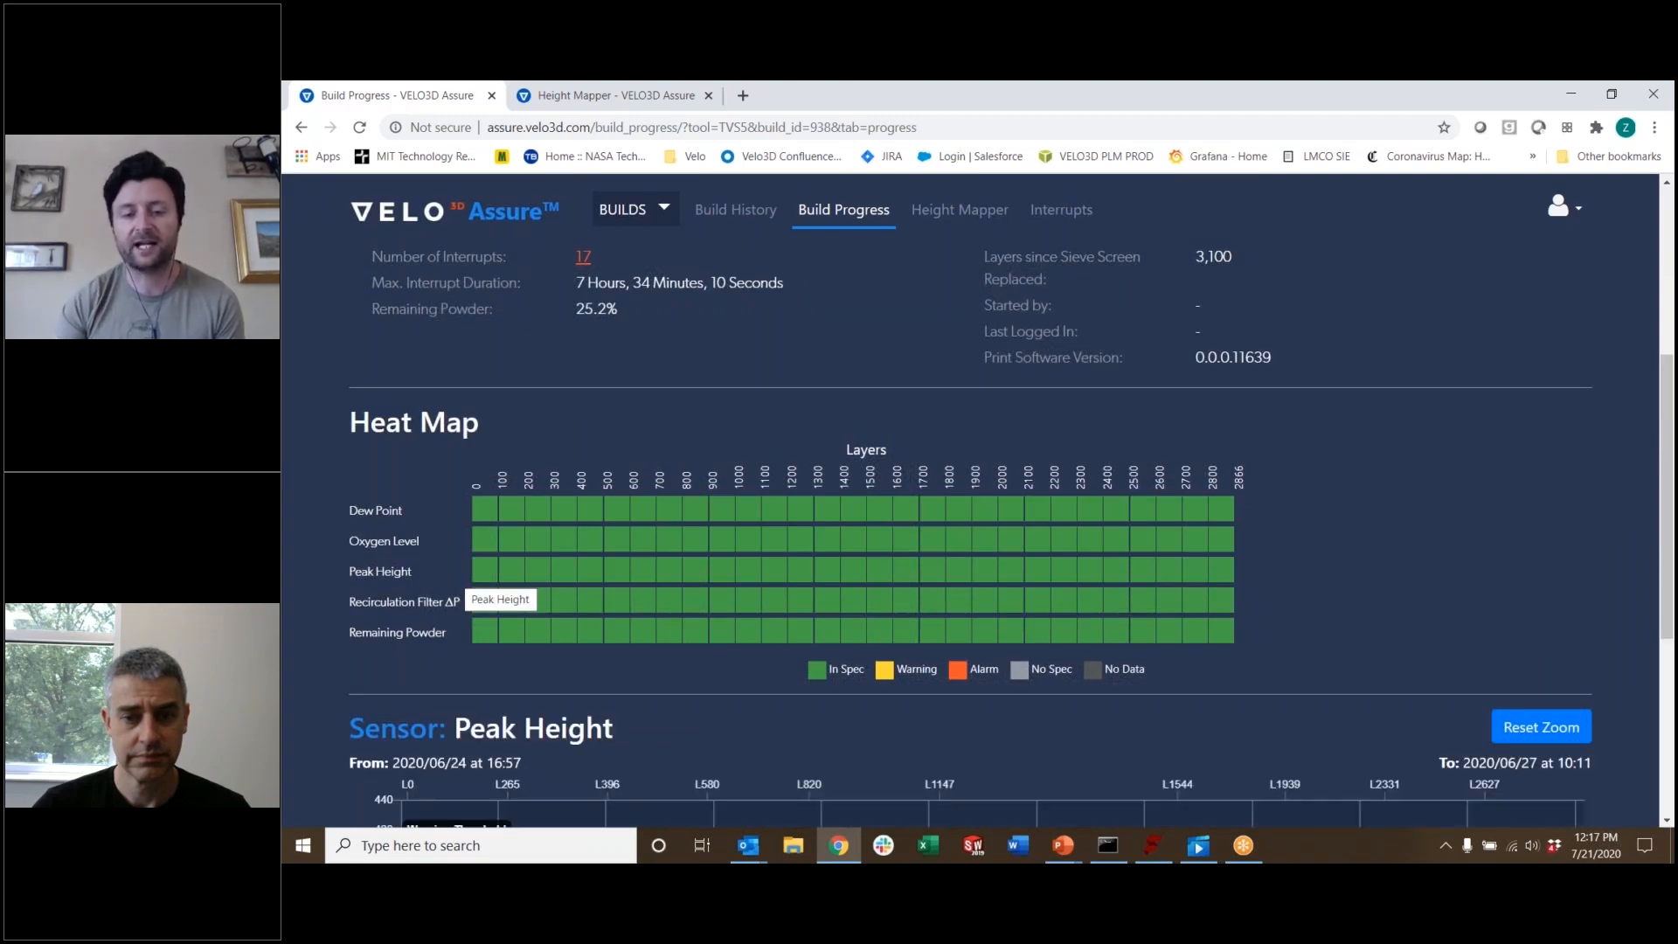
{"action": "scroll", "scroll_direction": "down", "scroll_amount": 3}
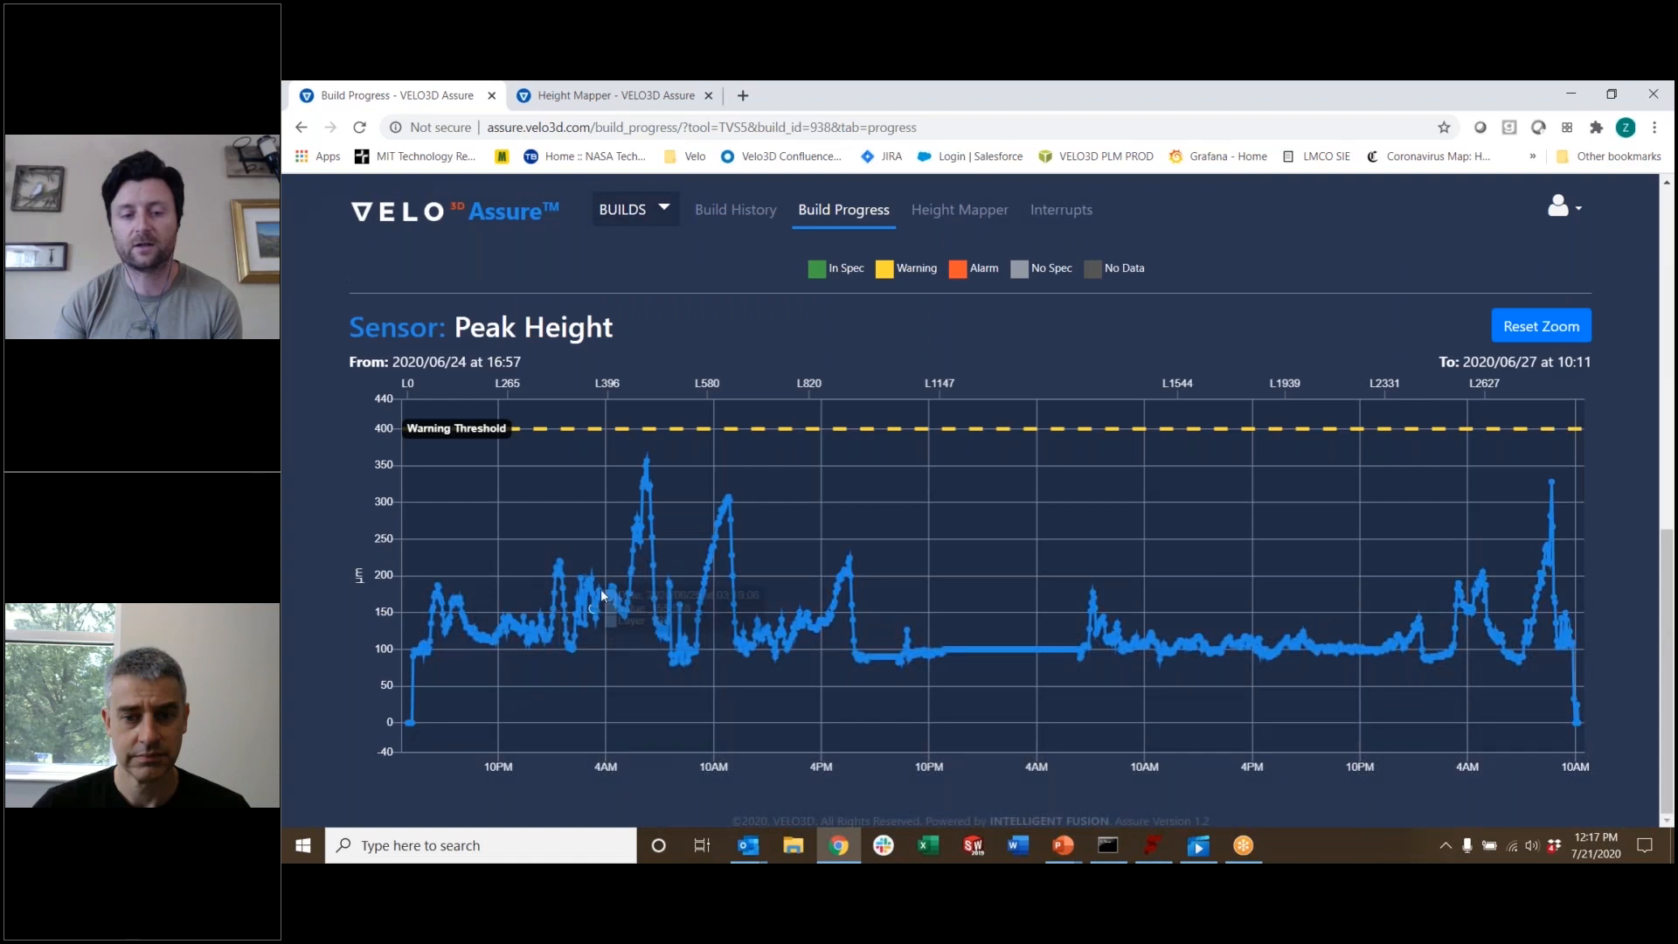
{"action": "mouse_move", "coordinate": [850, 653]}
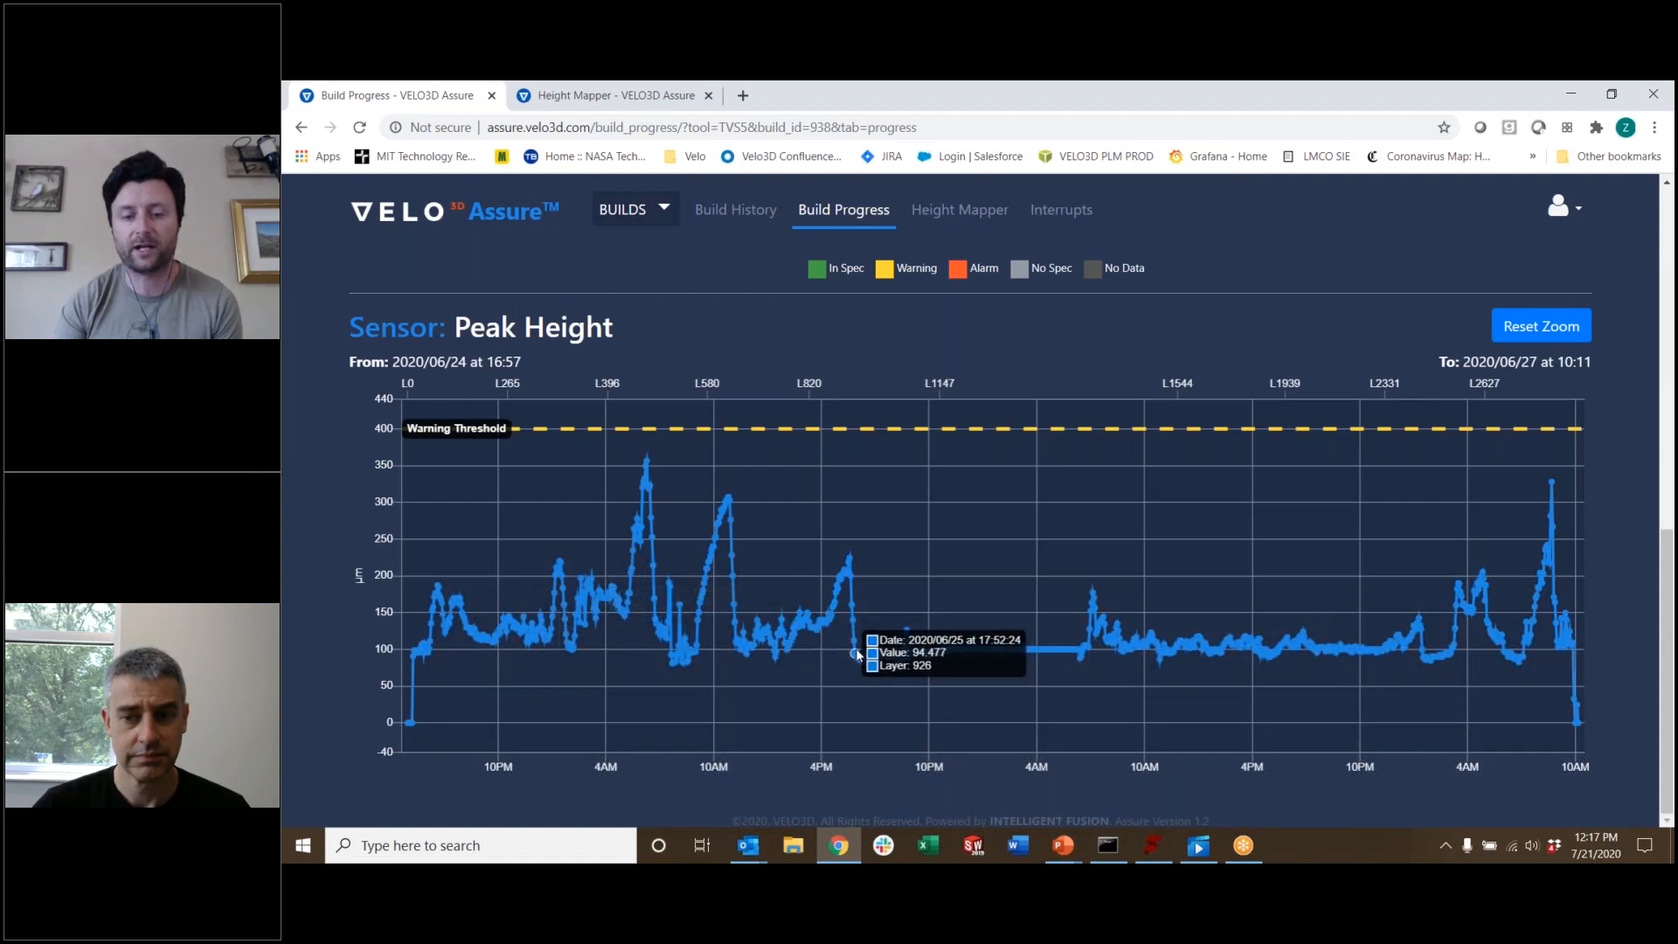
{"action": "mouse_move", "coordinate": [405, 430]}
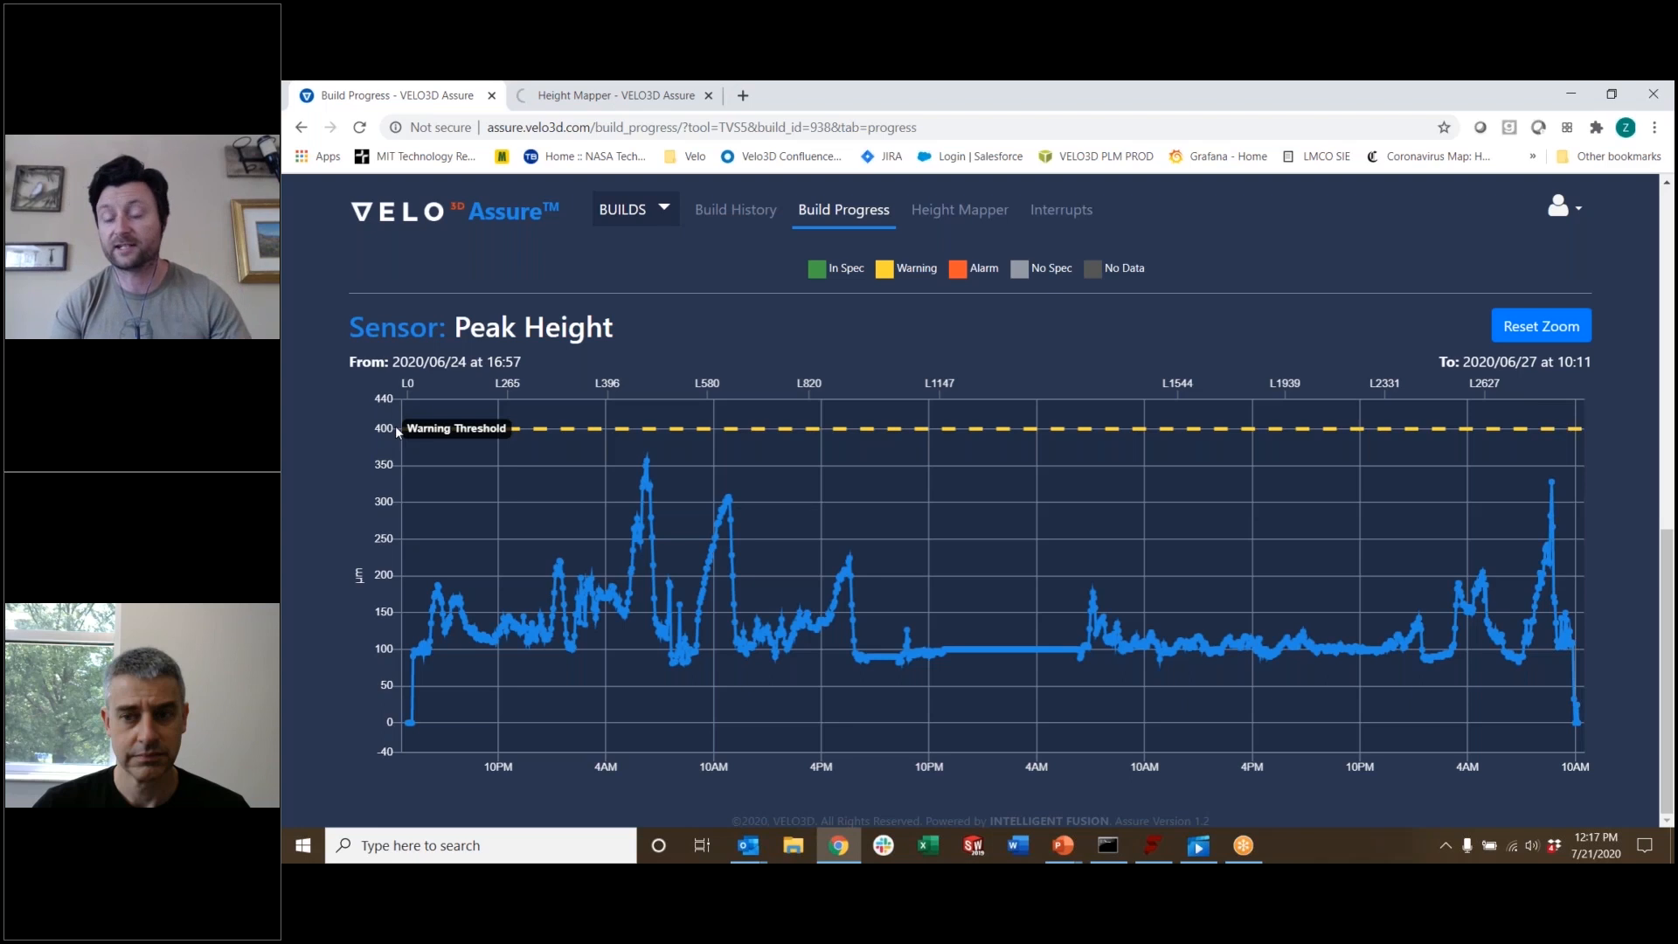
{"action": "mouse_move", "coordinate": [350, 568]}
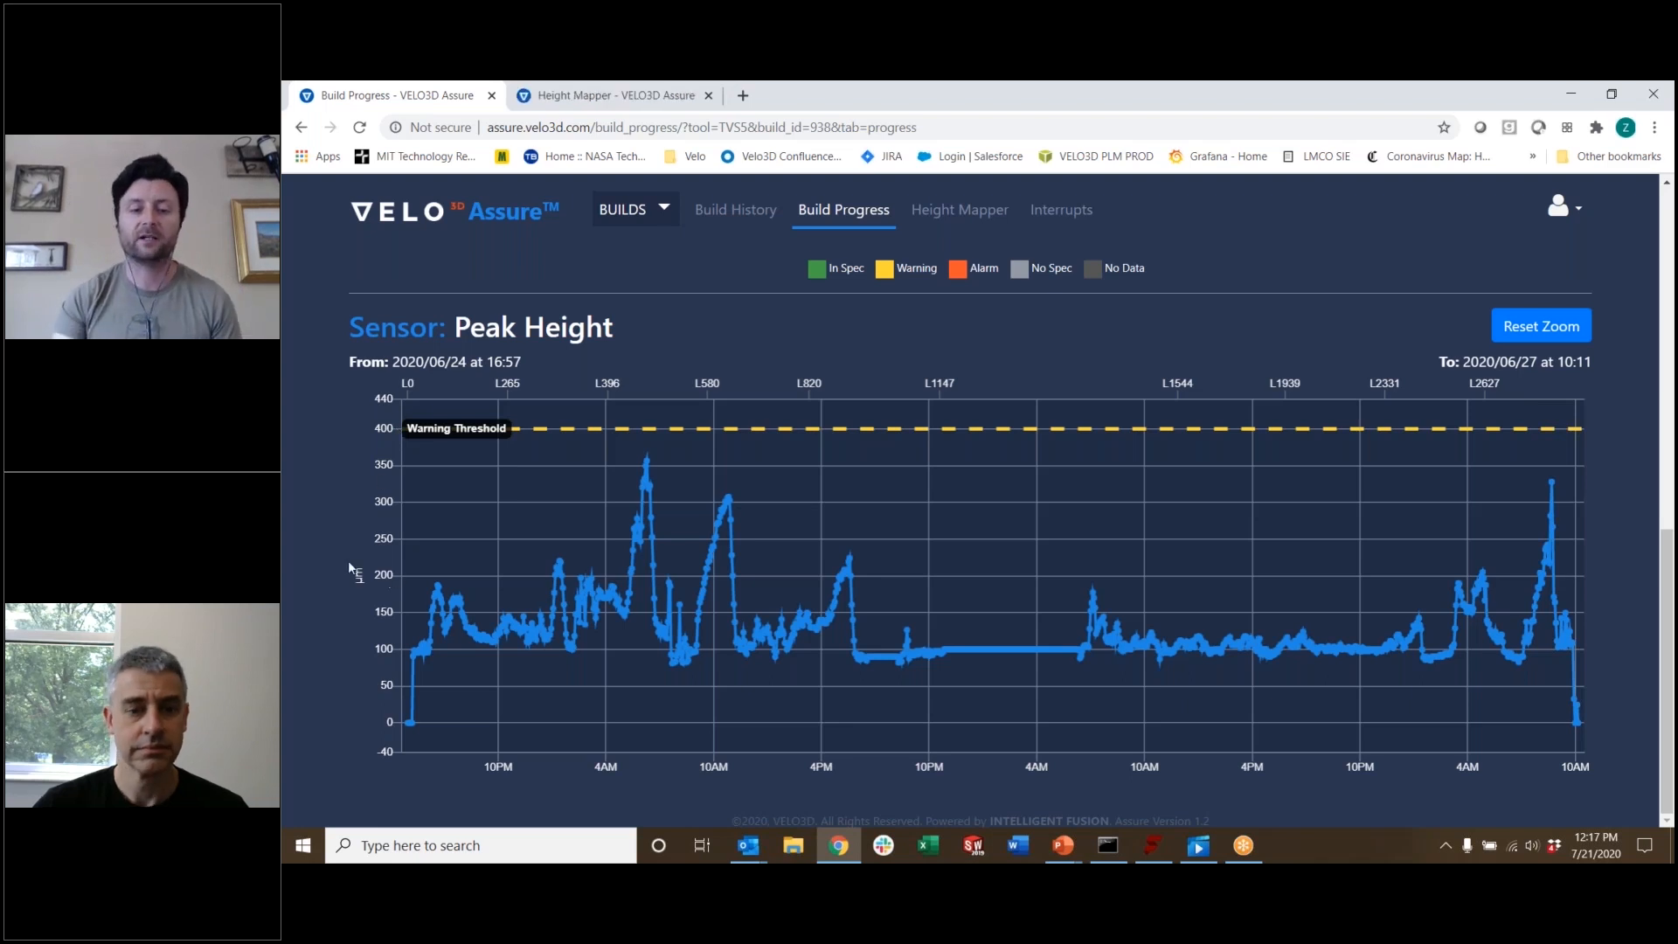
{"action": "mouse_move", "coordinate": [540, 639]}
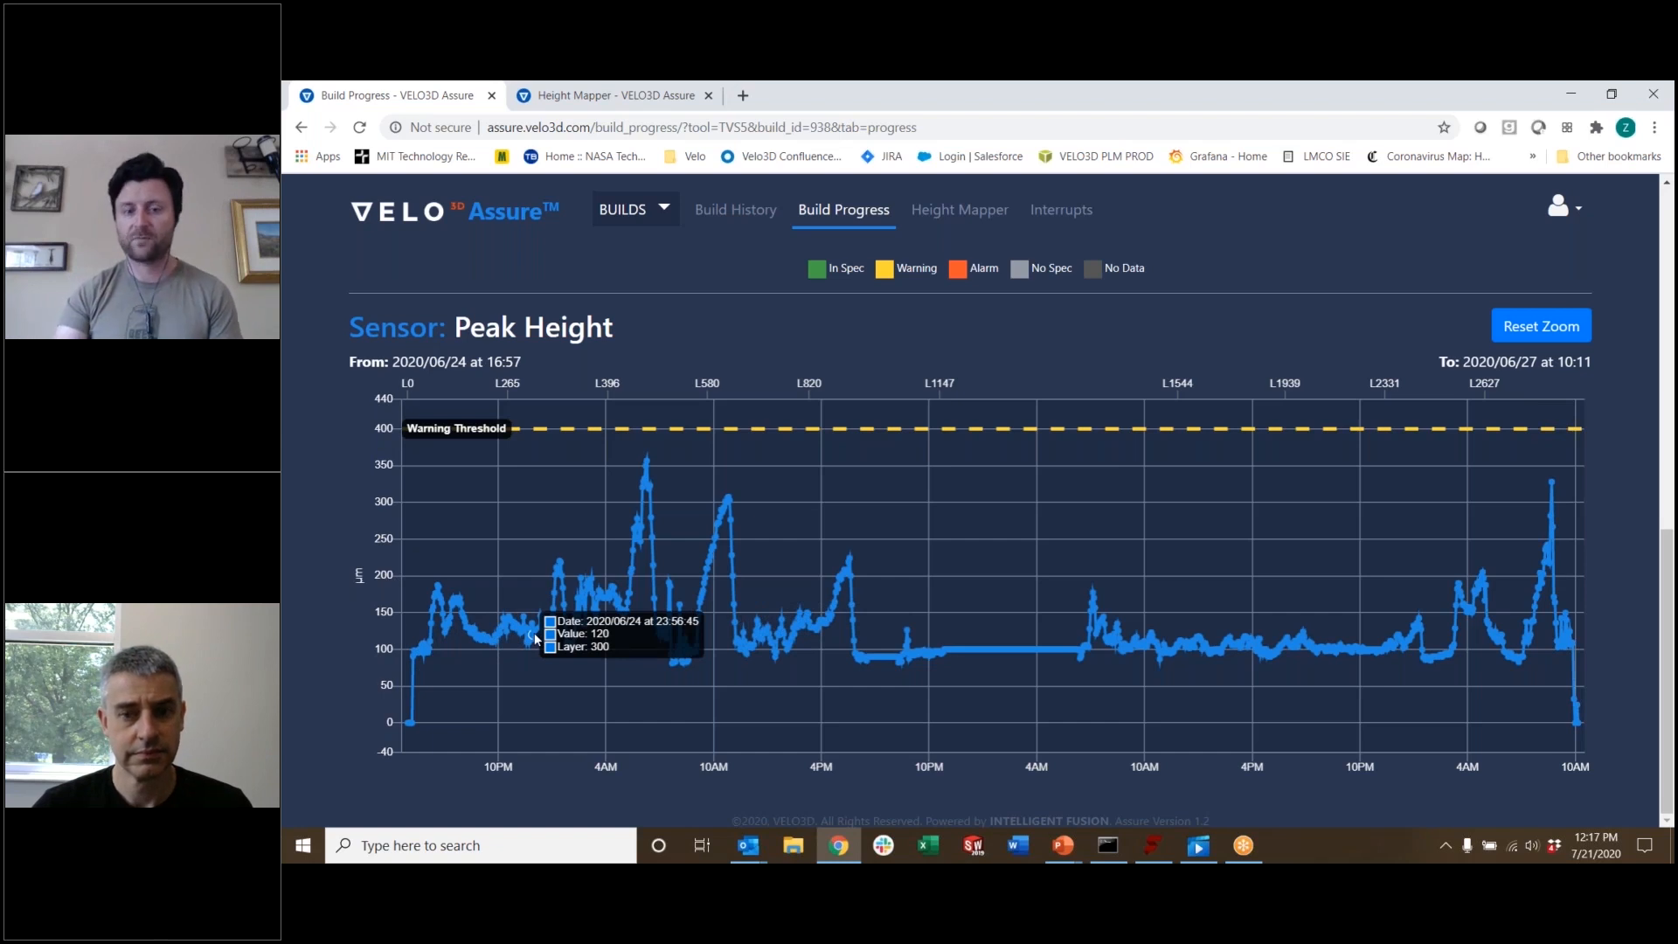
{"action": "mouse_move", "coordinate": [571, 645]}
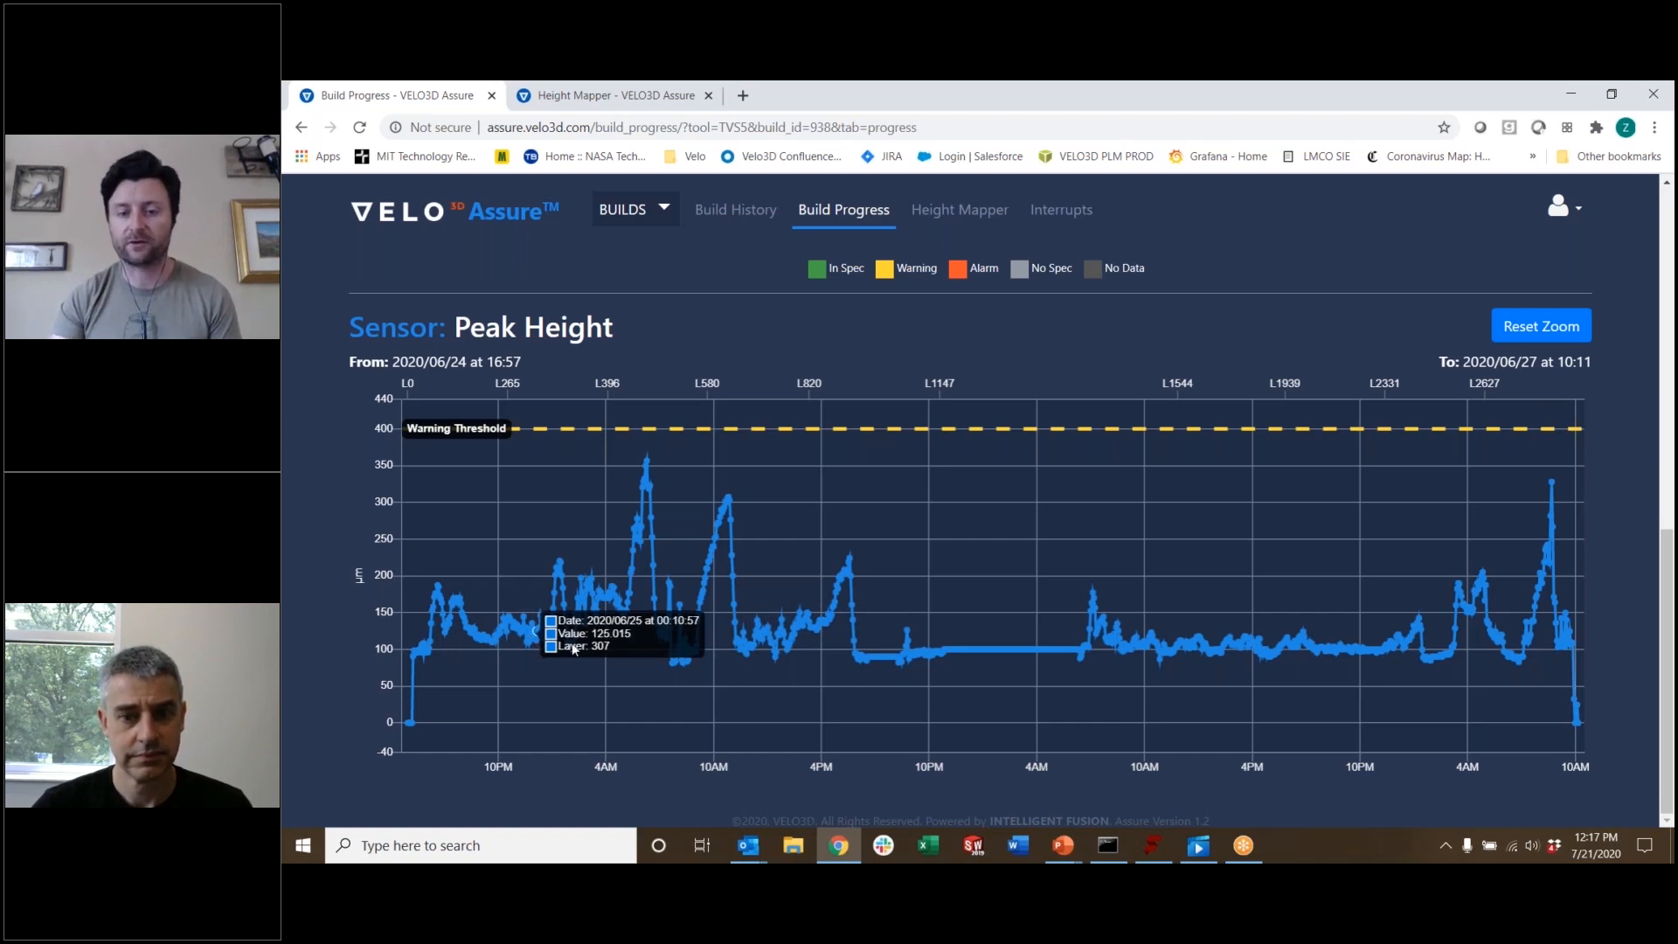
{"action": "mouse_move", "coordinate": [835, 654]}
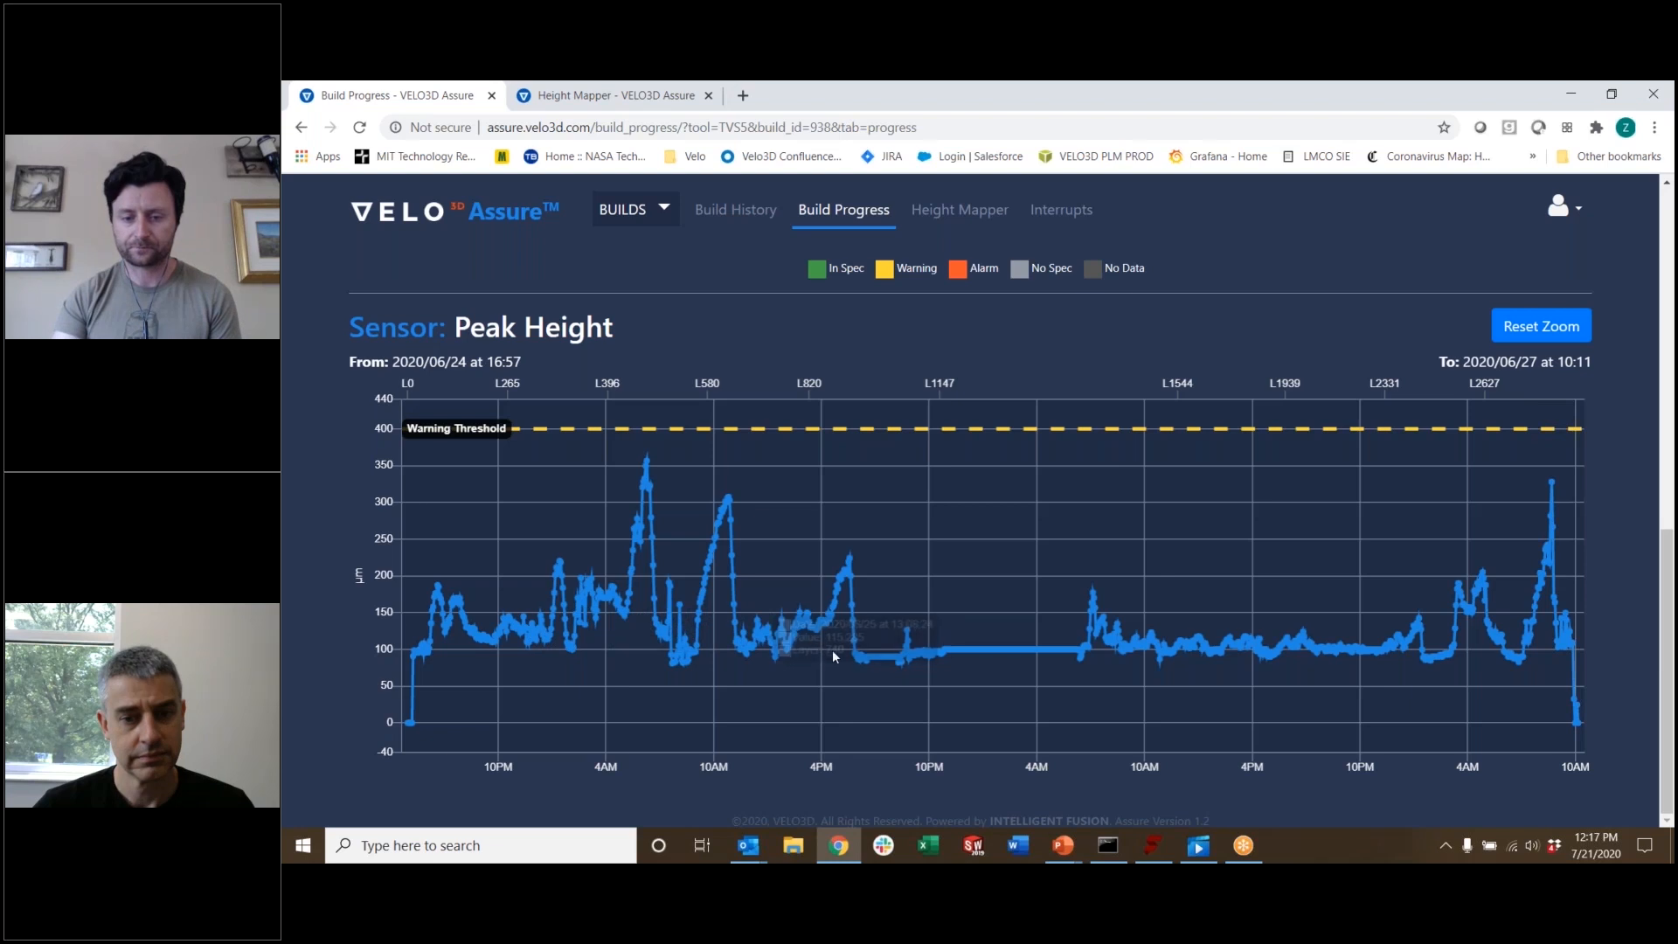
{"action": "mouse_move", "coordinate": [997, 681]}
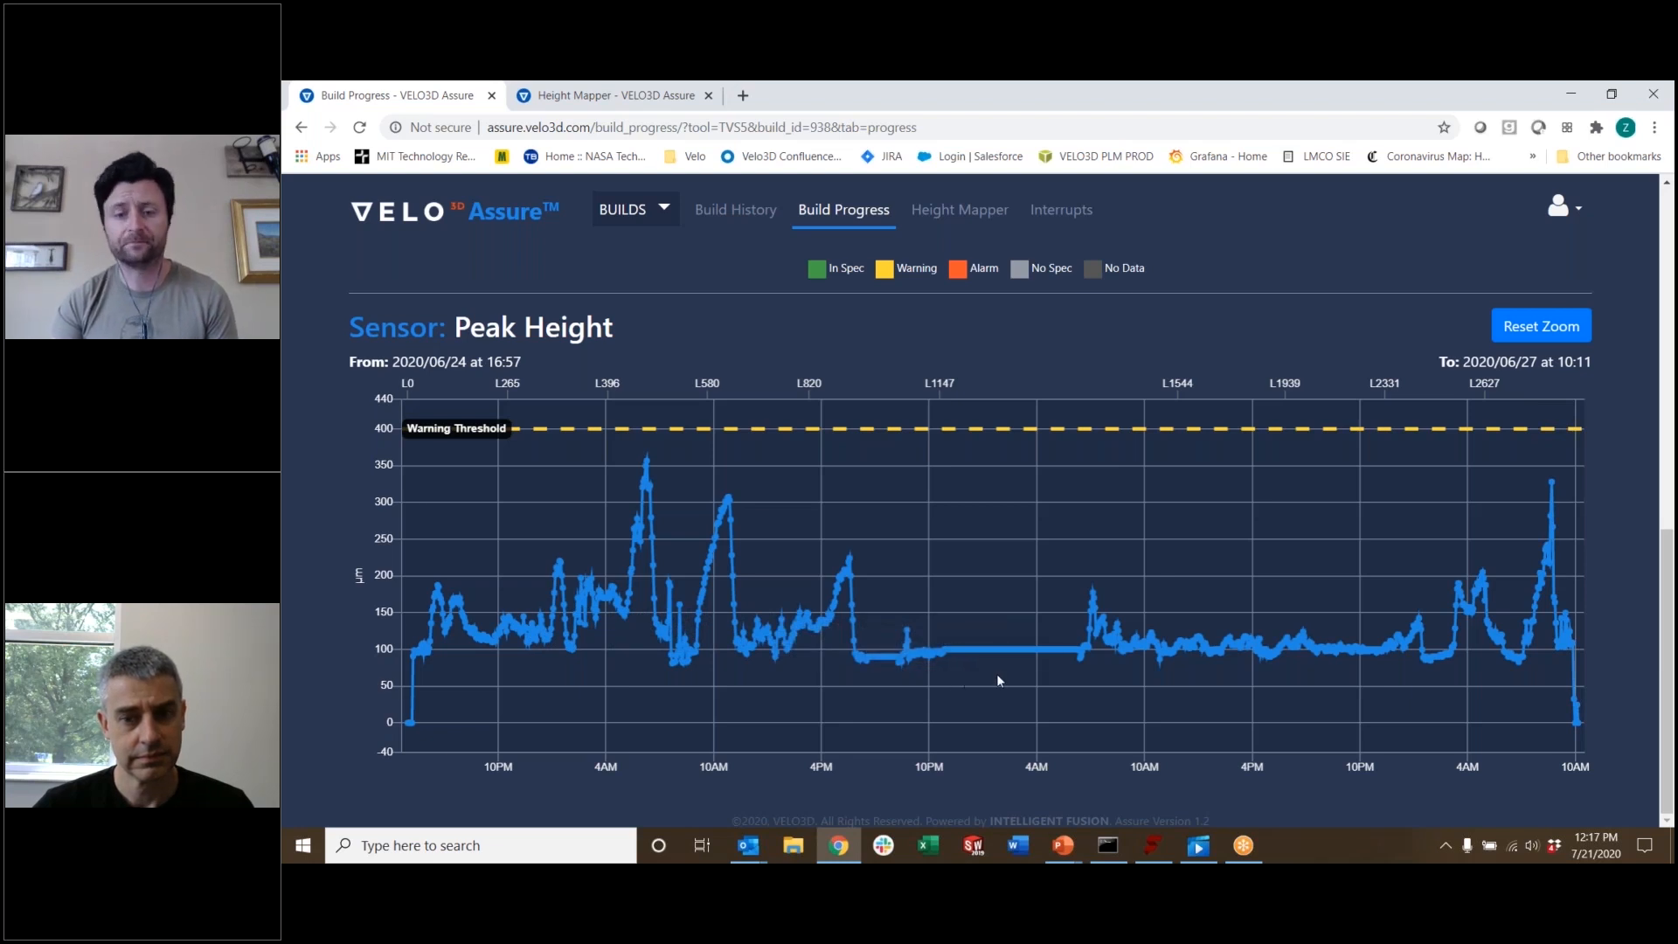
{"action": "mouse_move", "coordinate": [1201, 755]}
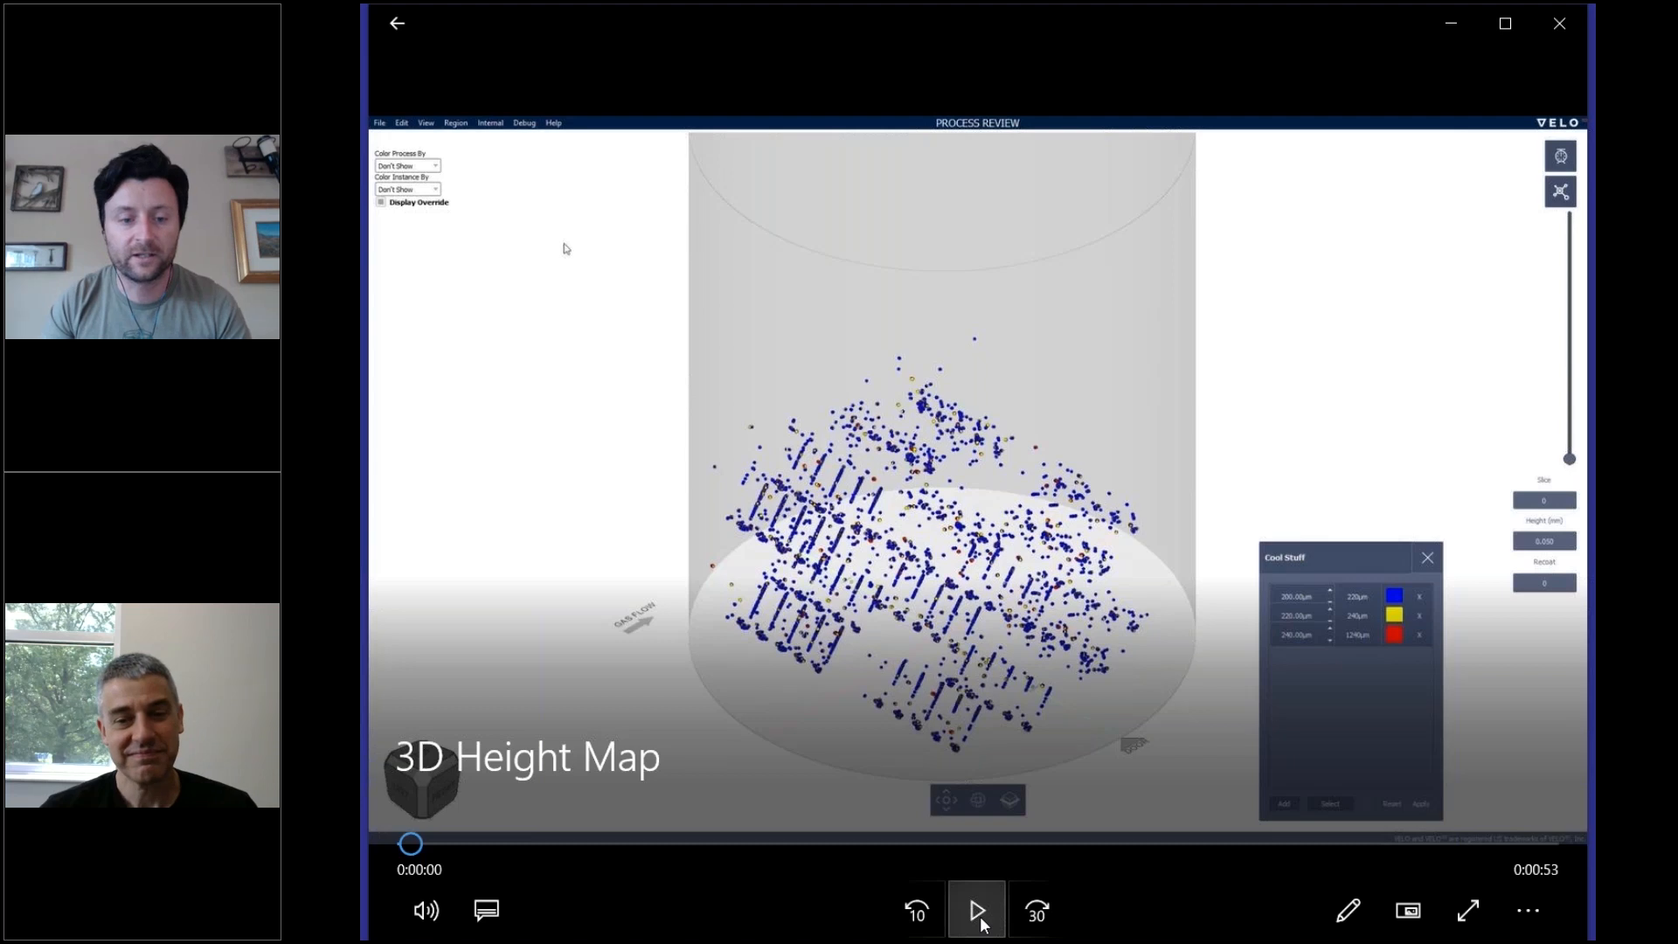
Play the VELO3D Flow video, starting with its 3D Height Map point cloud.
{"action": "left_click", "coordinate": [975, 911]}
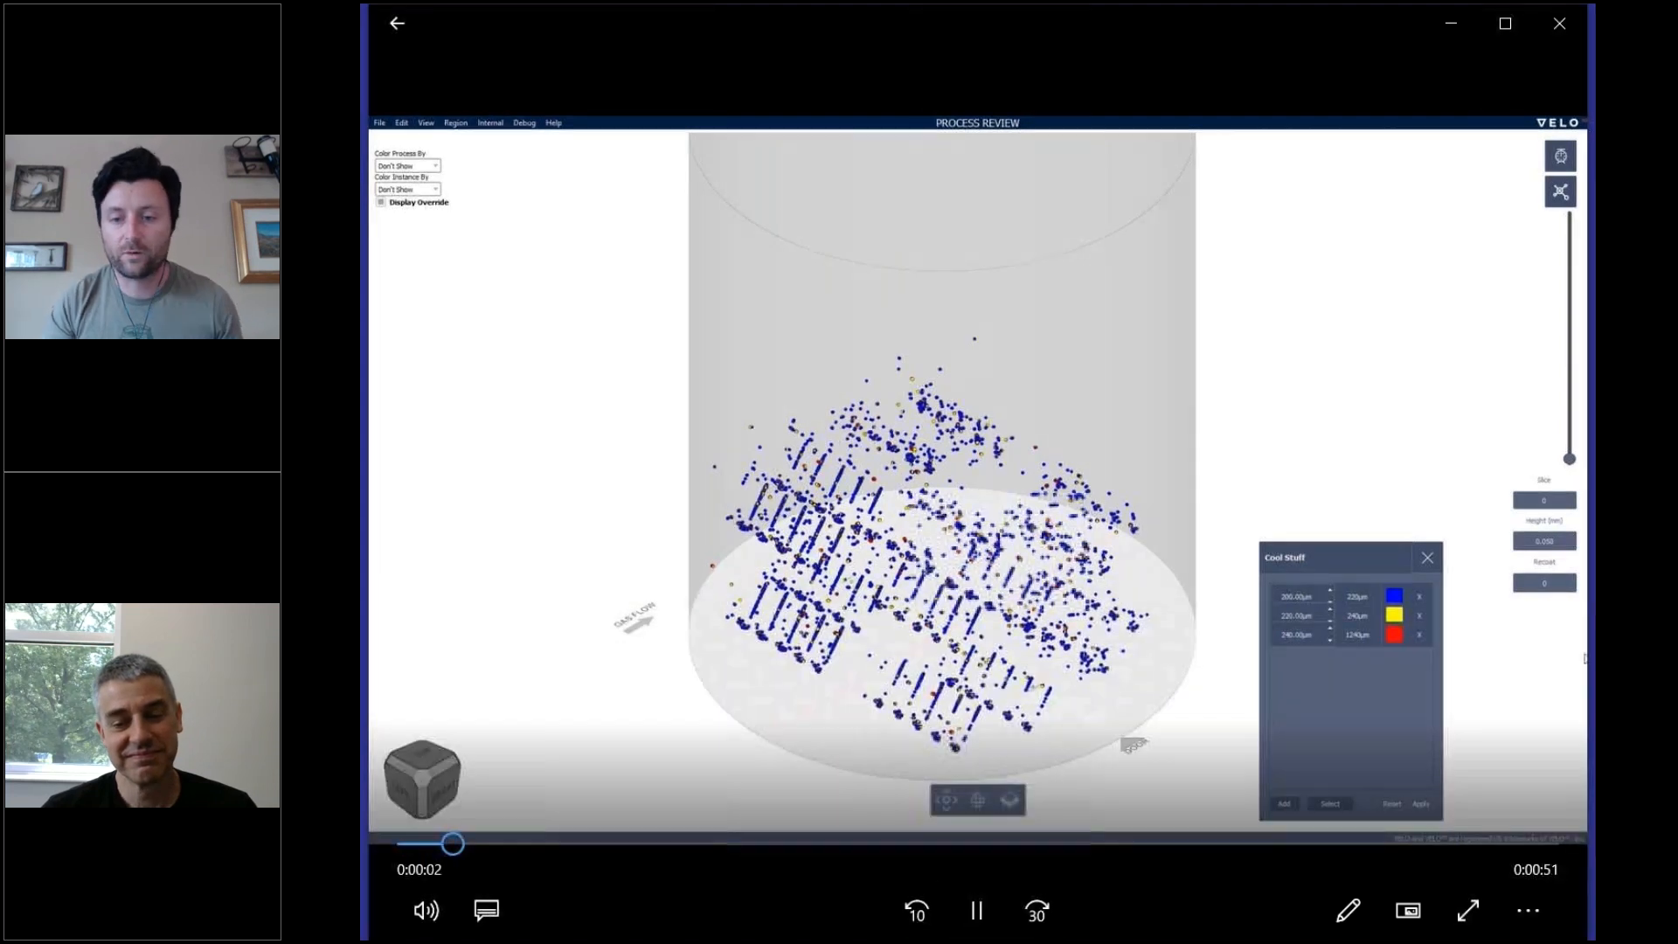